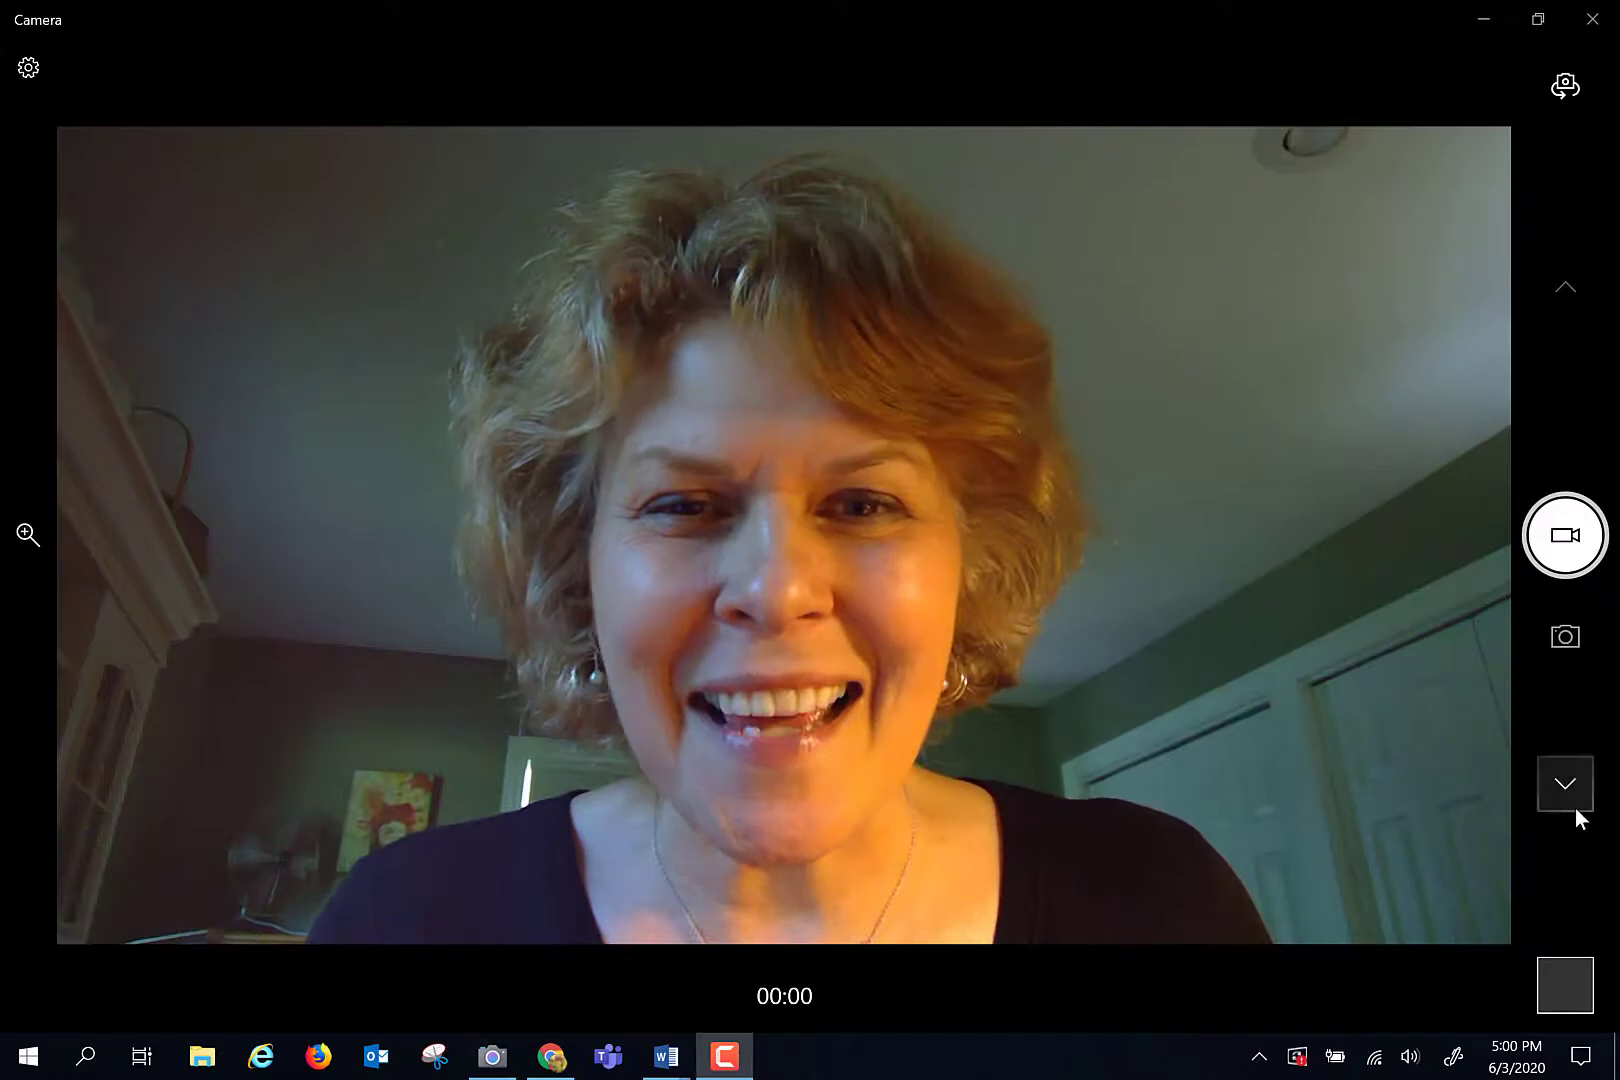
# Bring up the Canvas course Modules page and scroll down to Week 13 Galaxies.
pyautogui.click(550, 1056)
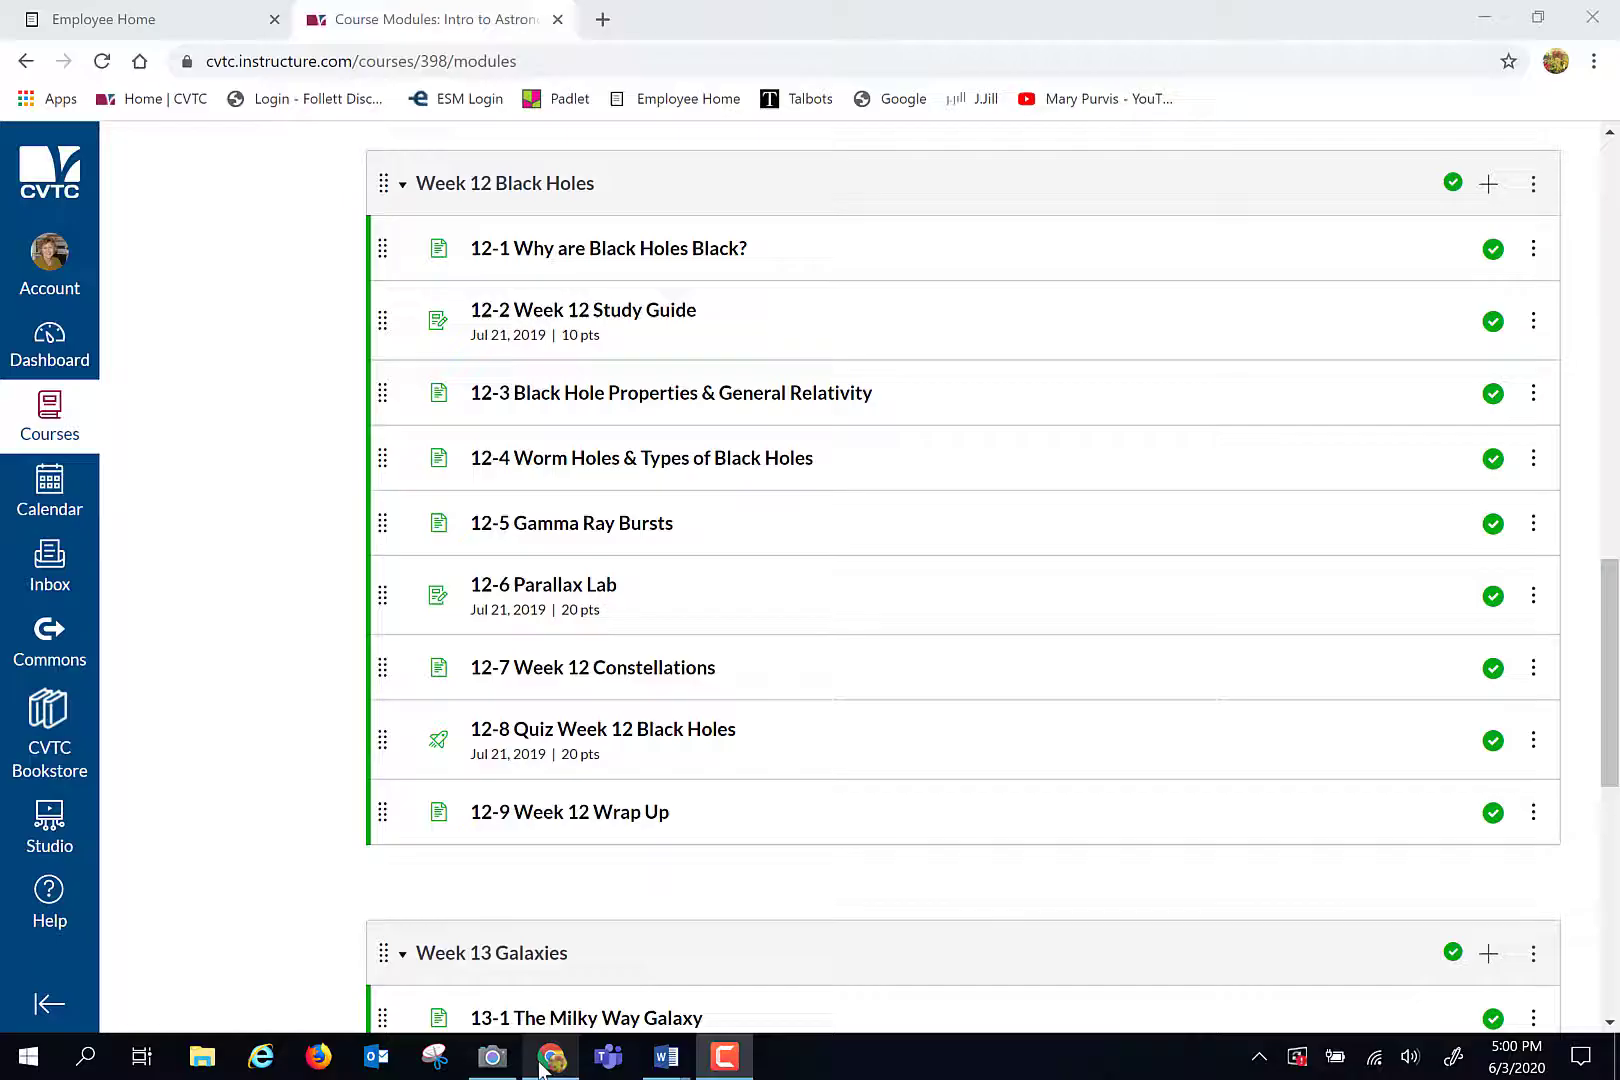
pyautogui.scroll(-3)
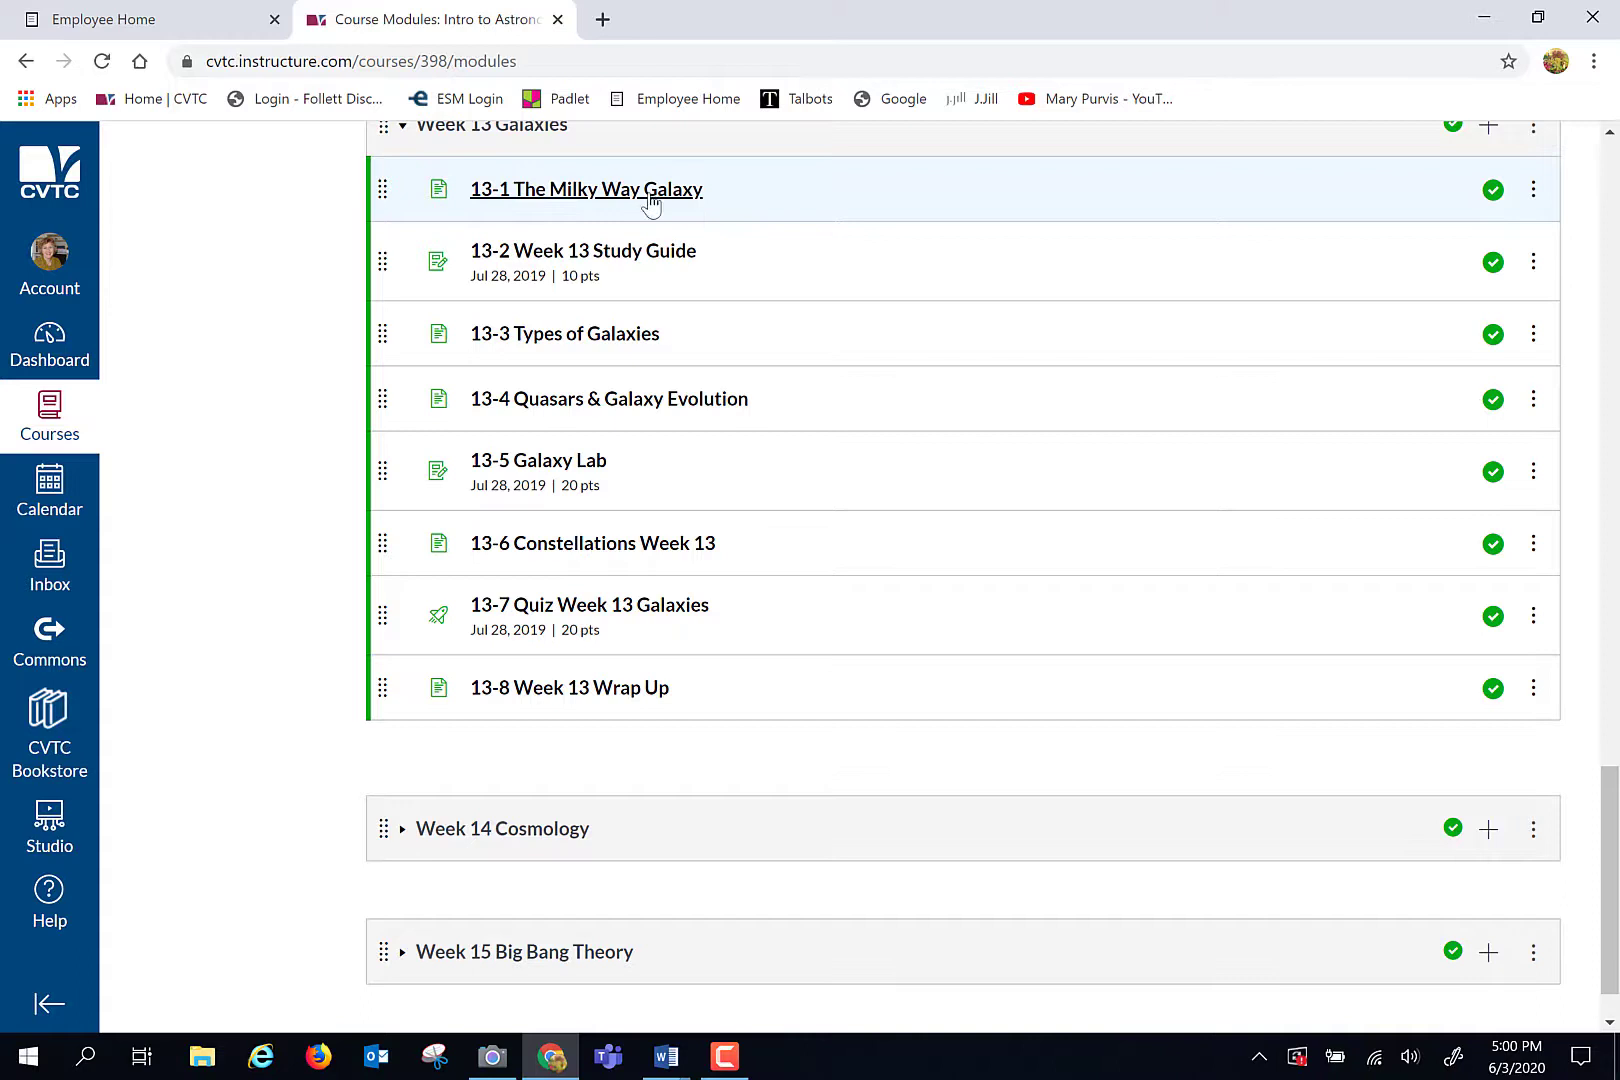
pyautogui.moveTo(582, 250)
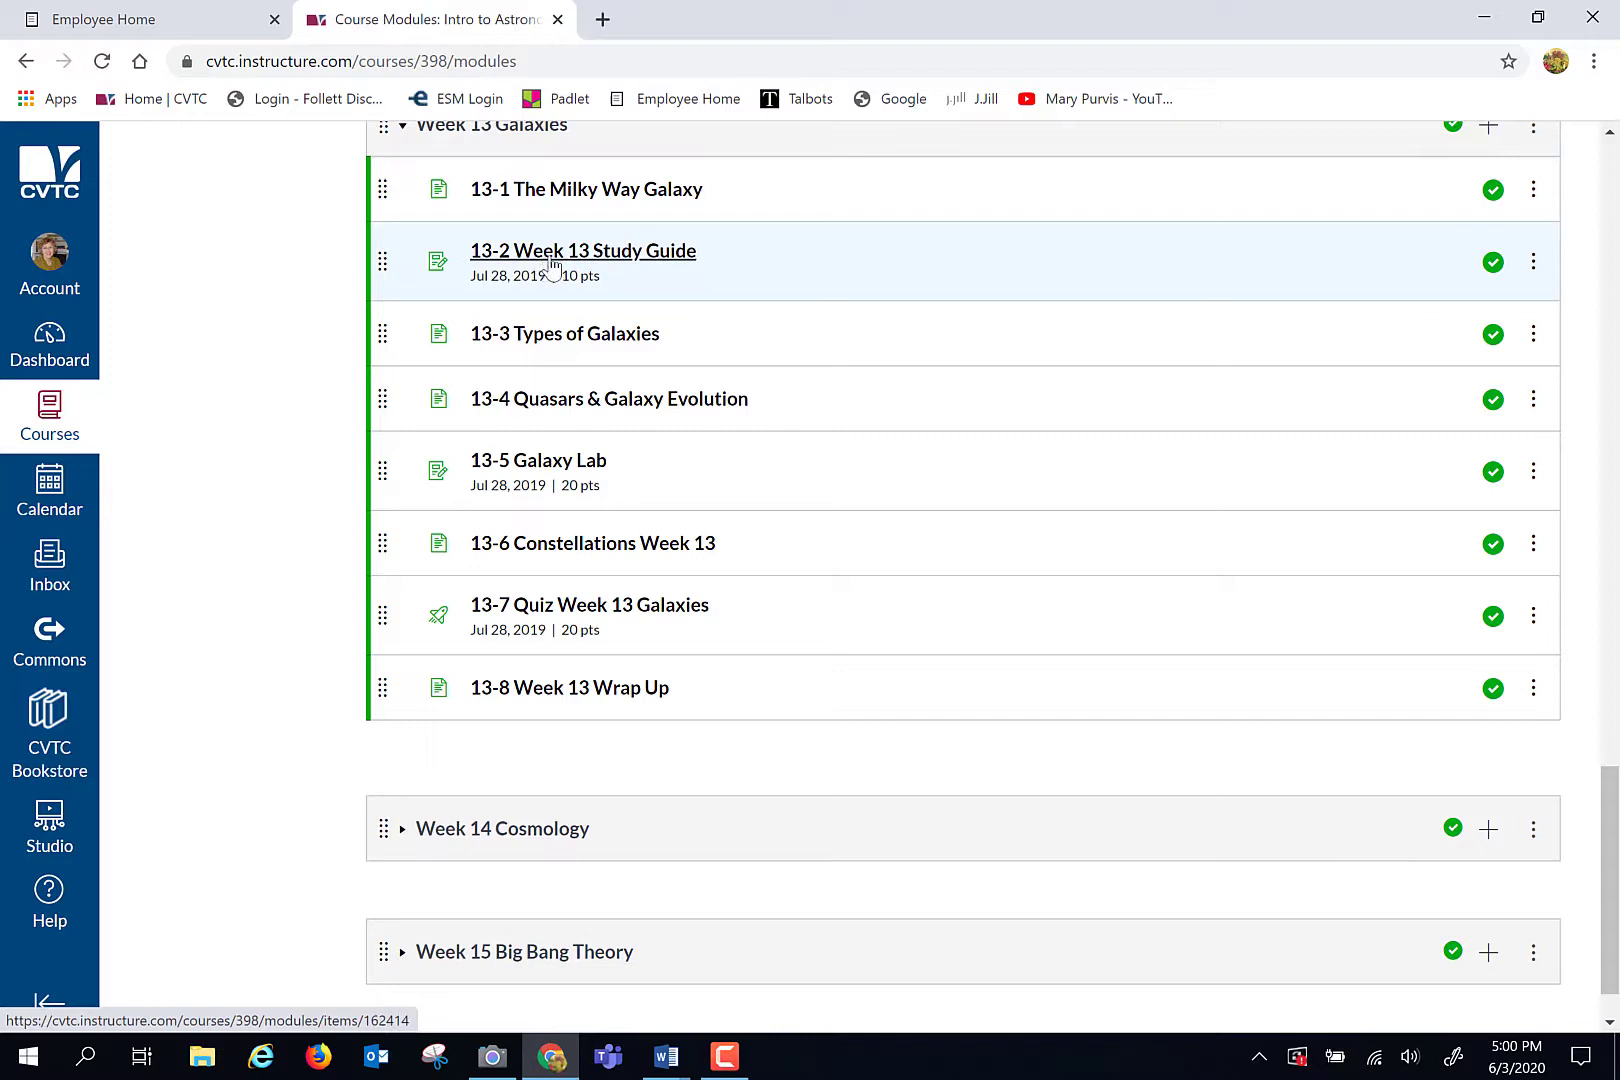
pyautogui.moveTo(564, 332)
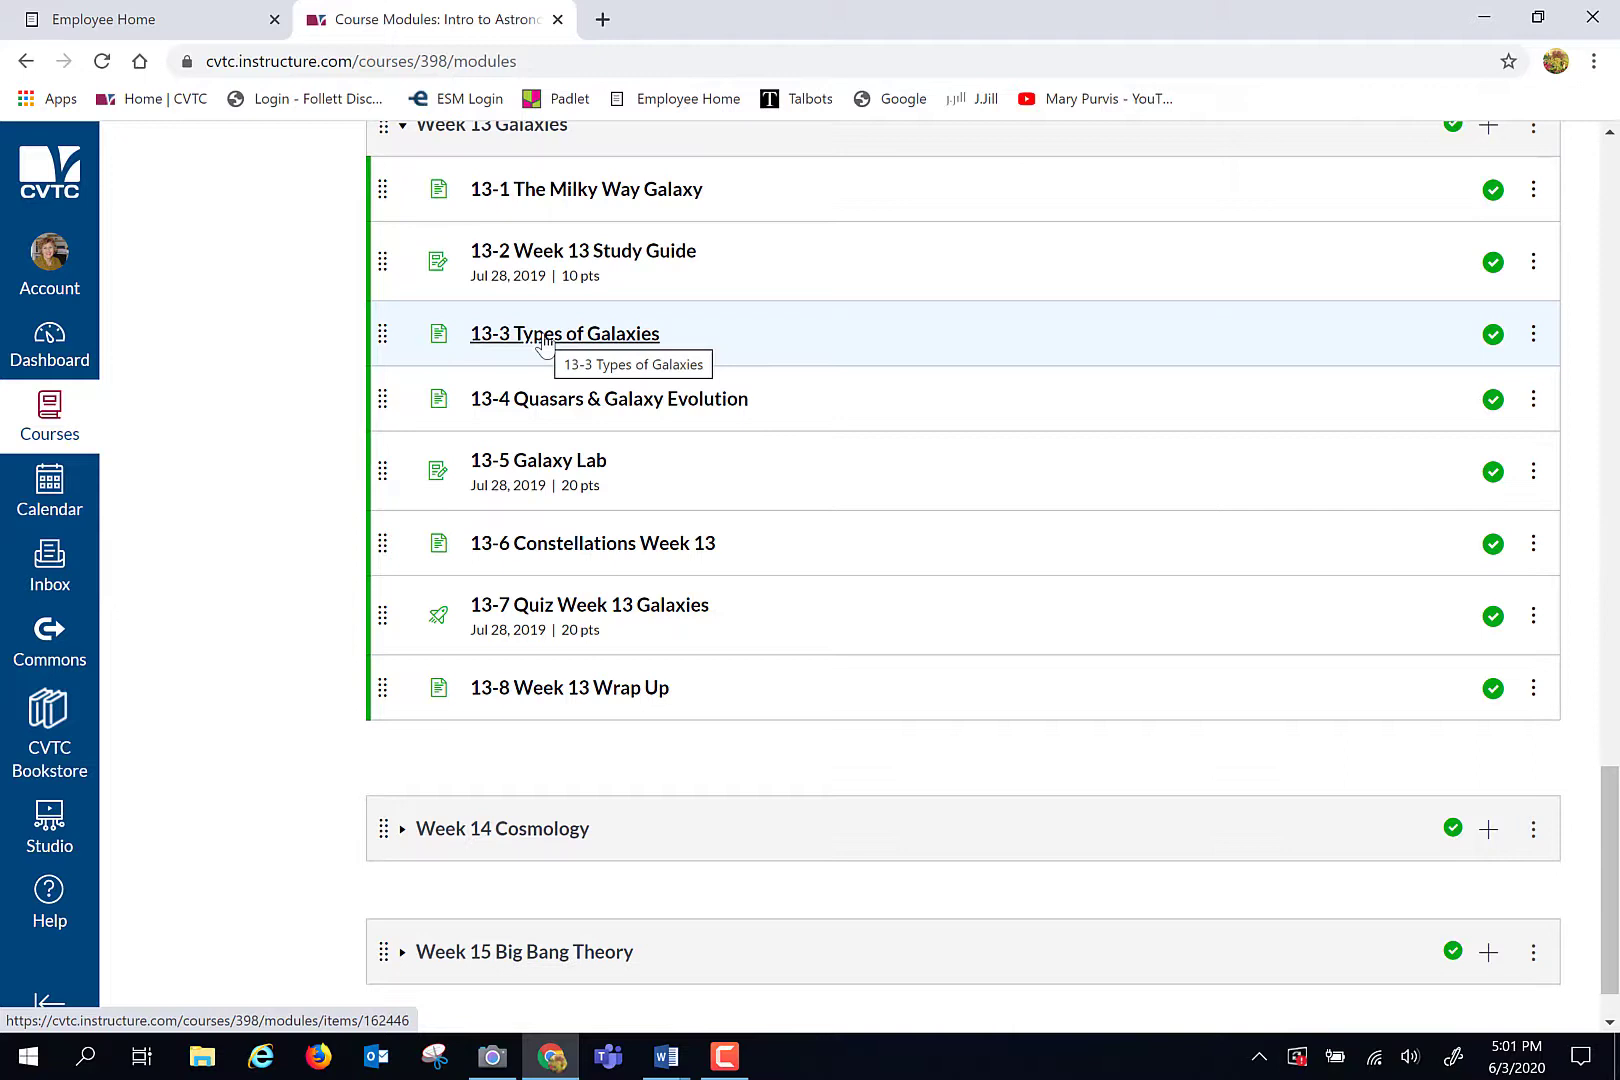
pyautogui.moveTo(572, 368)
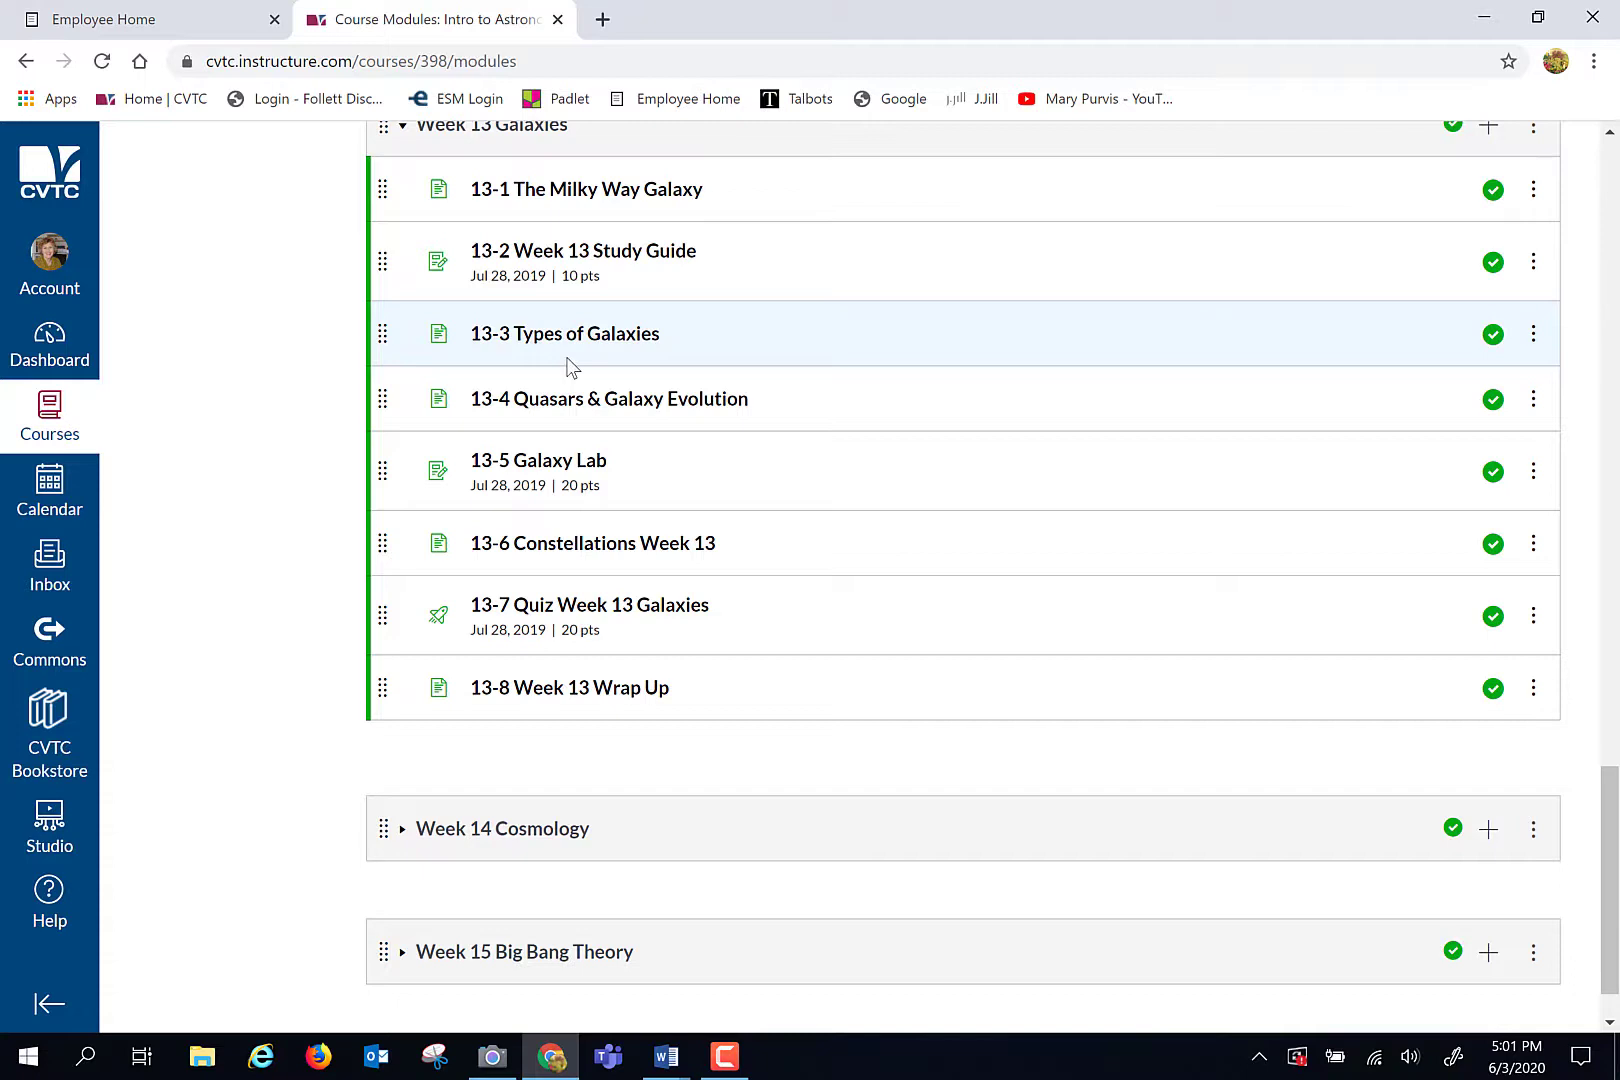
pyautogui.moveTo(514, 360)
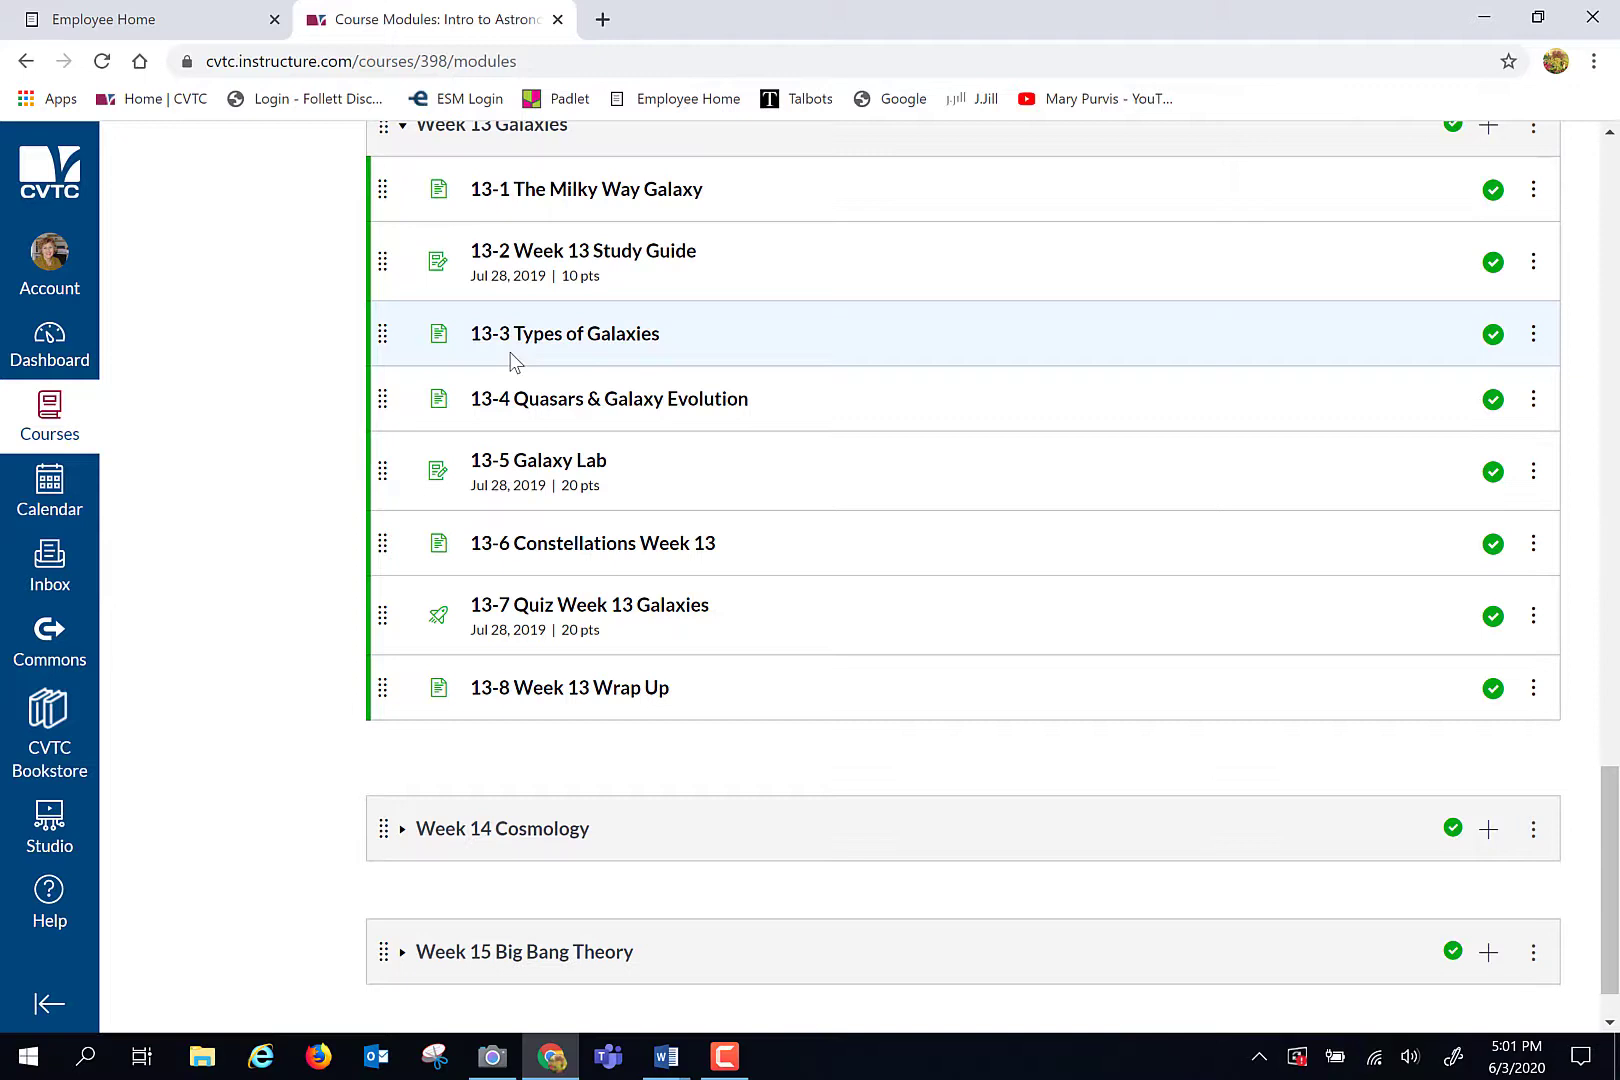
pyautogui.moveTo(550, 420)
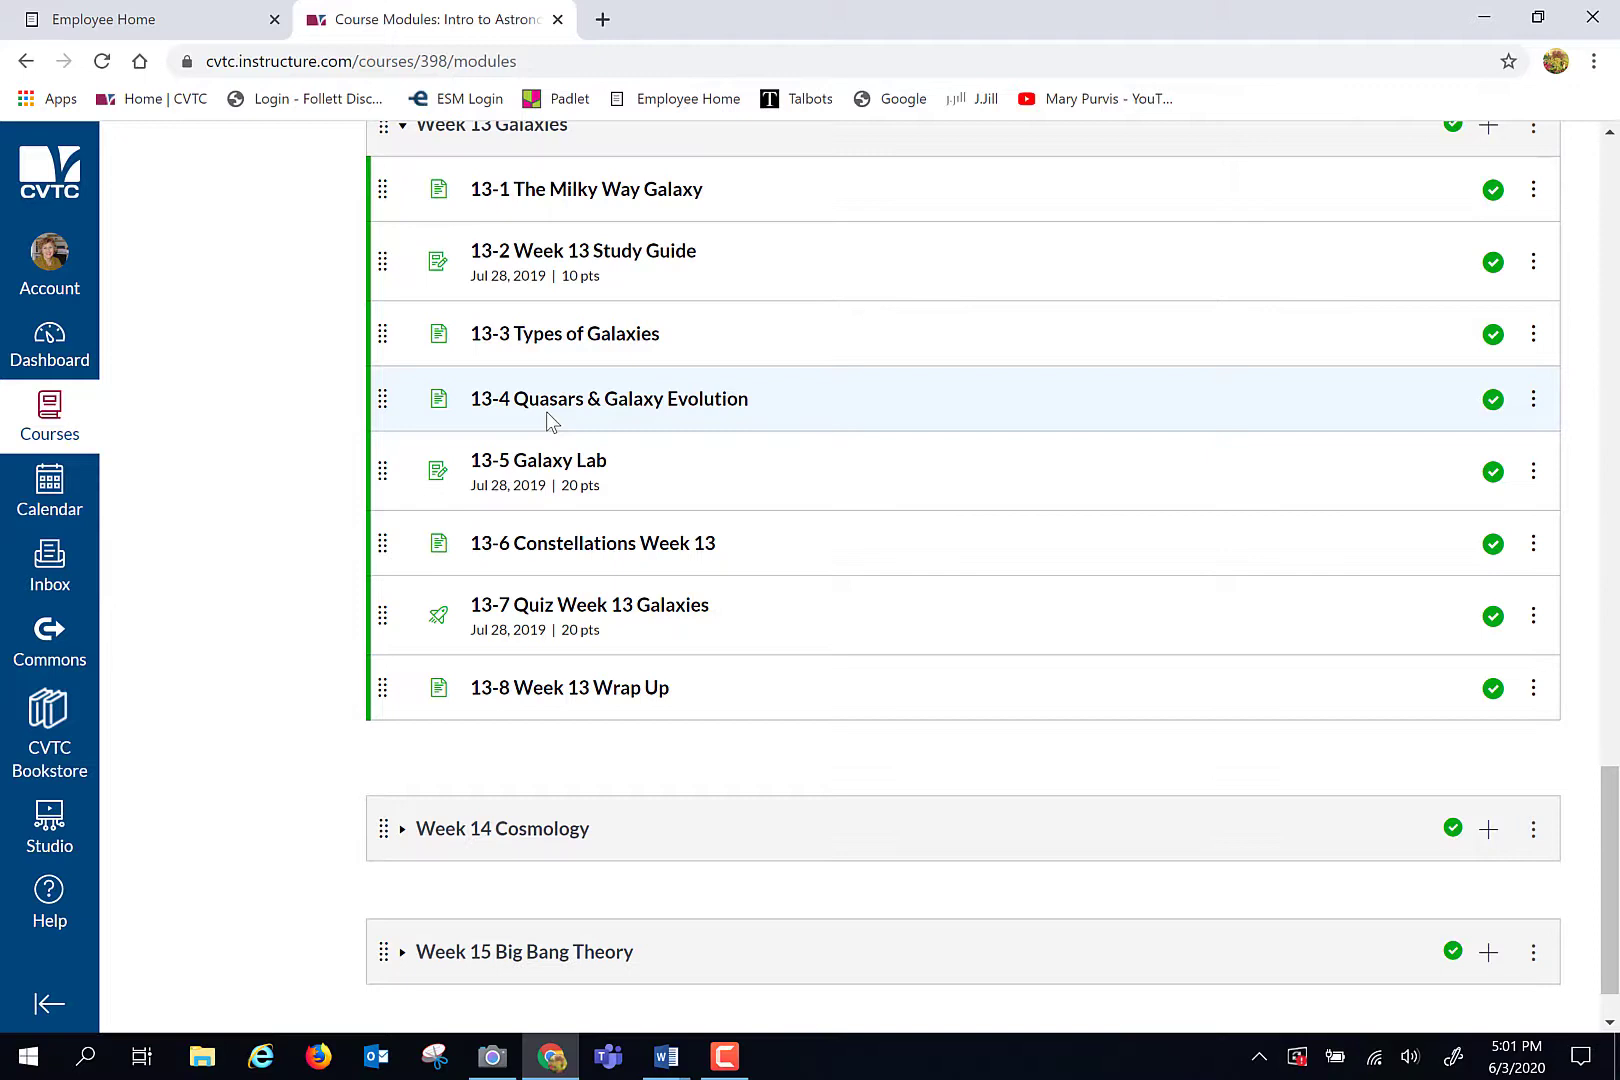
pyautogui.moveTo(544, 390)
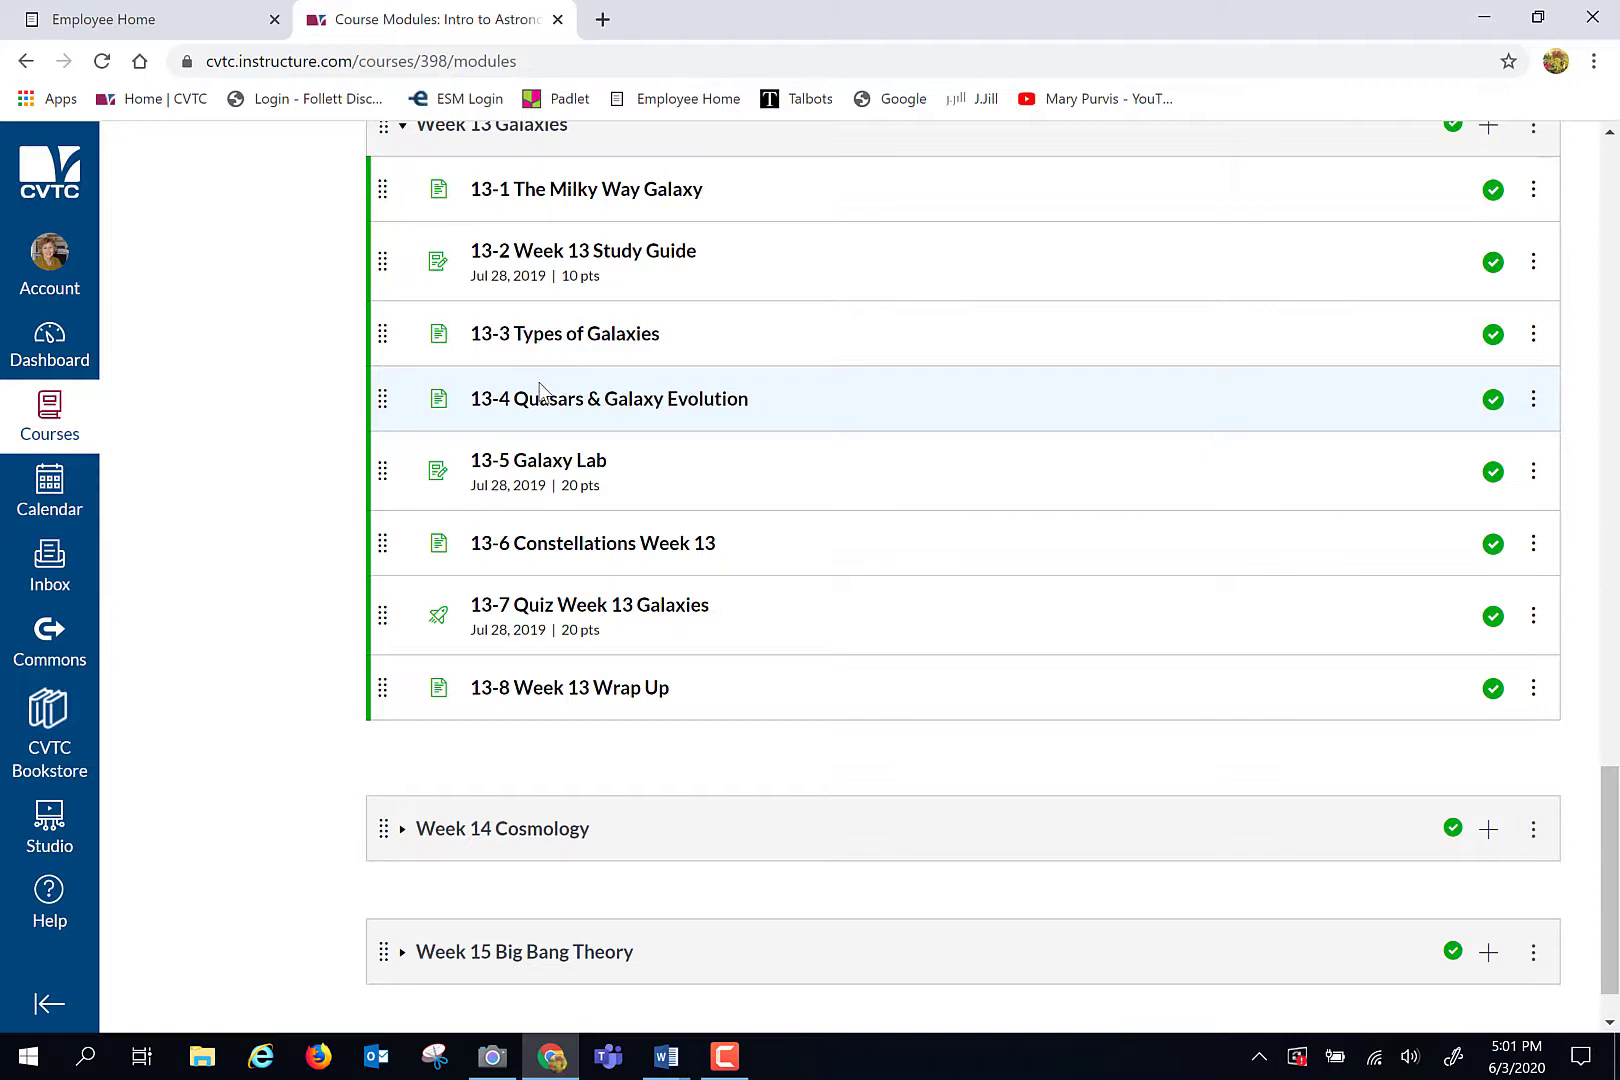
pyautogui.moveTo(552, 422)
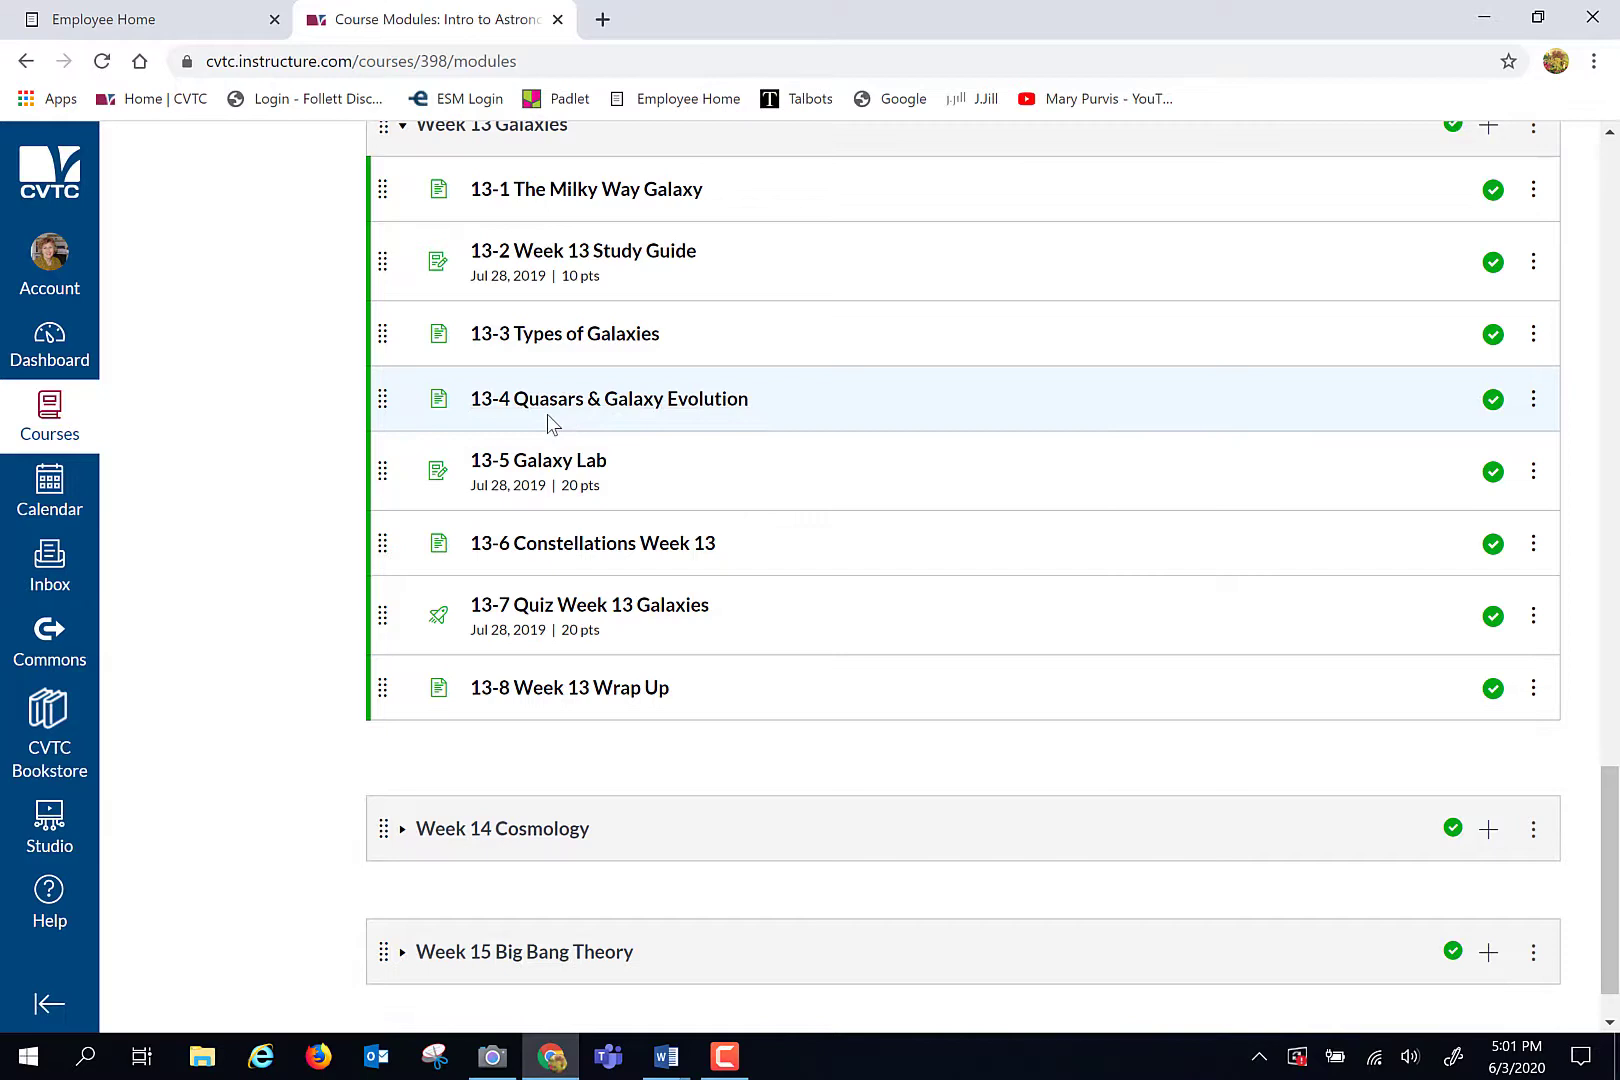
pyautogui.moveTo(592, 542)
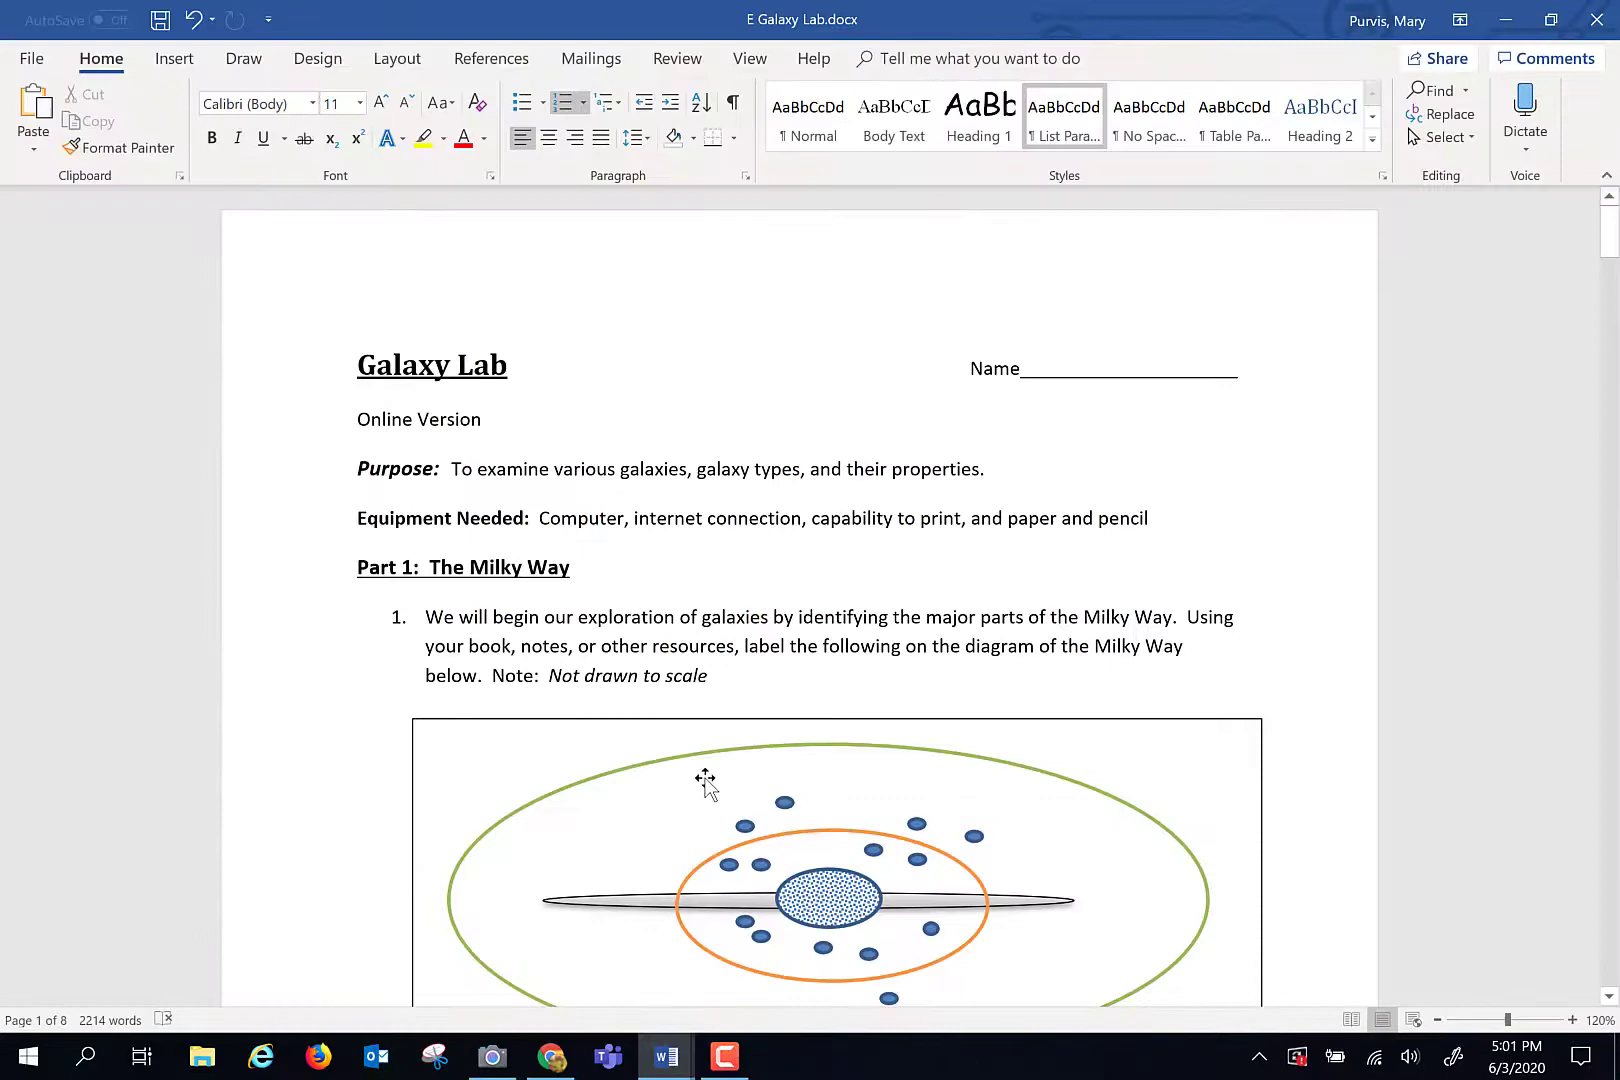
# Scroll through Part 1 past the Milky Way diagram and questions 2–5 toward Part 2.
pyautogui.scroll(-3)
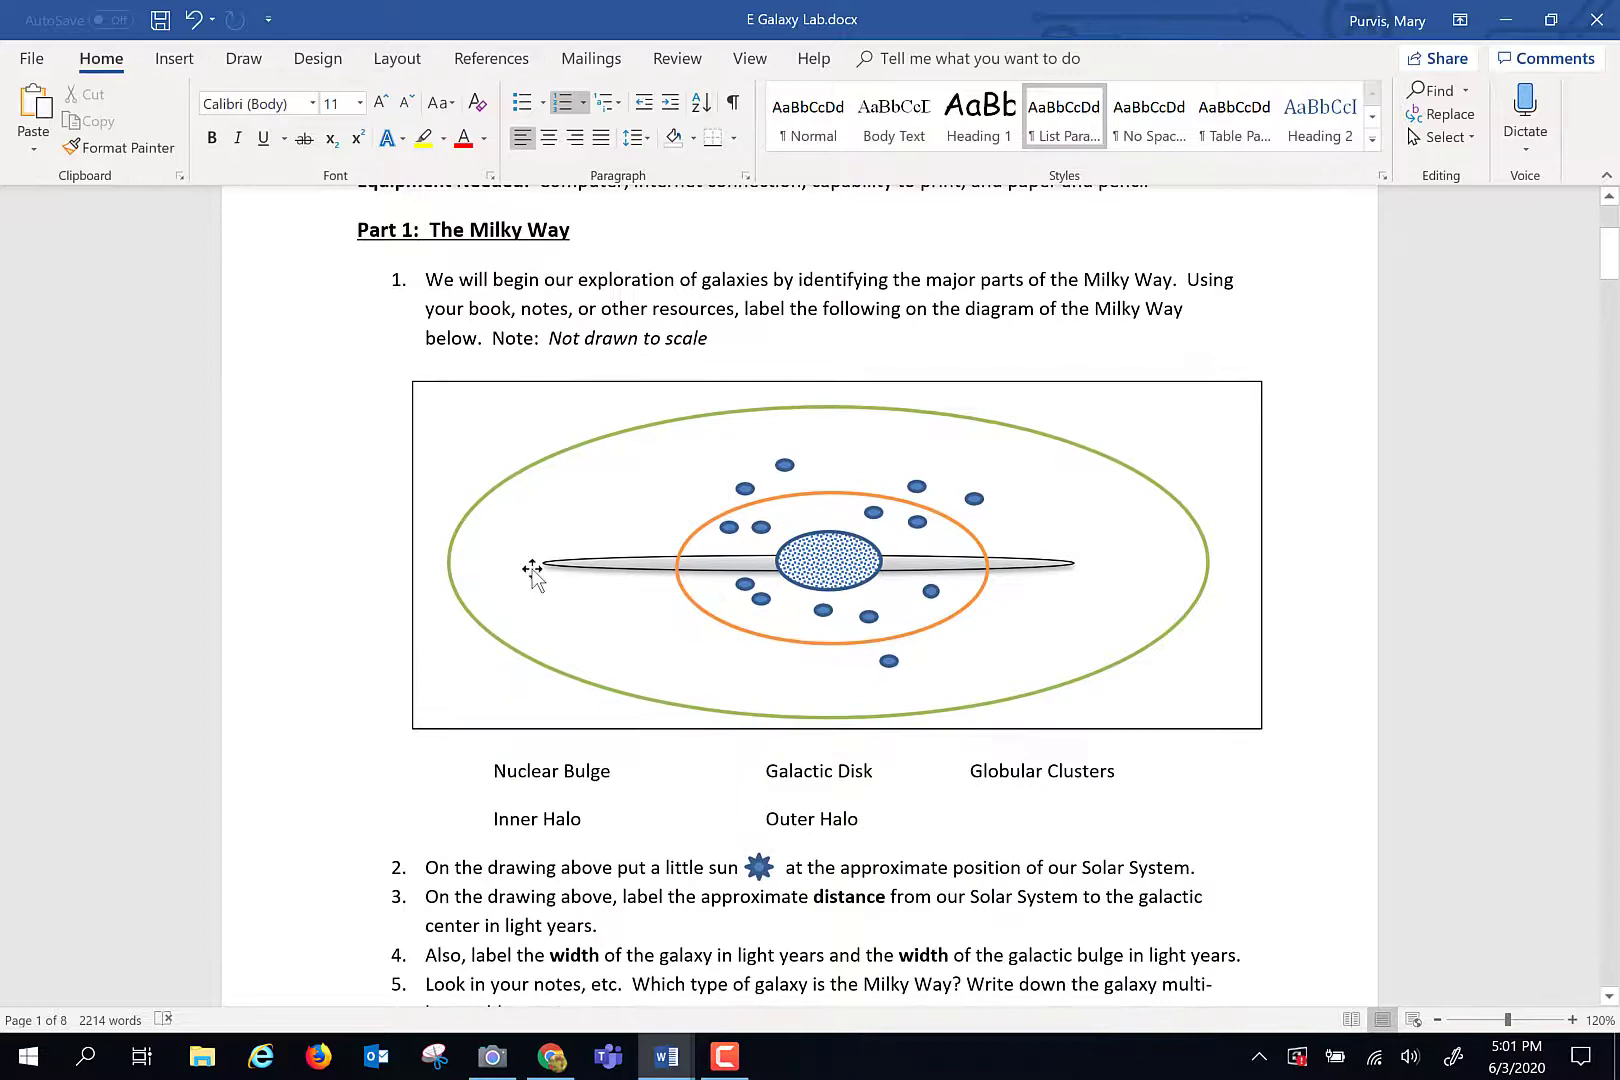
pyautogui.scroll(-3)
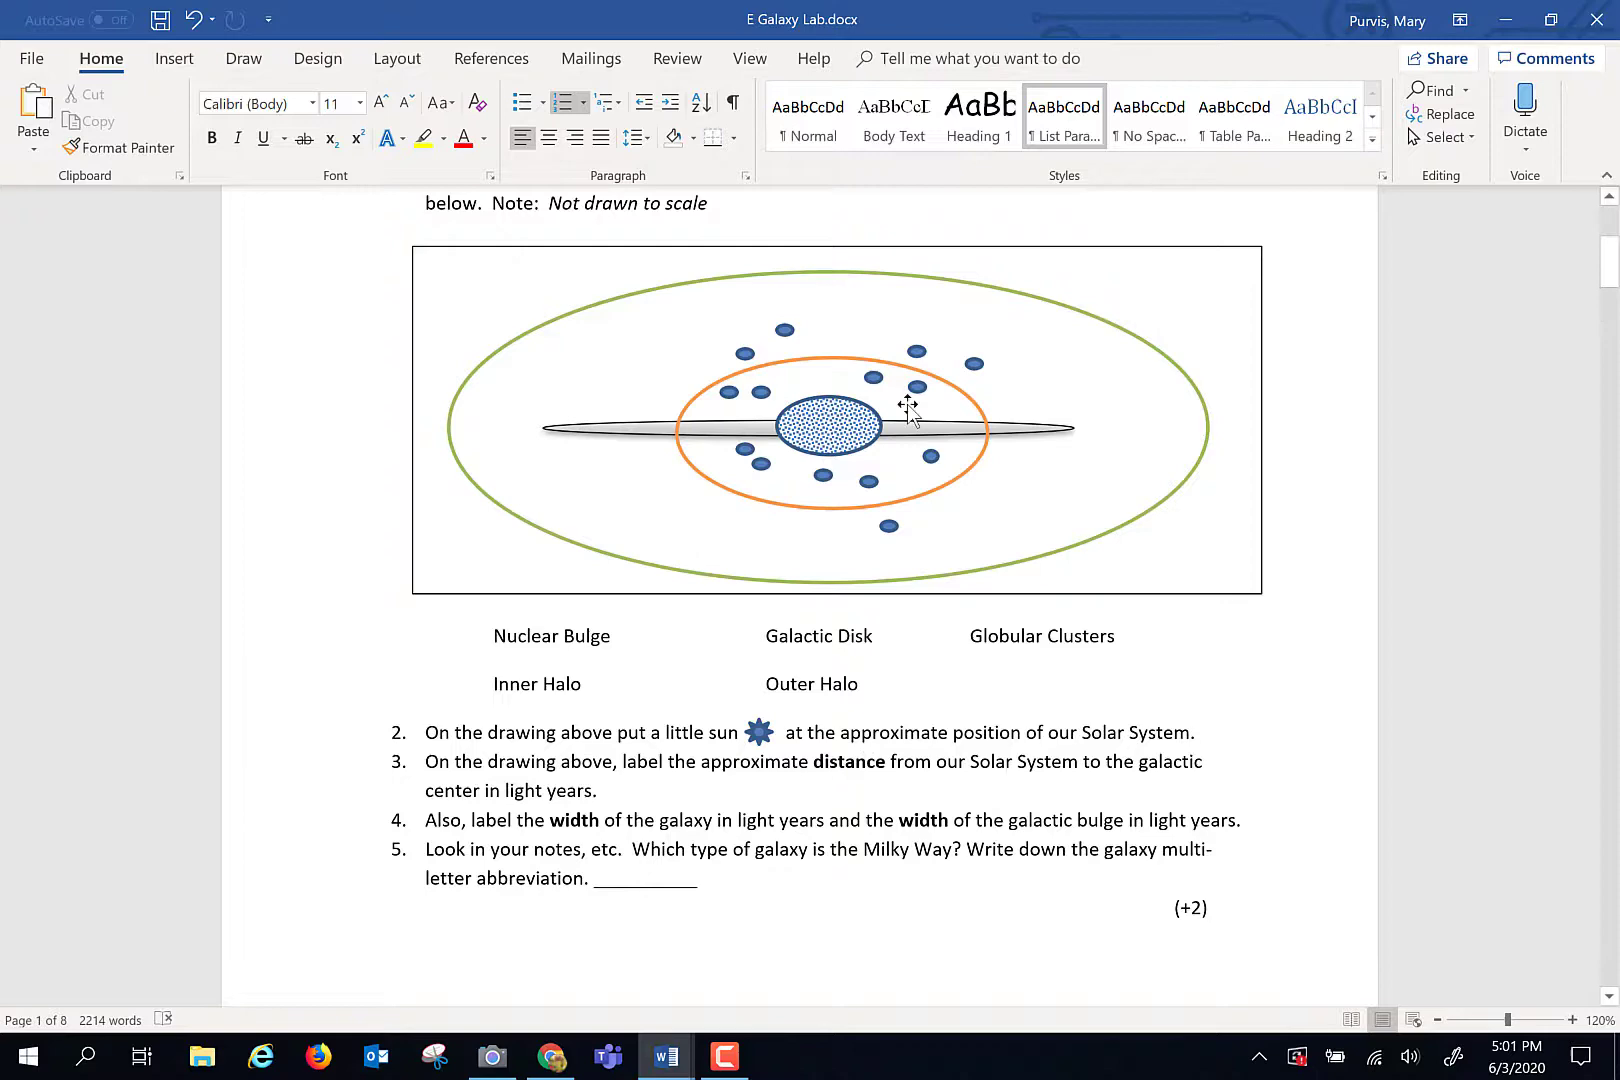
pyautogui.scroll(-3)
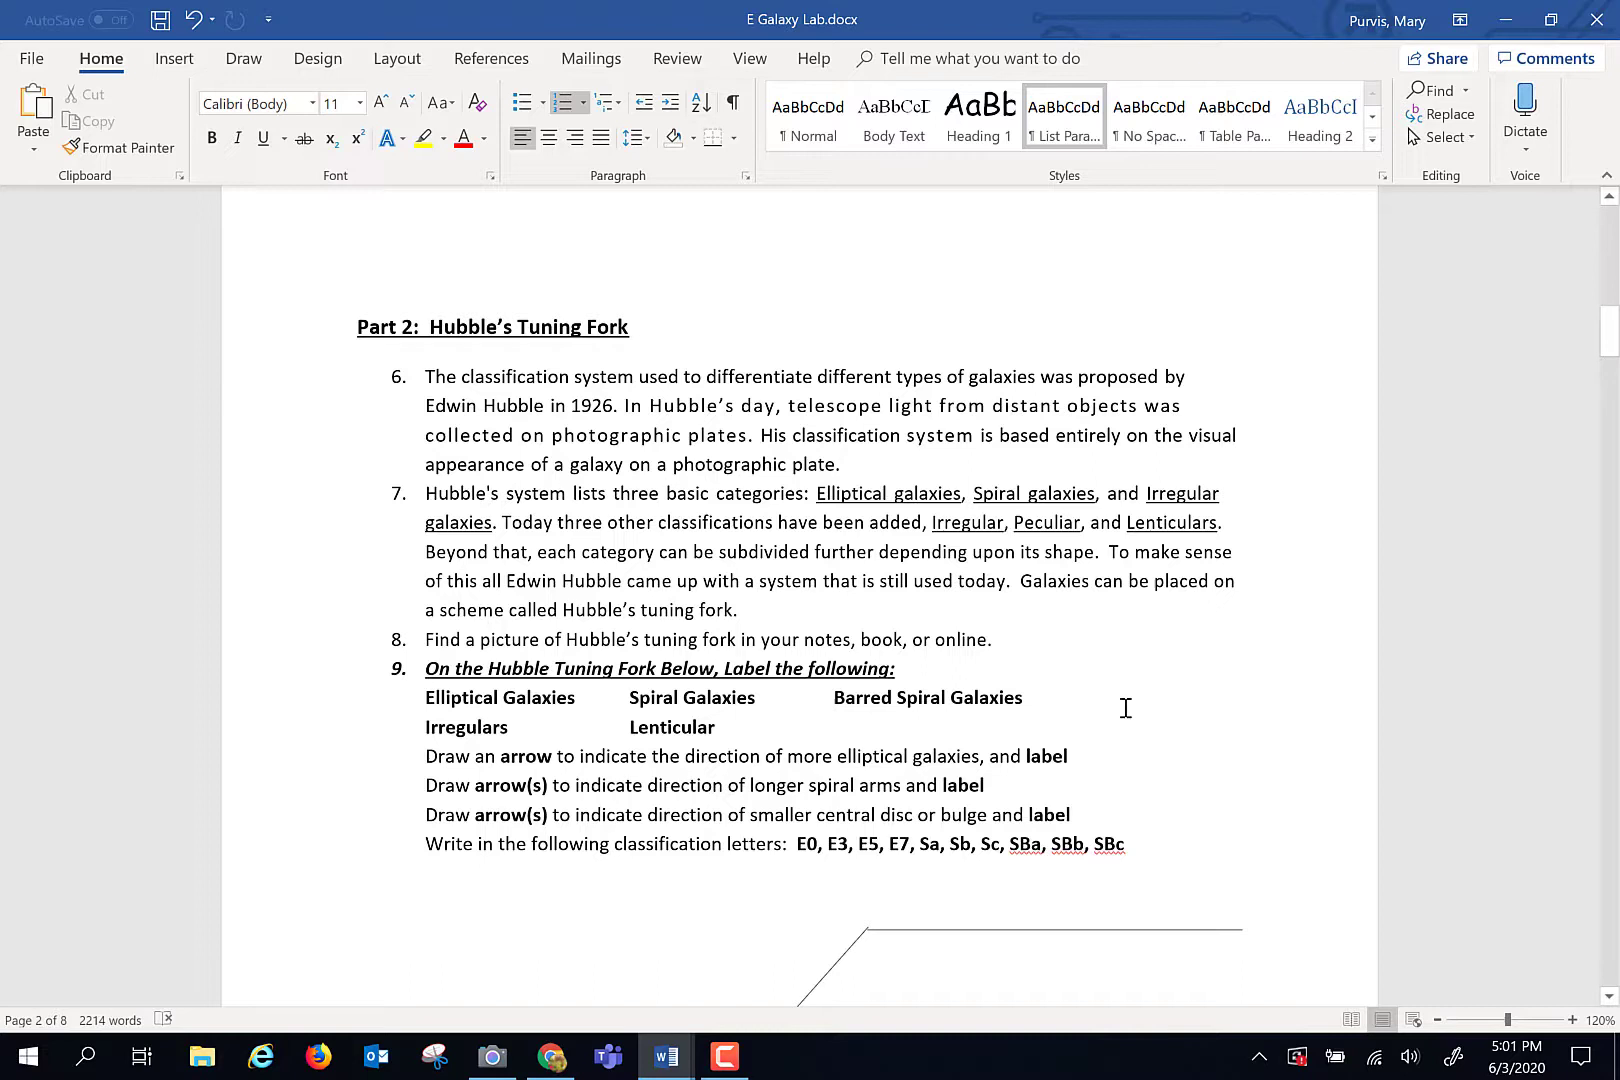
pyautogui.moveTo(416, 344)
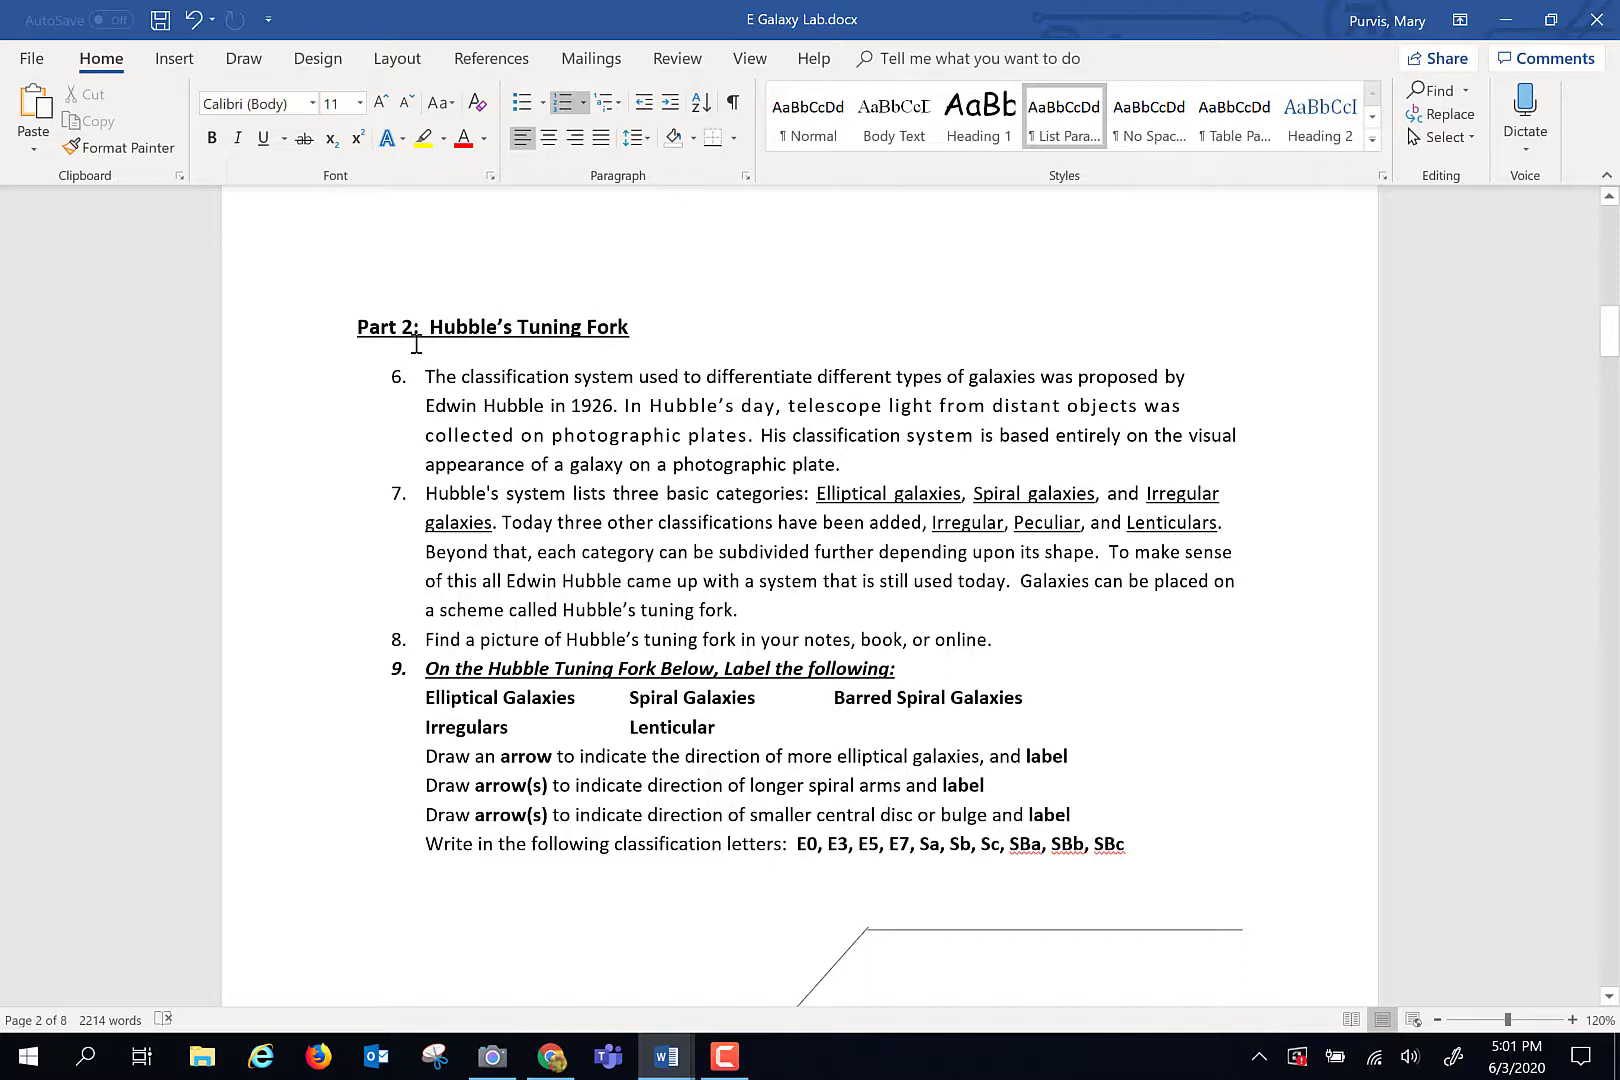
pyautogui.moveTo(1166, 604)
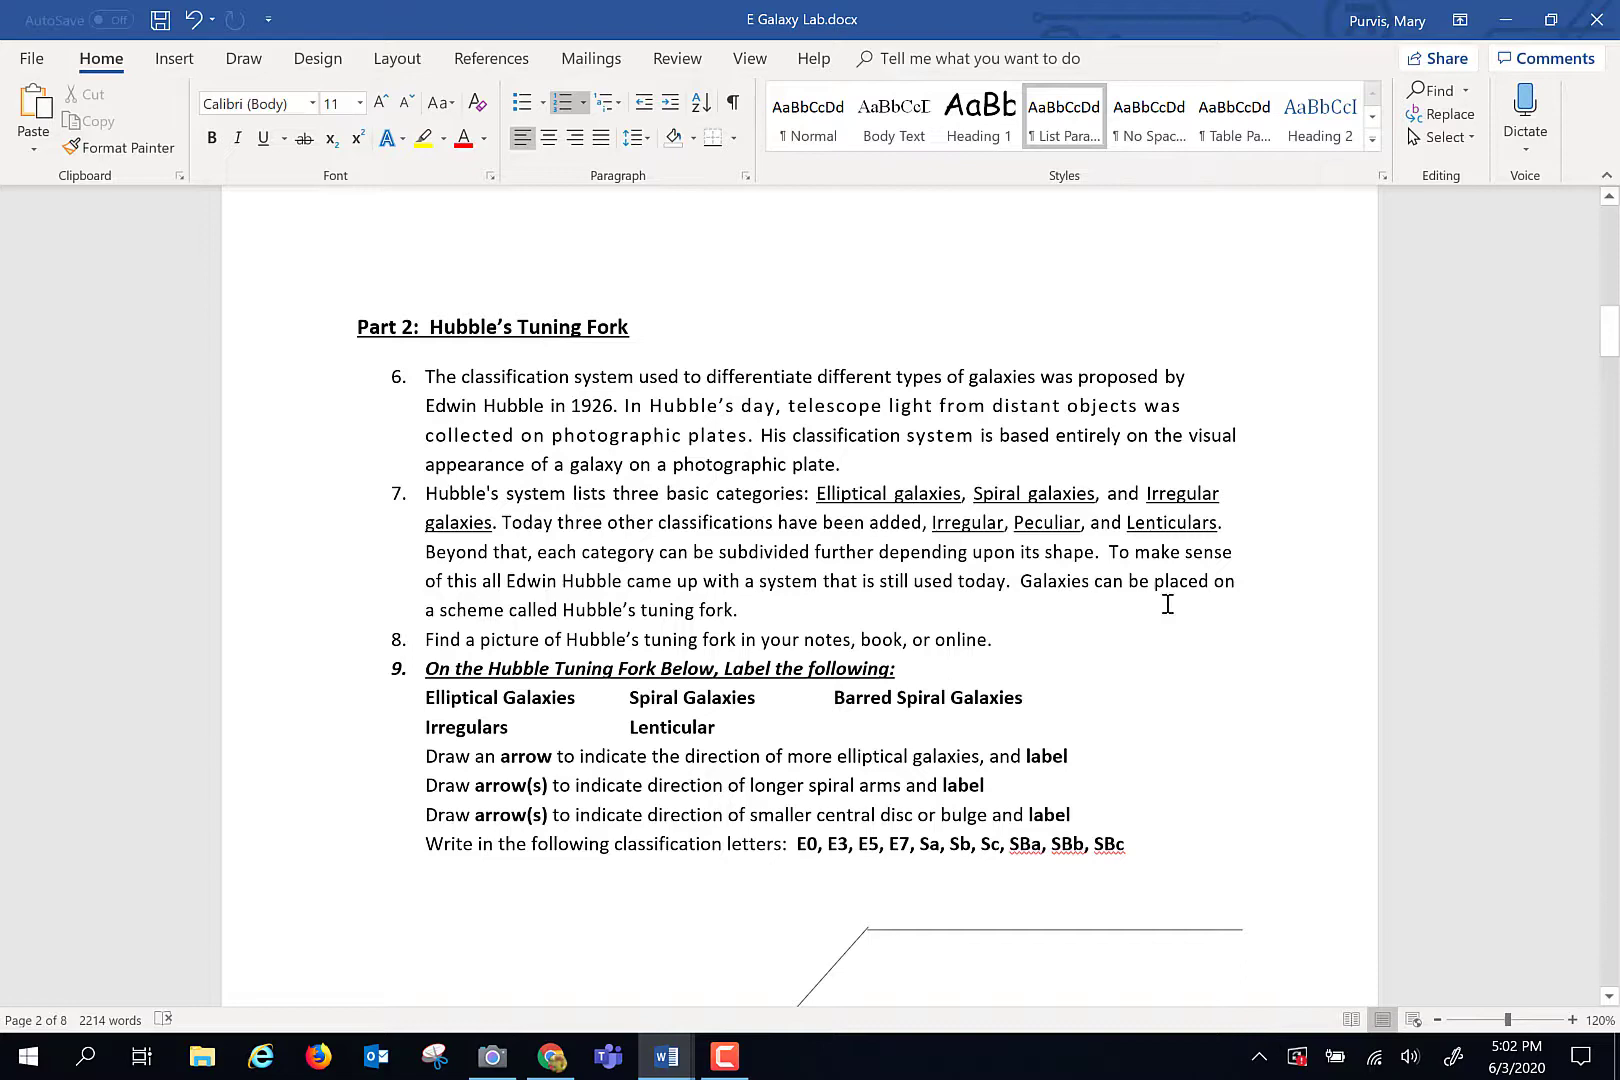
# Scroll around Part 2's labeling instructions, tuning-fork diagram and questions 10–16.
pyautogui.scroll(3)
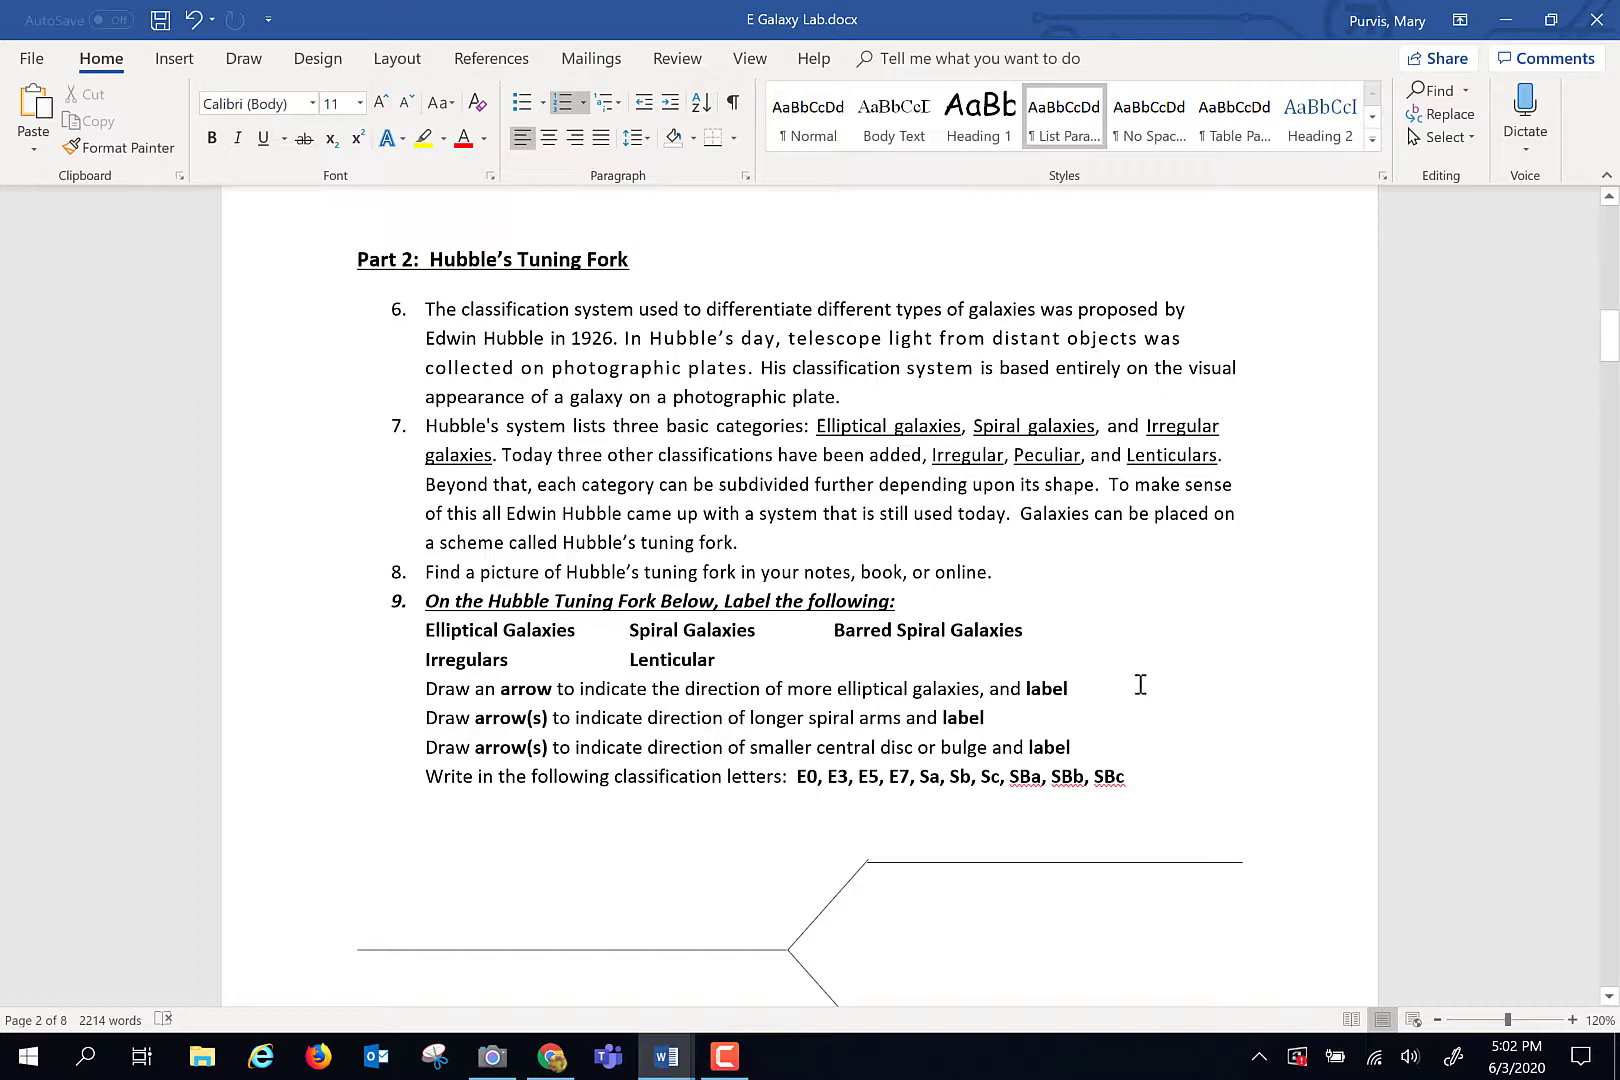
pyautogui.scroll(-3)
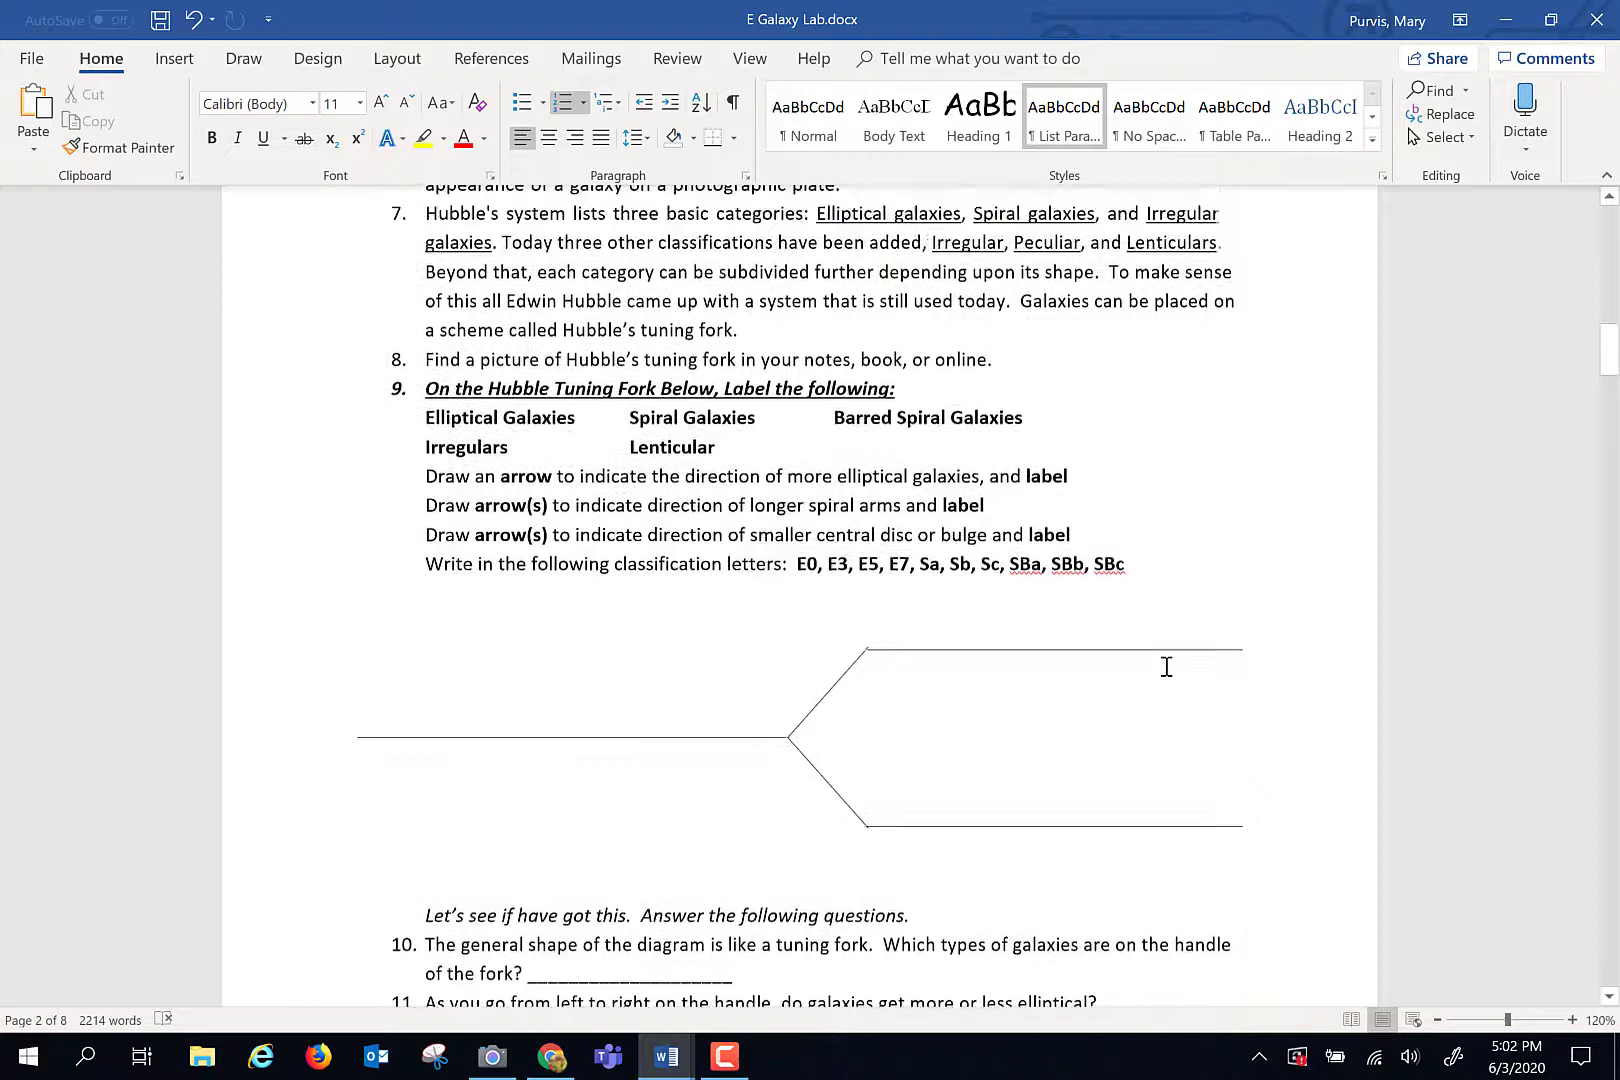
pyautogui.scroll(3)
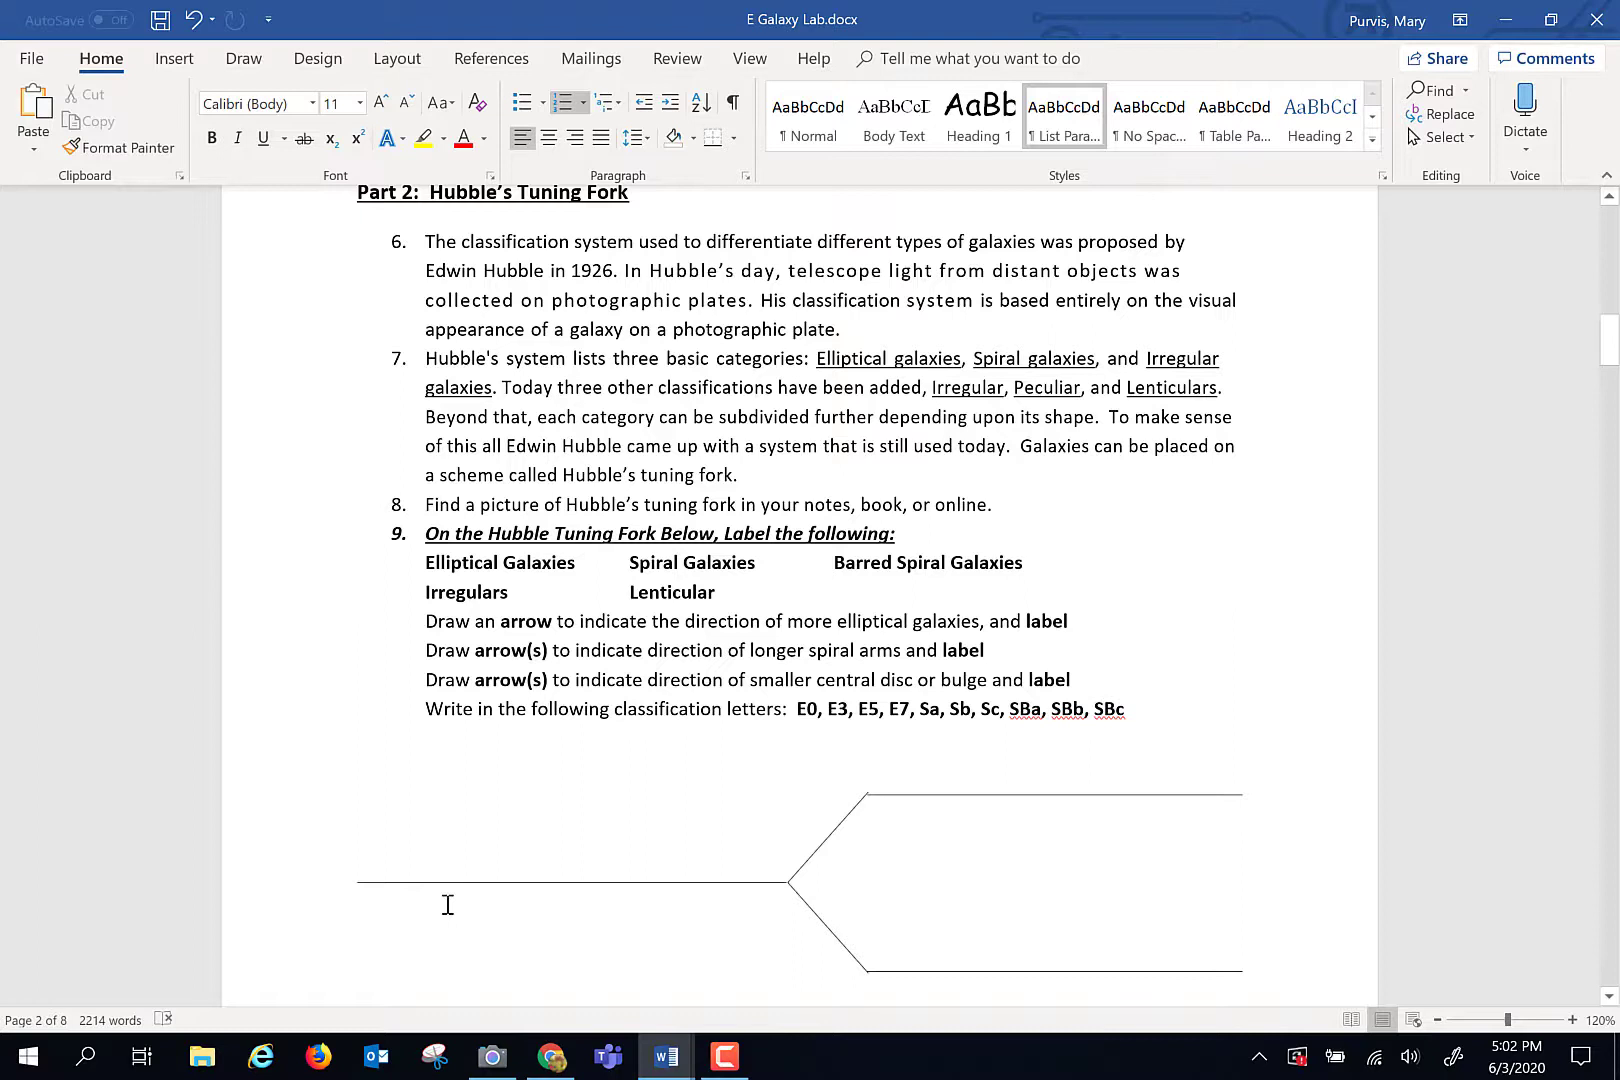
pyautogui.moveTo(524, 806)
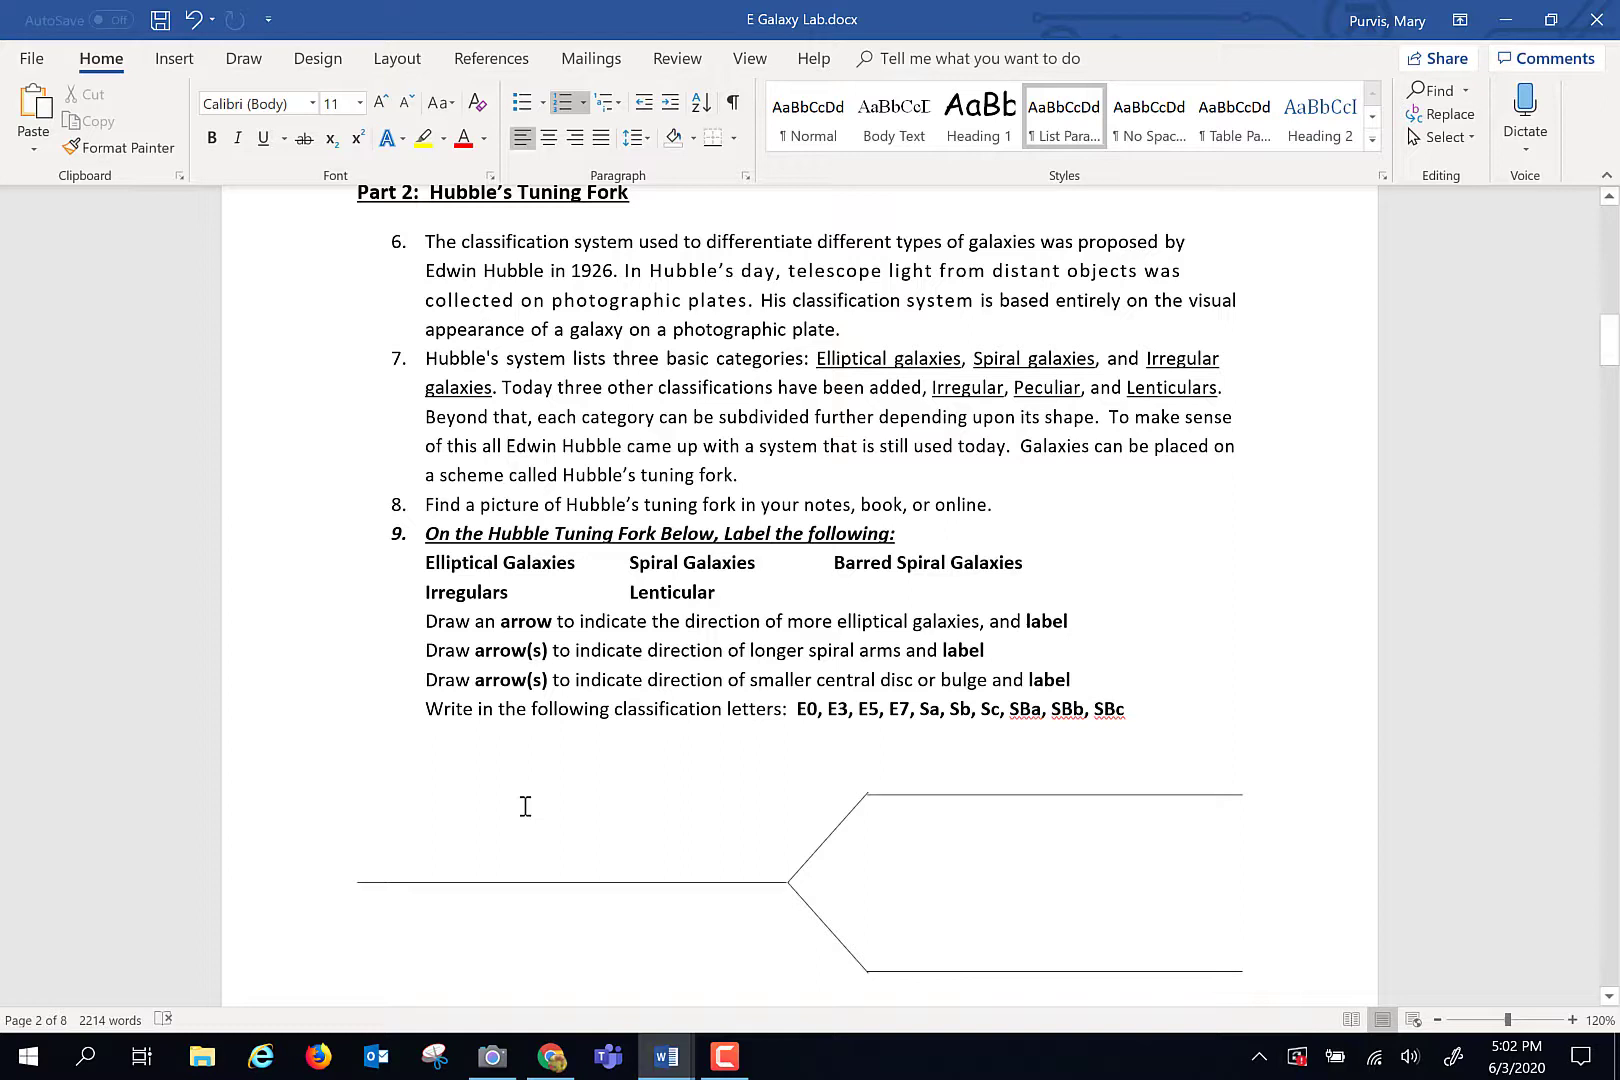
pyautogui.moveTo(554, 898)
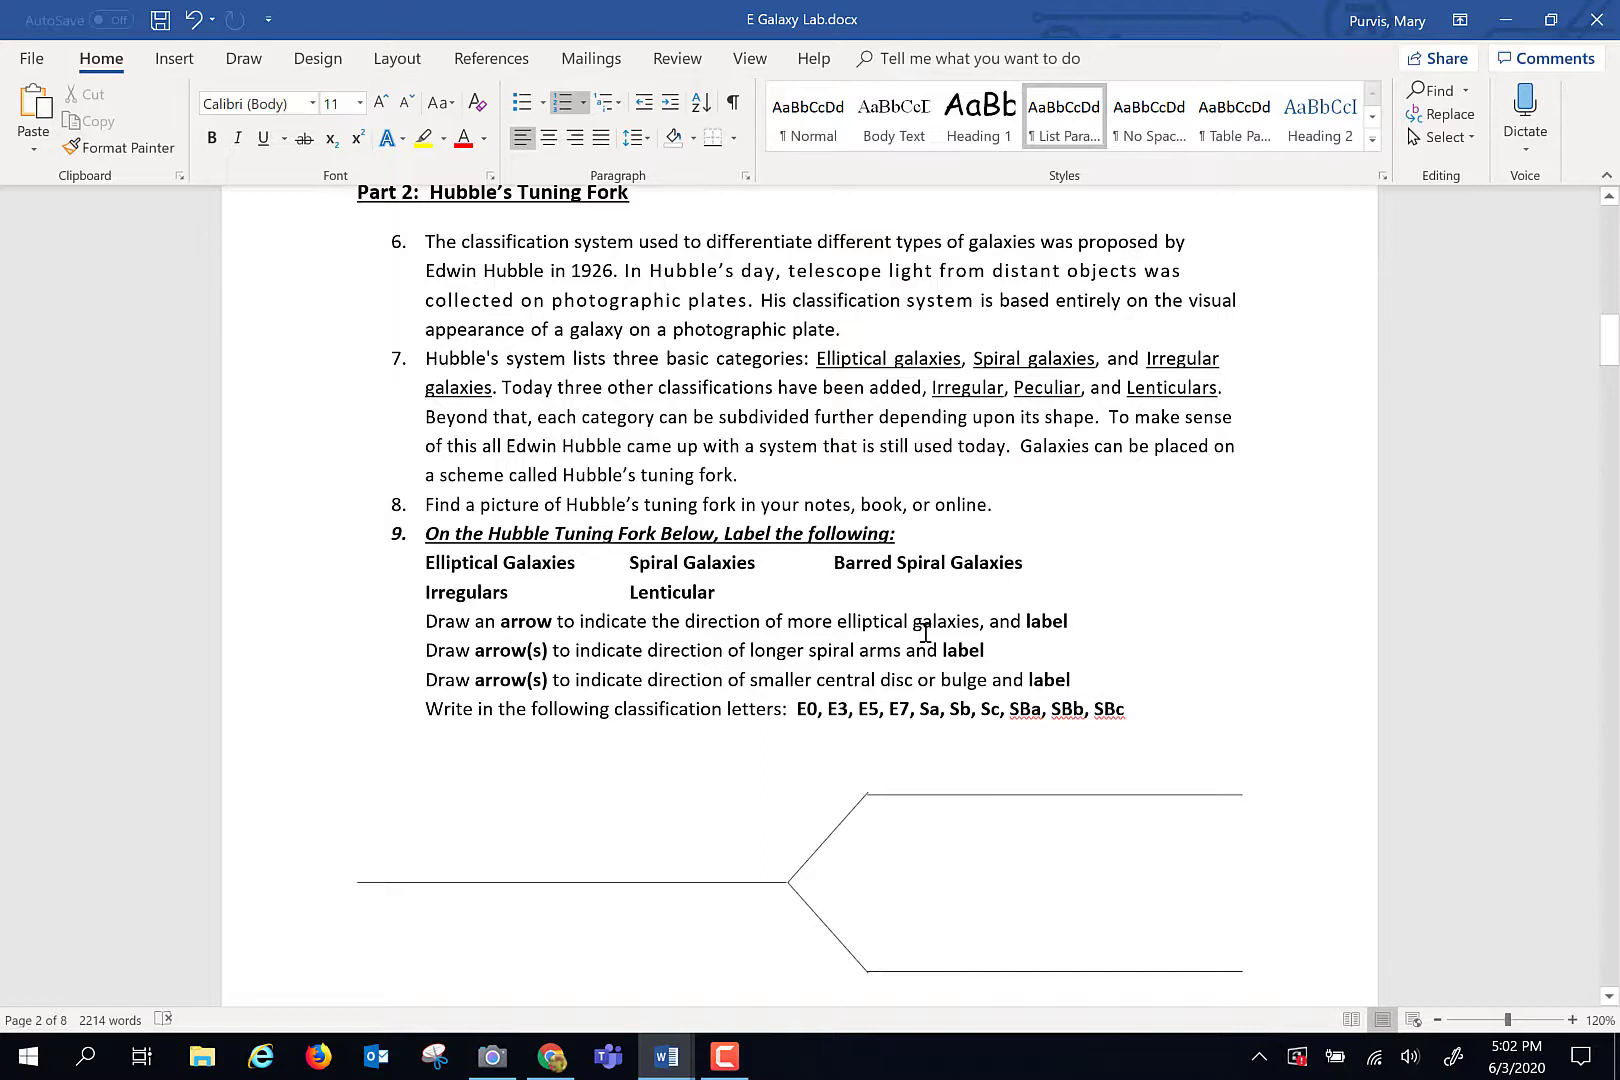
pyautogui.moveTo(1092, 654)
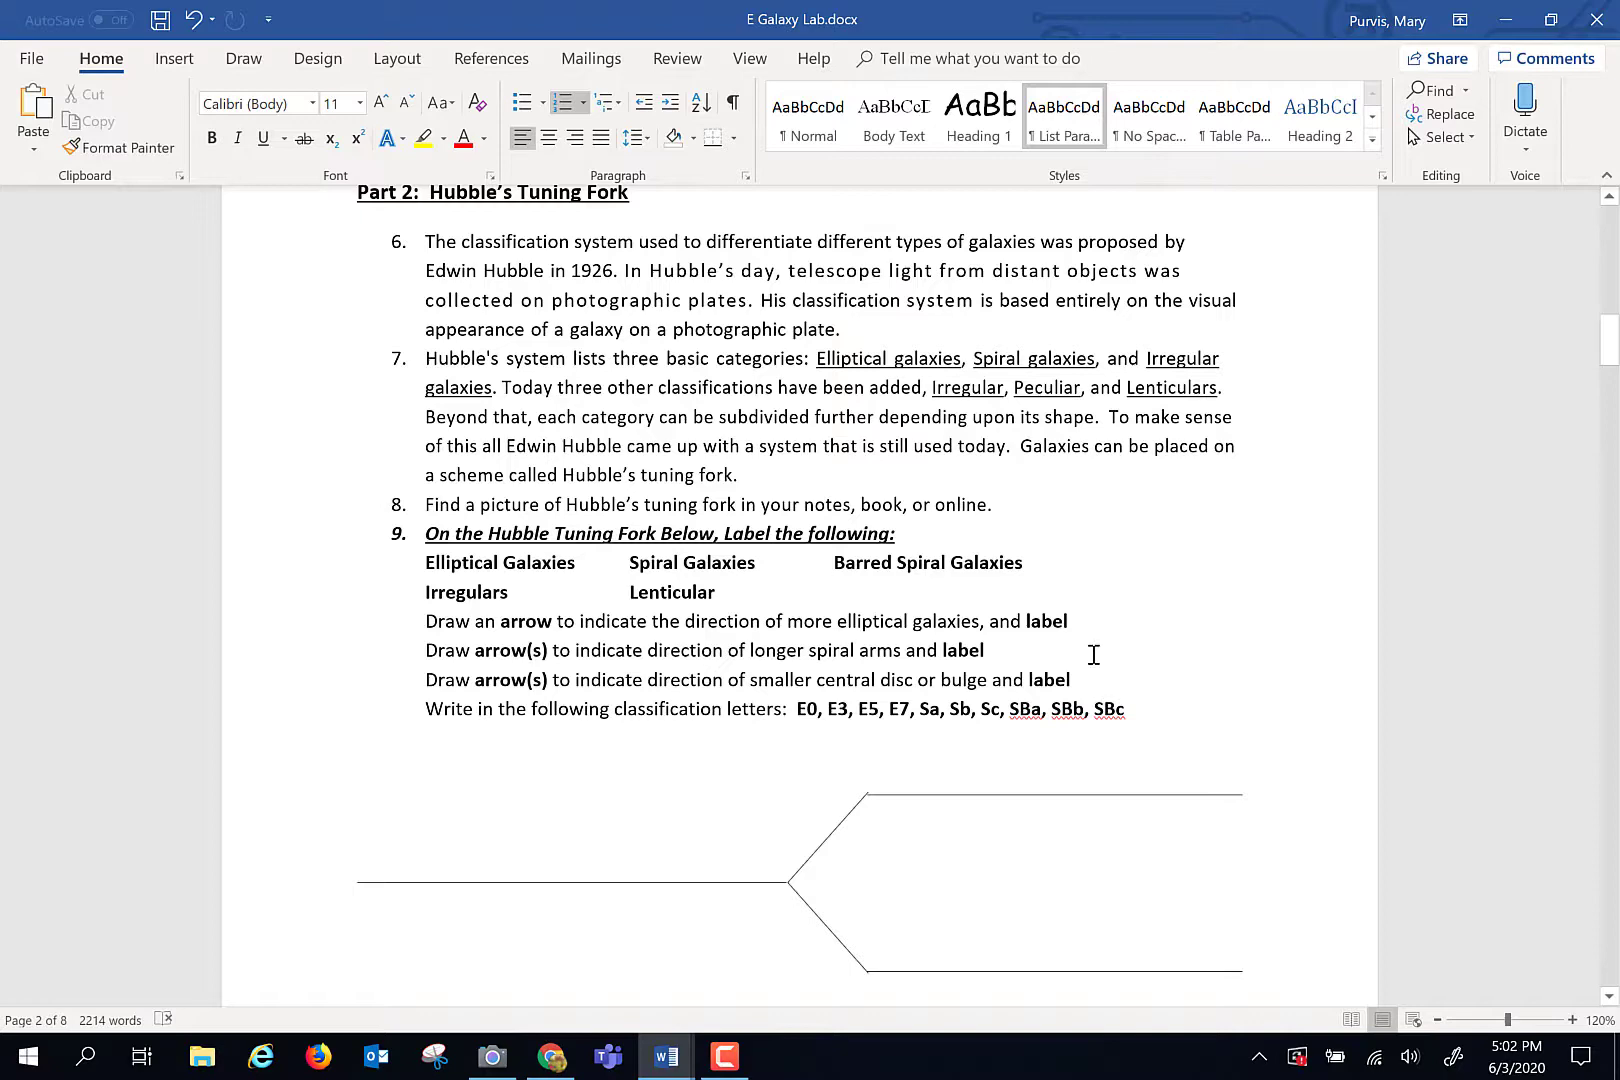
pyautogui.scroll(-3)
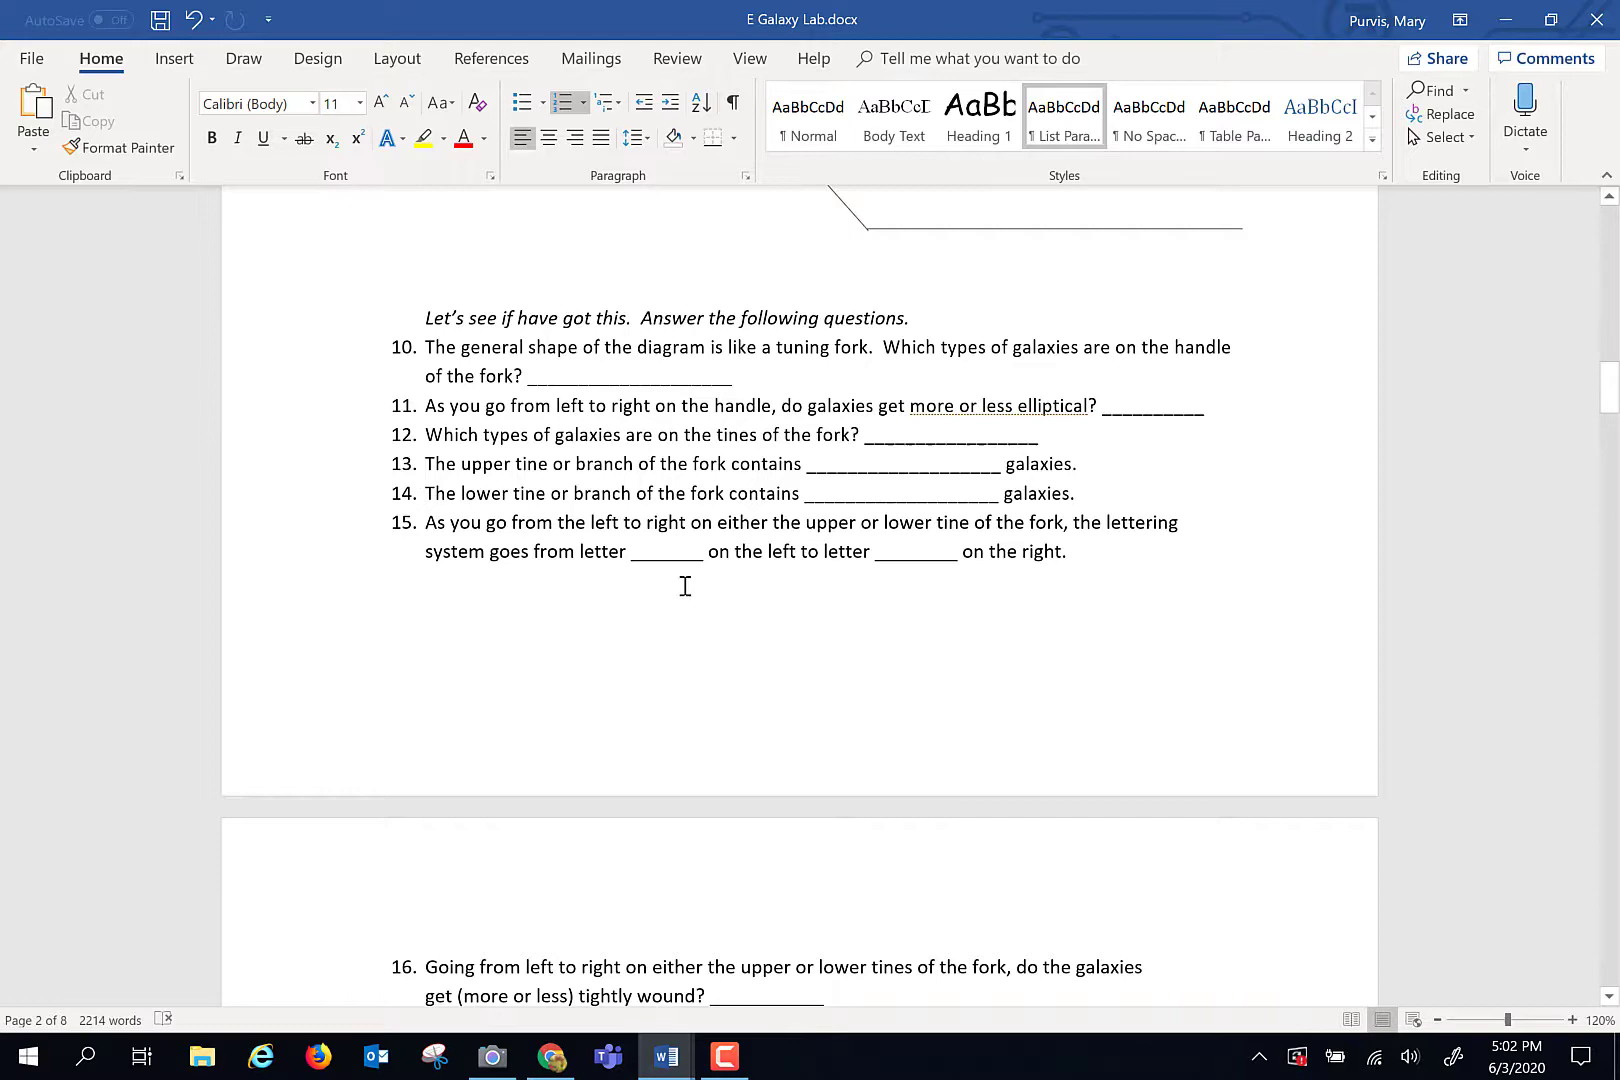
pyautogui.scroll(-3)
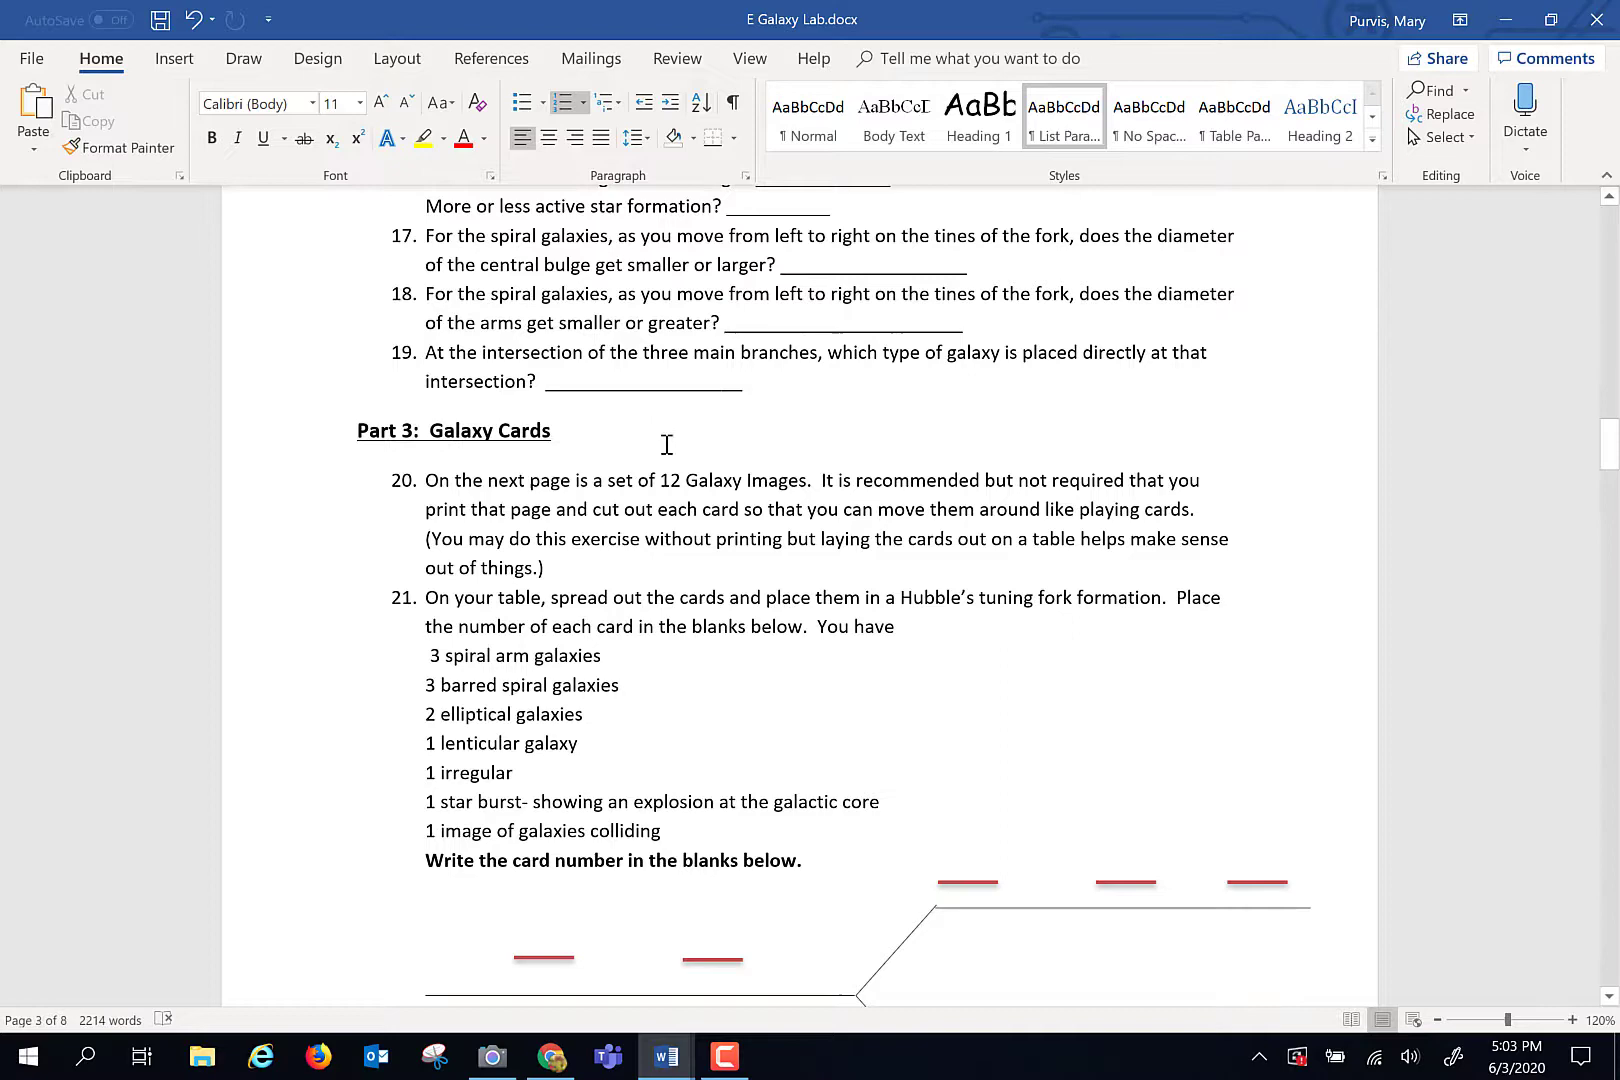
pyautogui.scroll(-3)
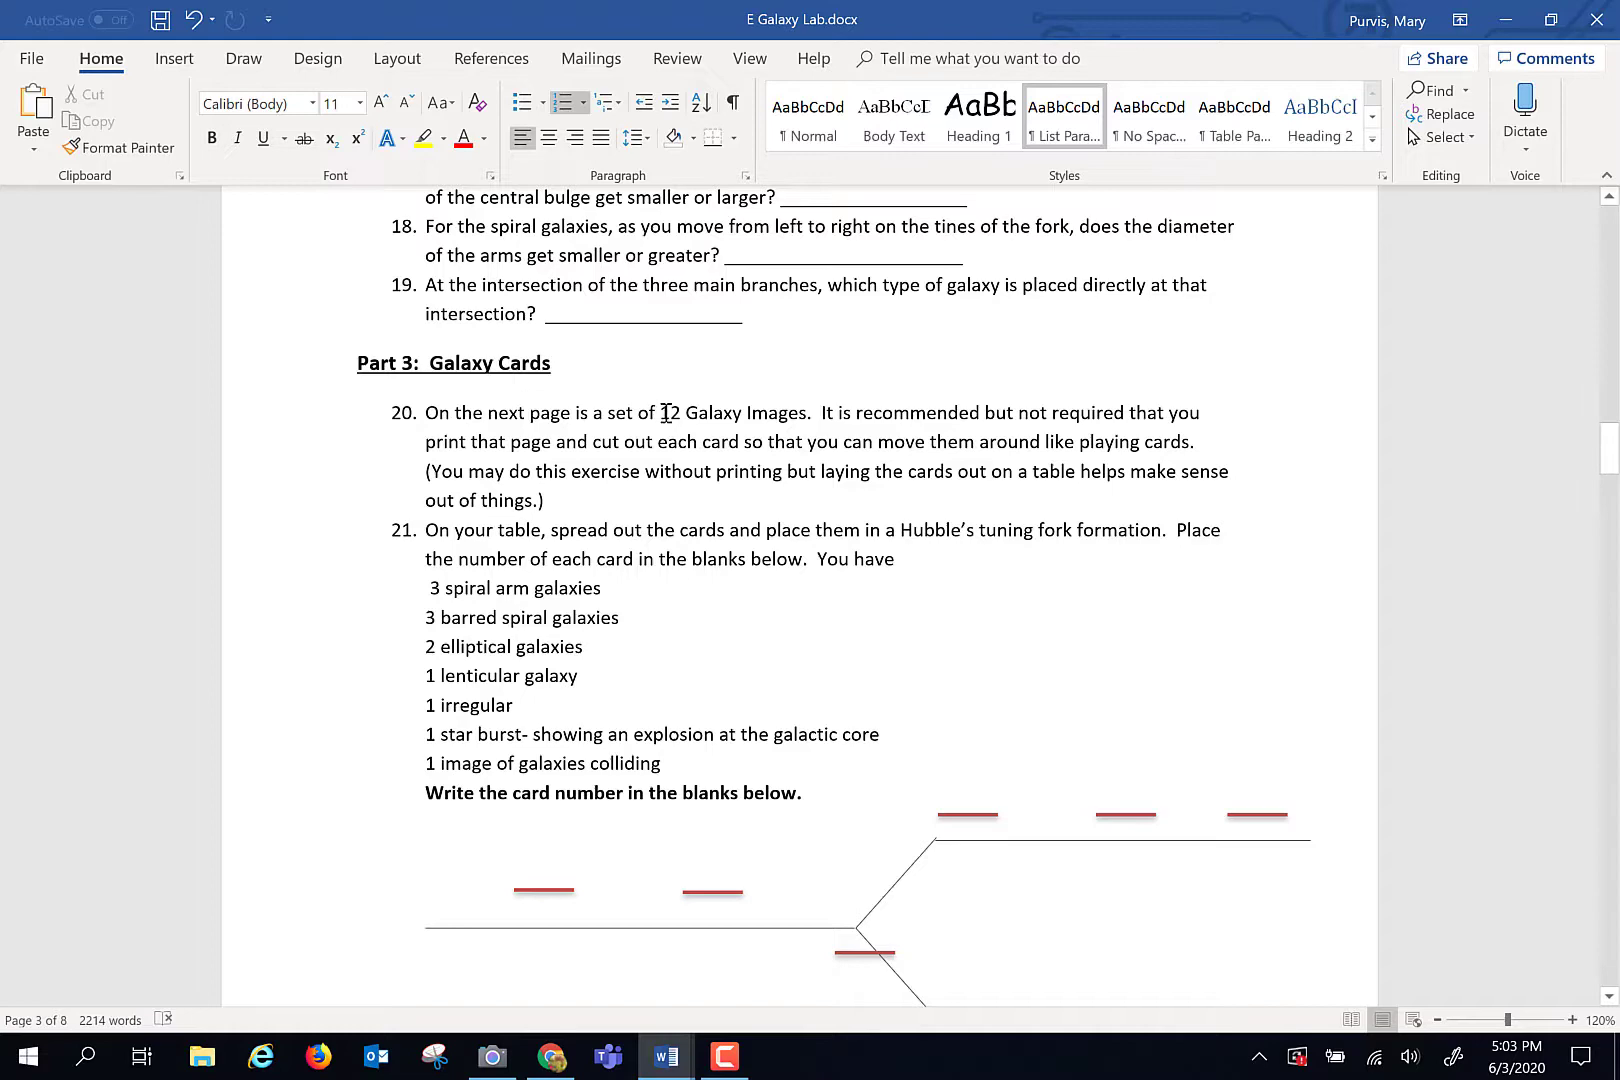
pyautogui.scroll(-3)
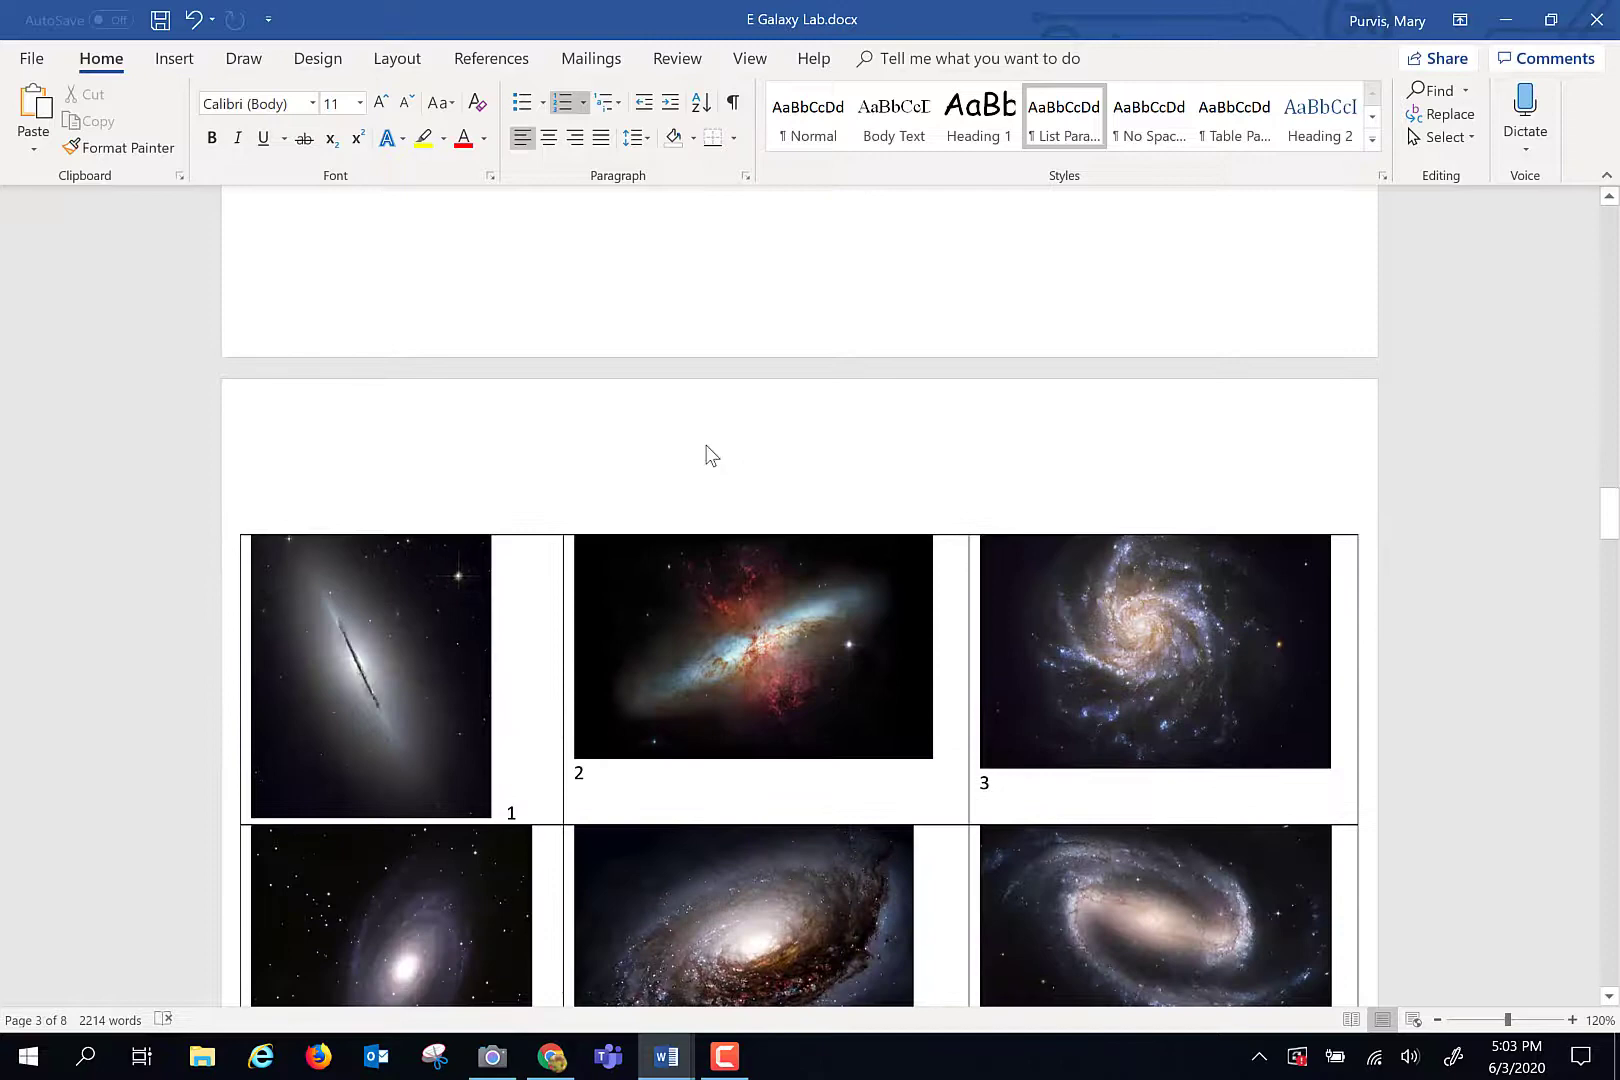
pyautogui.scroll(-3)
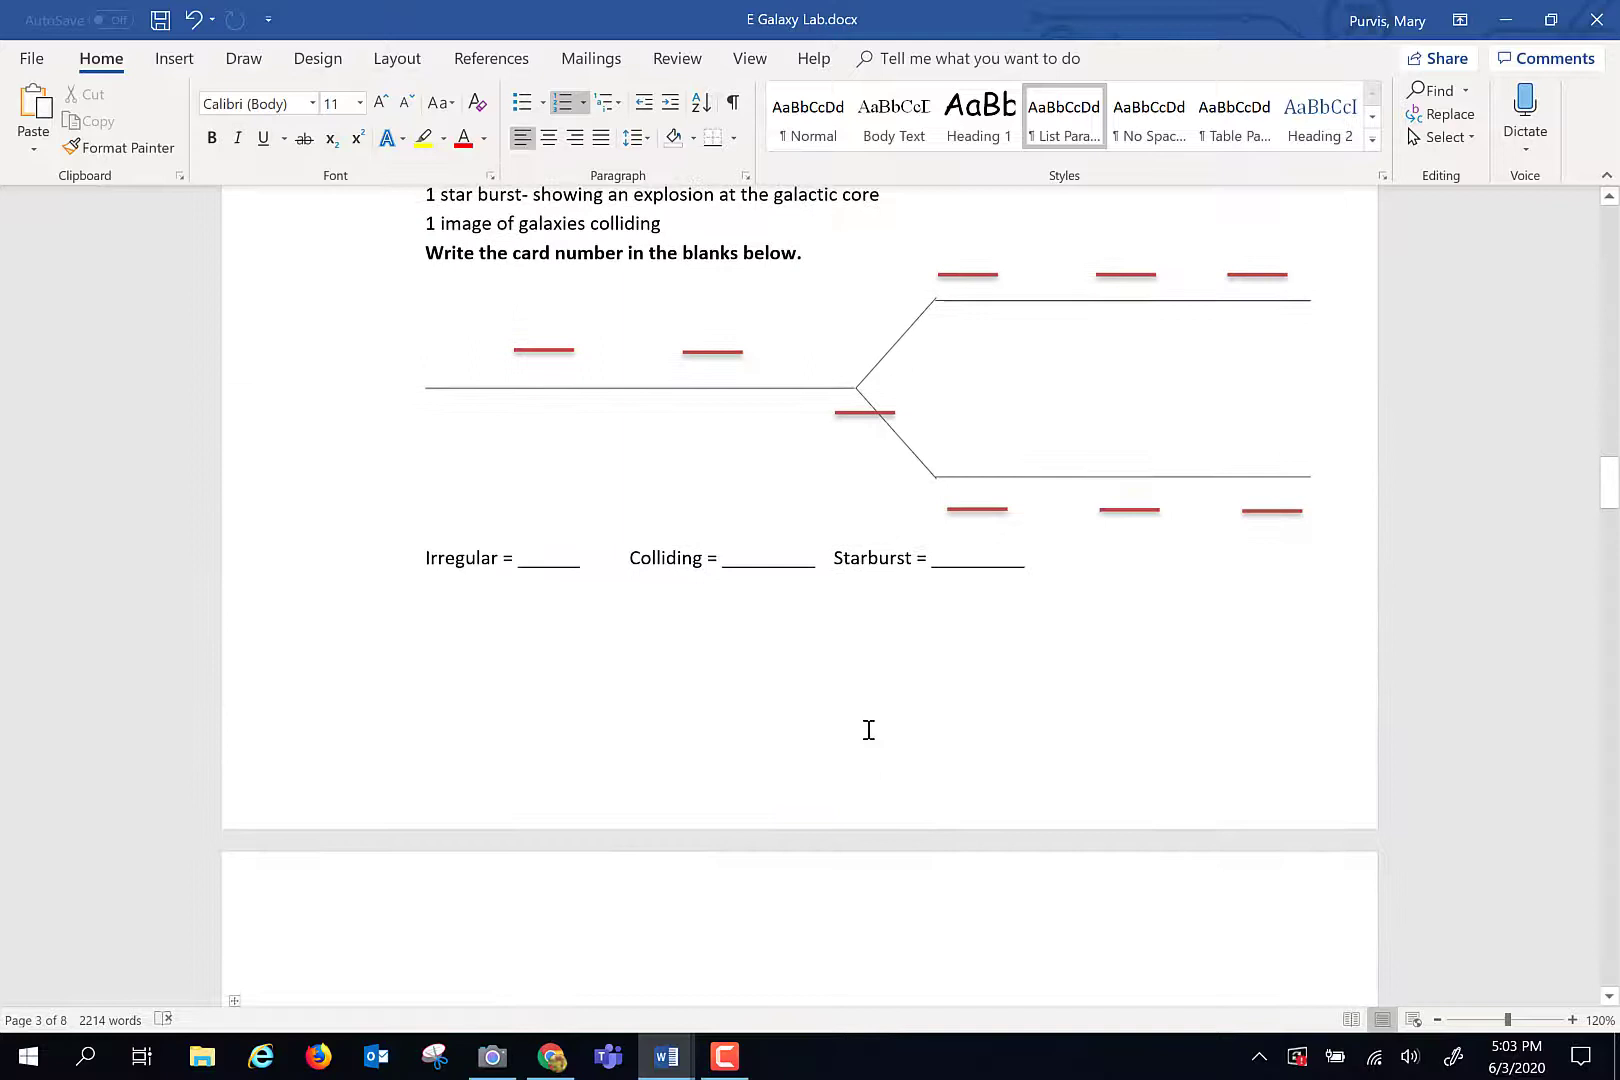
pyautogui.moveTo(816, 282)
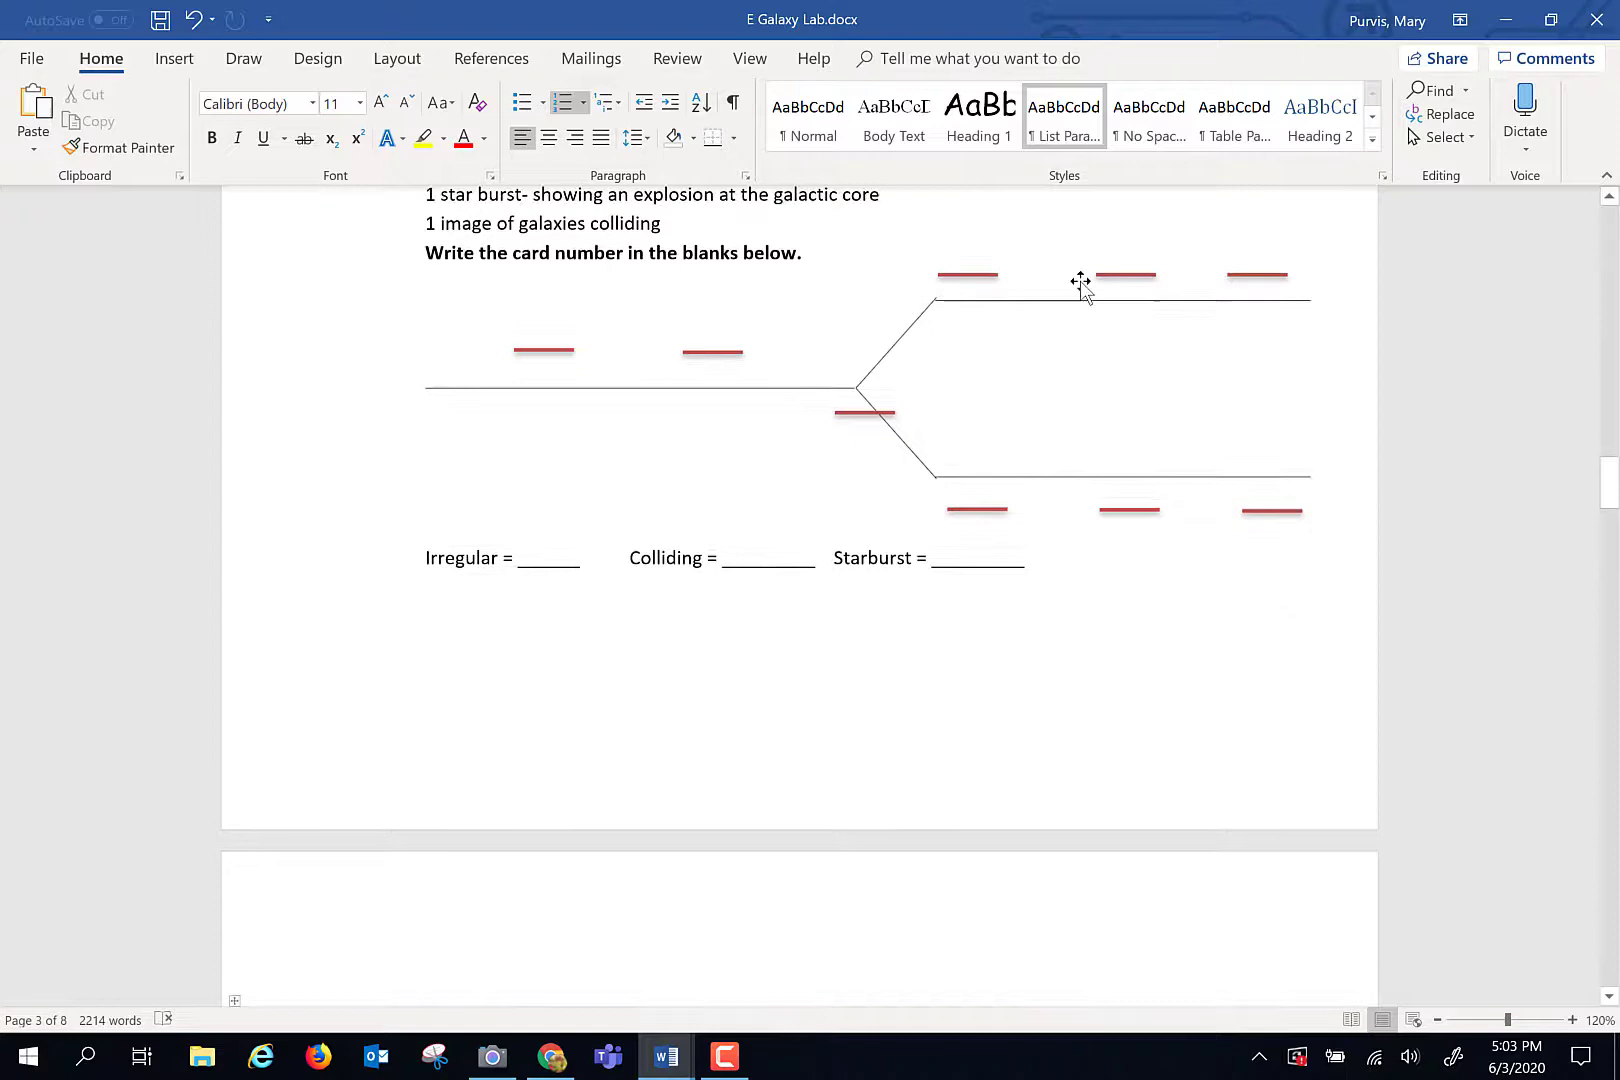
pyautogui.scroll(3)
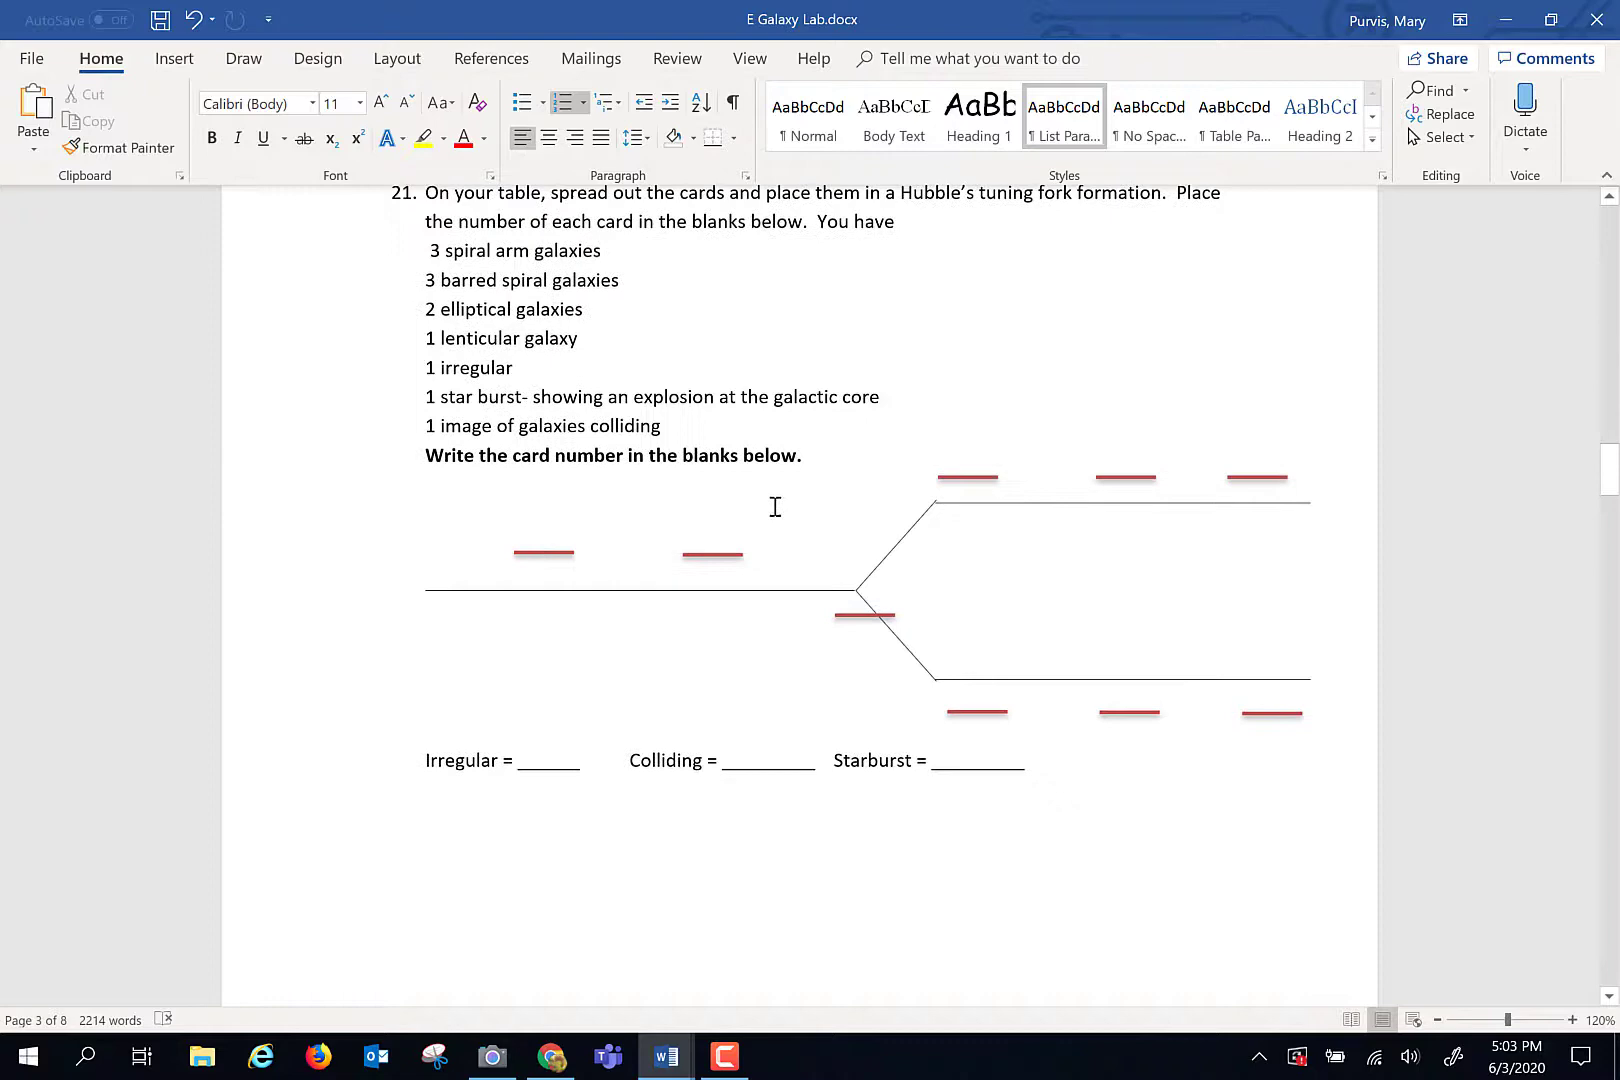
pyautogui.scroll(-3)
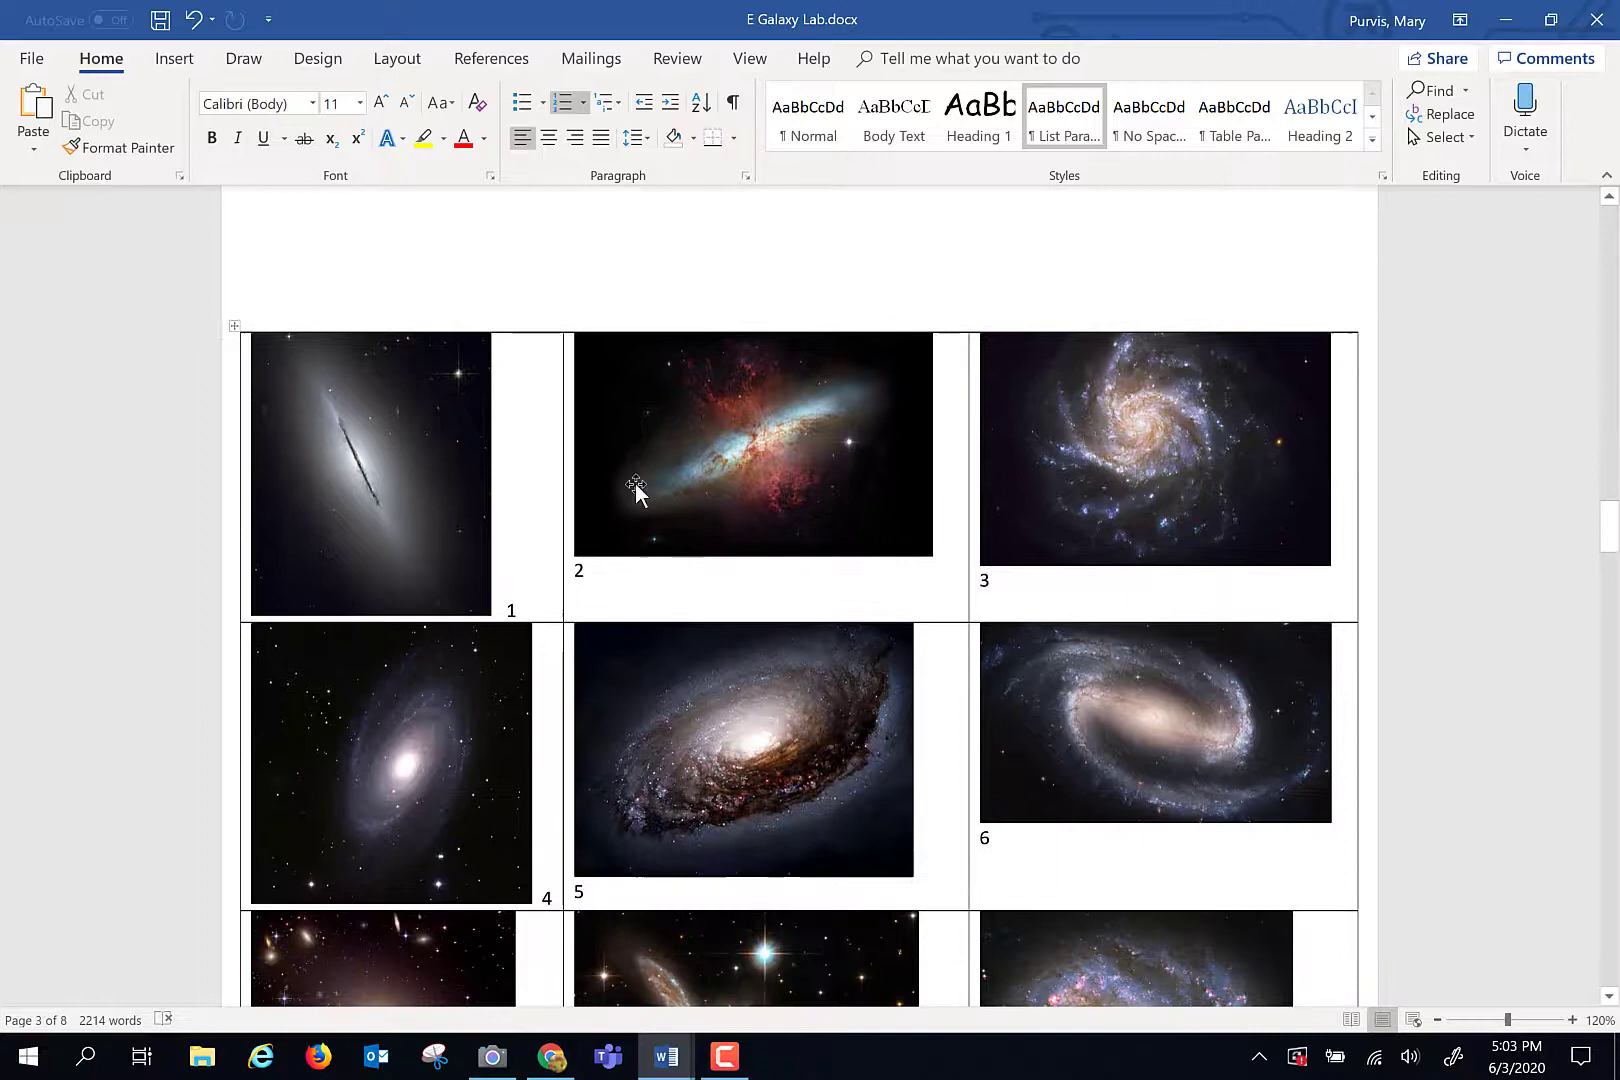
pyautogui.scroll(-3)
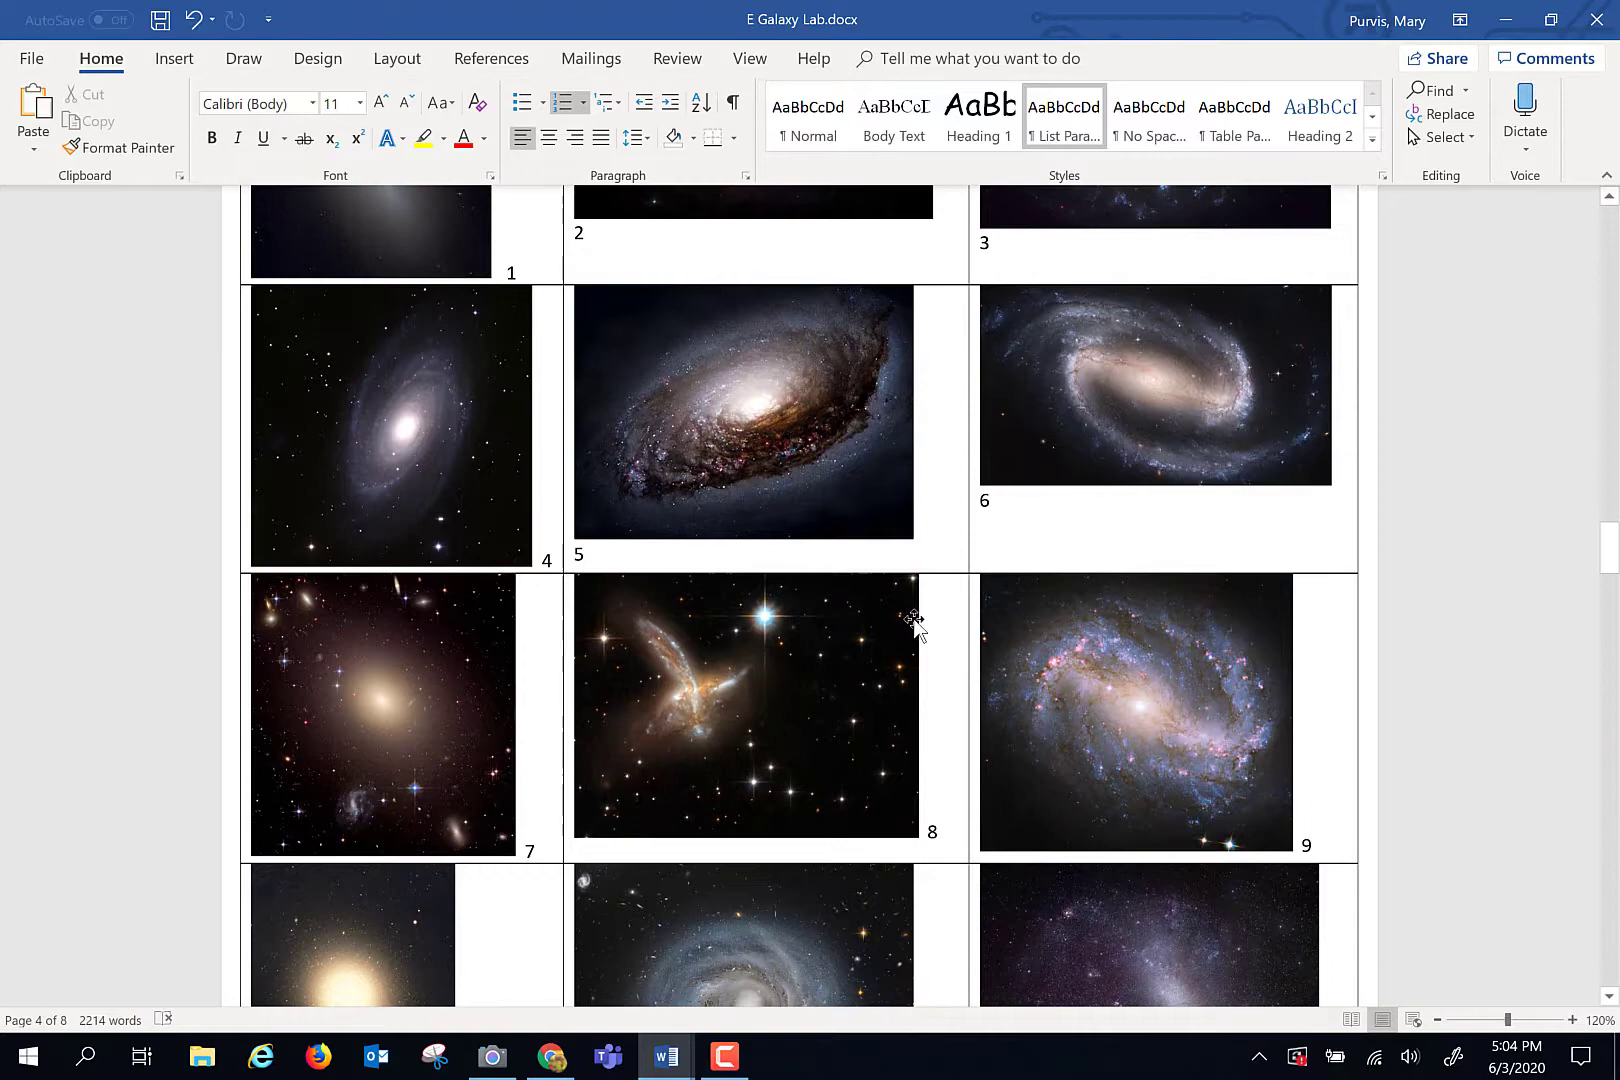
pyautogui.scroll(3)
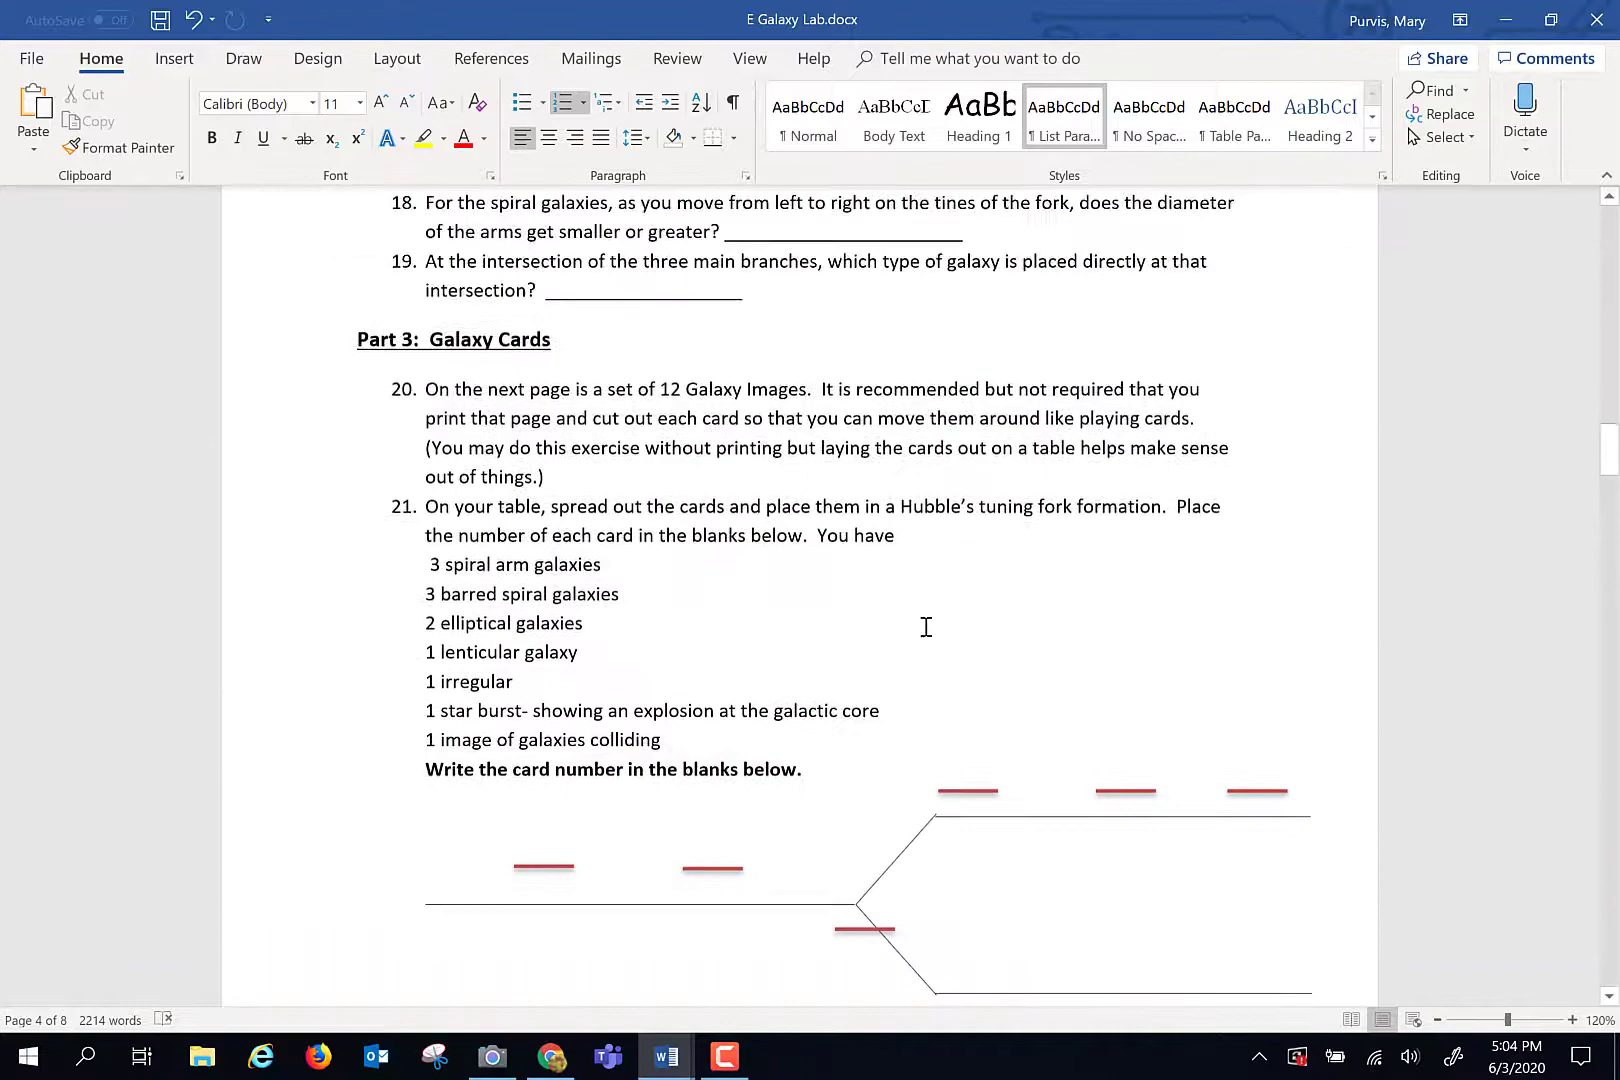
pyautogui.scroll(3)
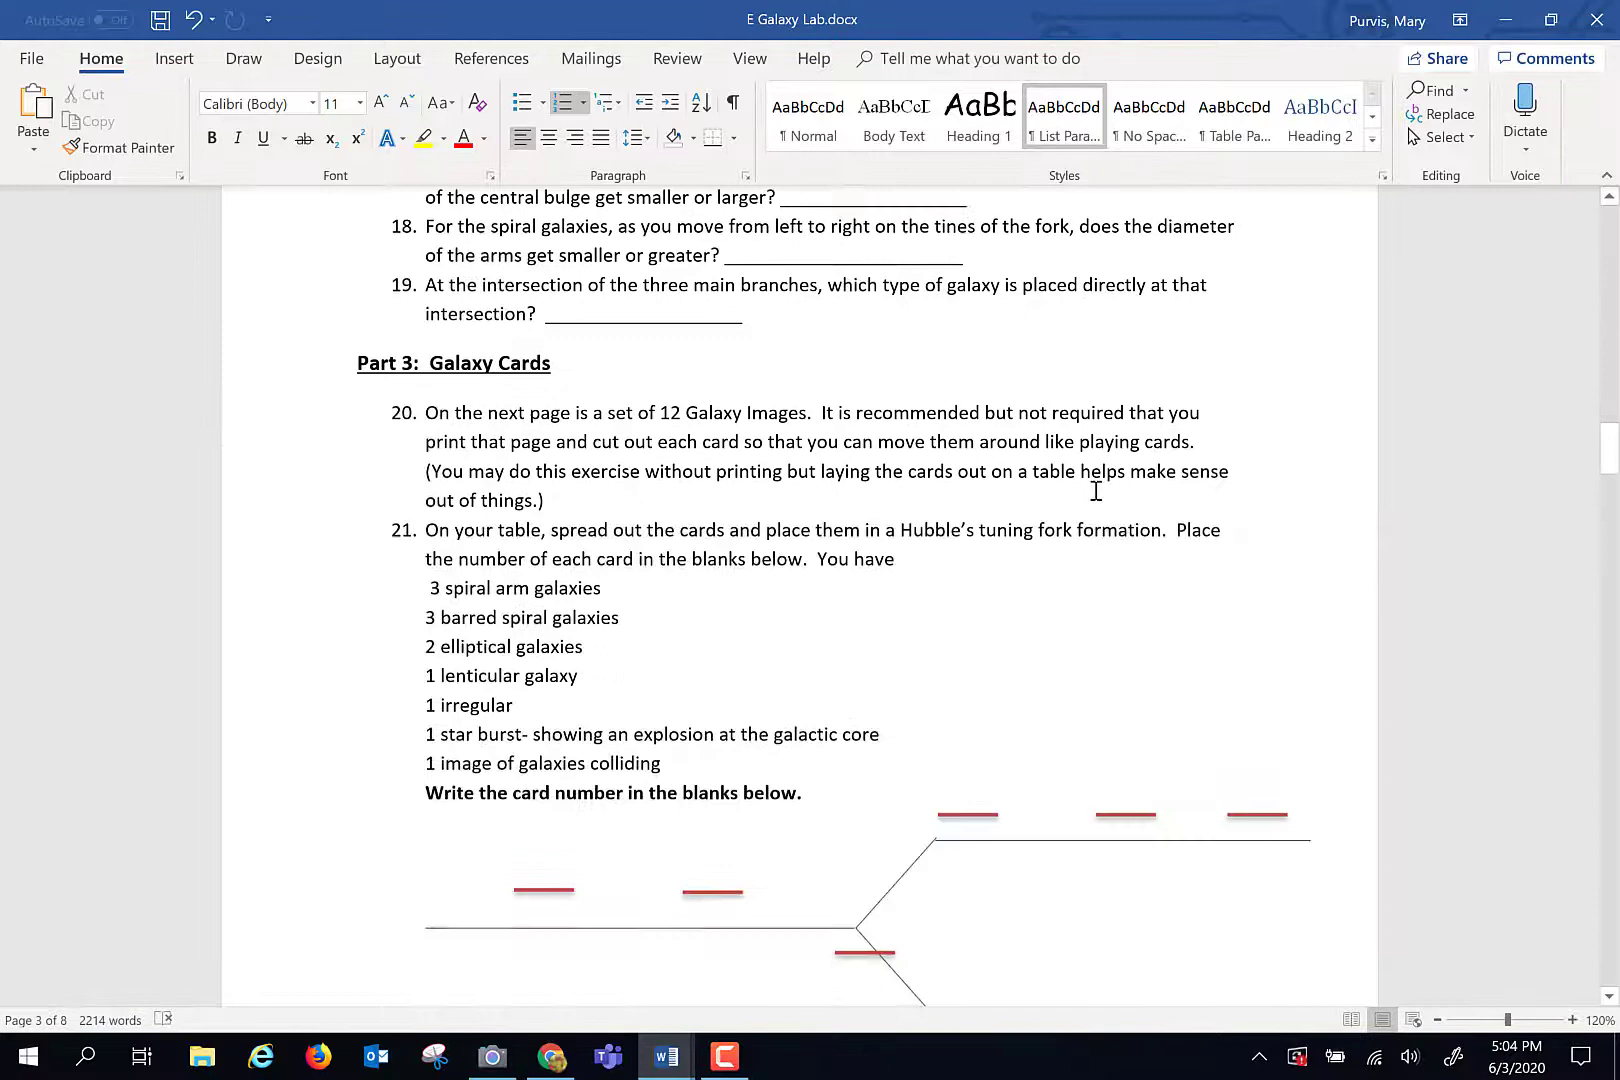
pyautogui.scroll(-3)
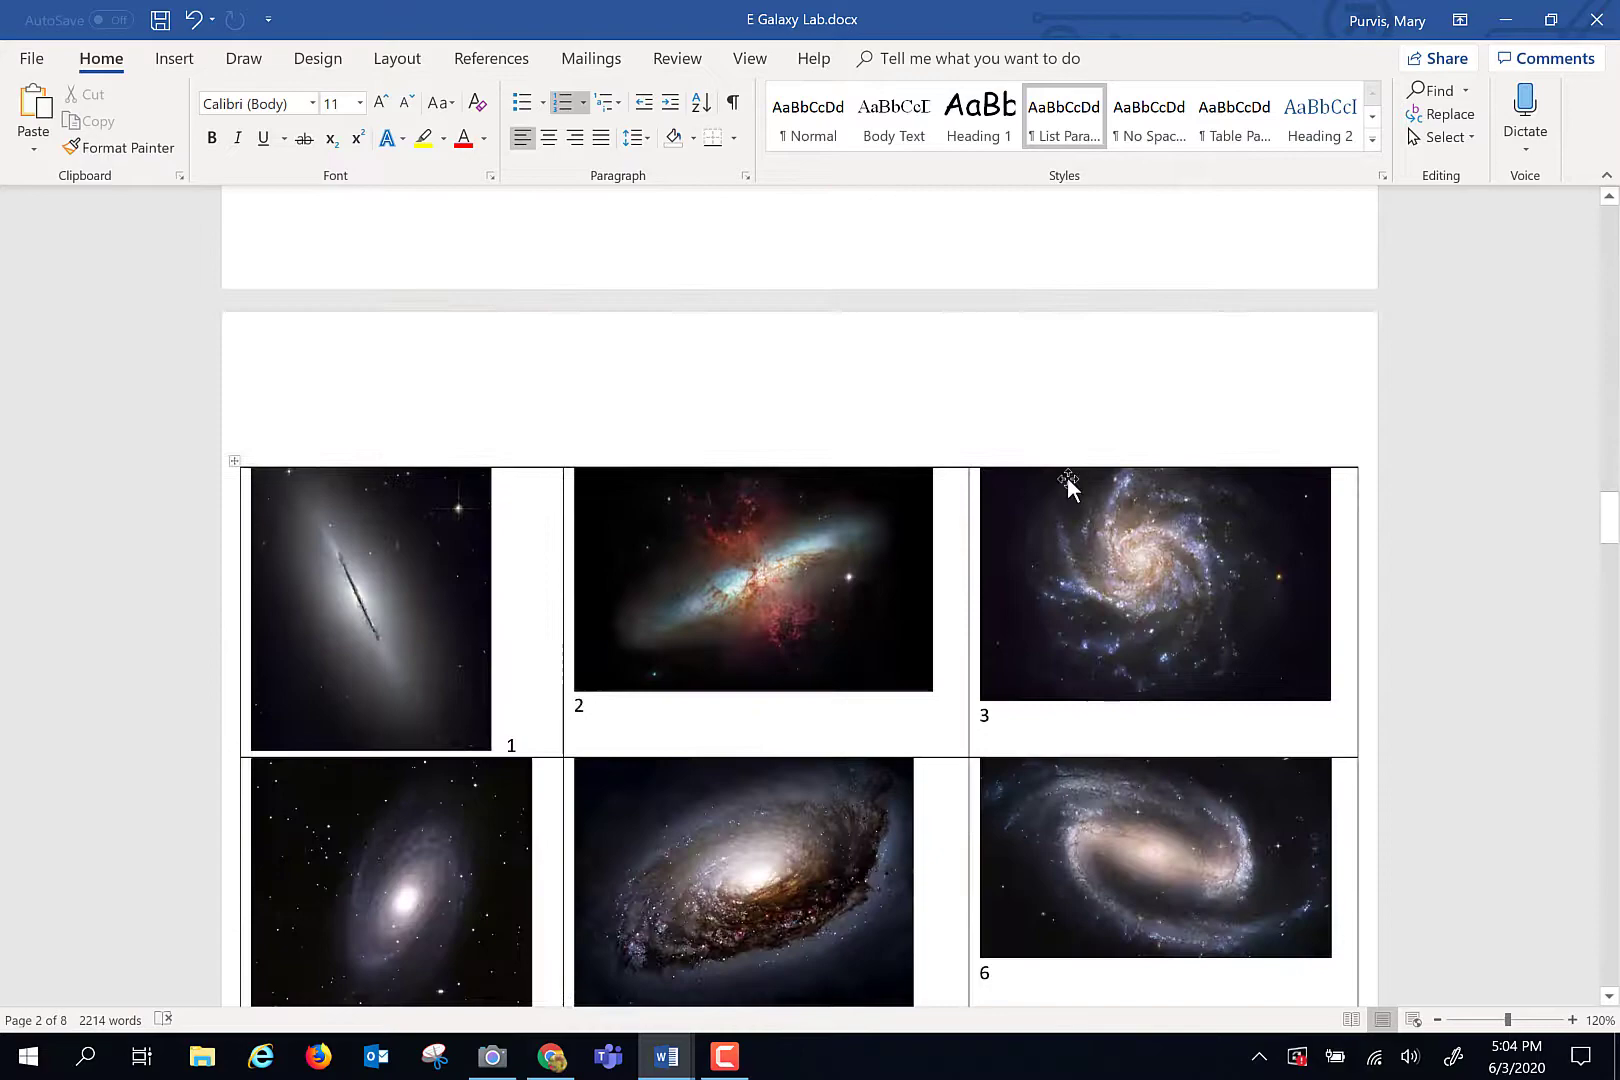
pyautogui.scroll(-3)
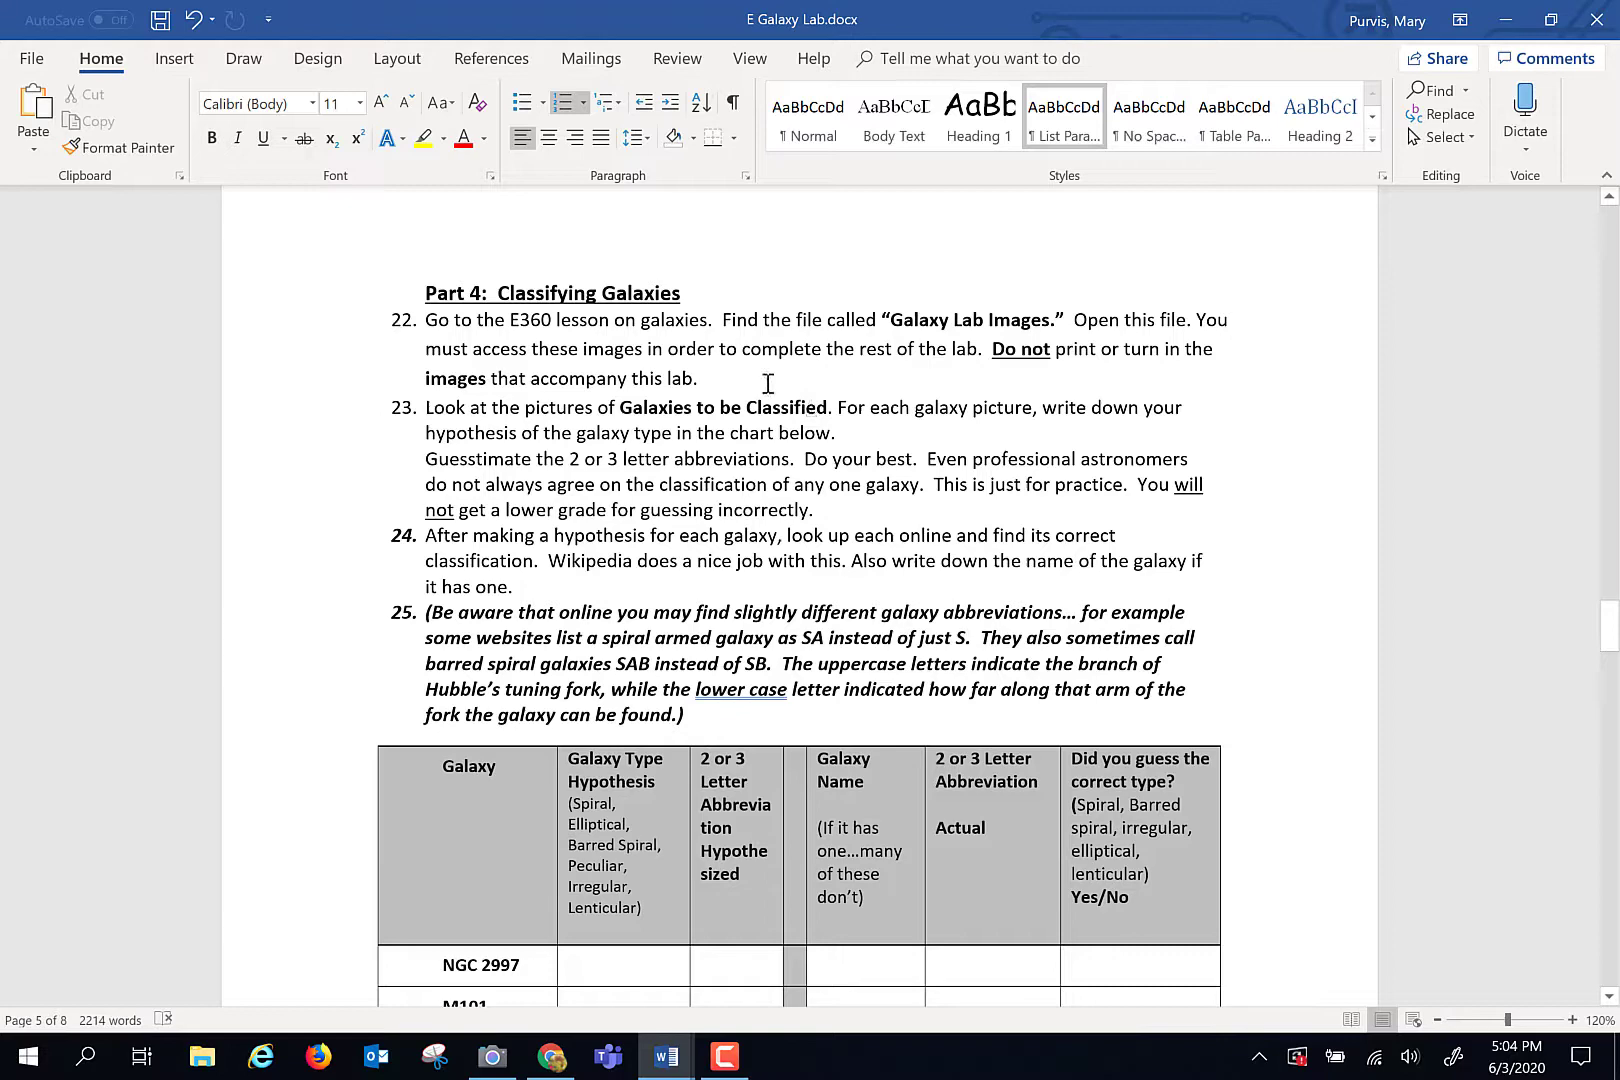
pyautogui.moveTo(664, 1056)
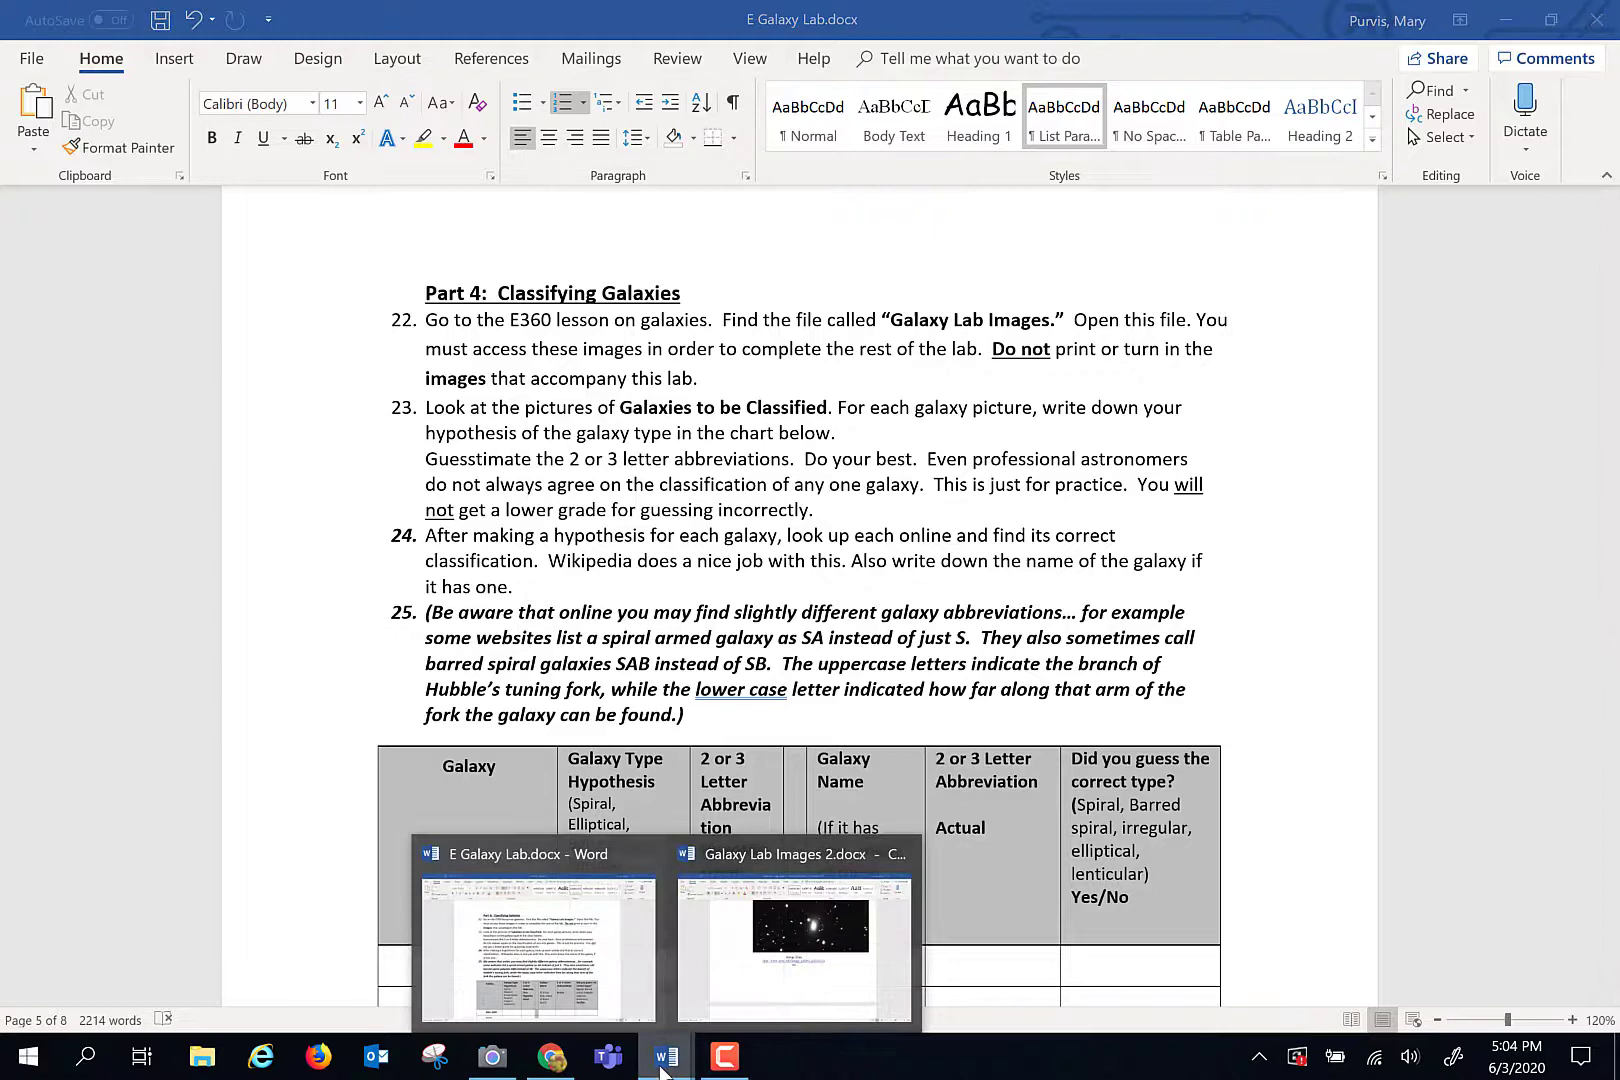
# Switch to the Galaxy Lab Images 2 document showing its title and first galaxy images.
pyautogui.click(794, 936)
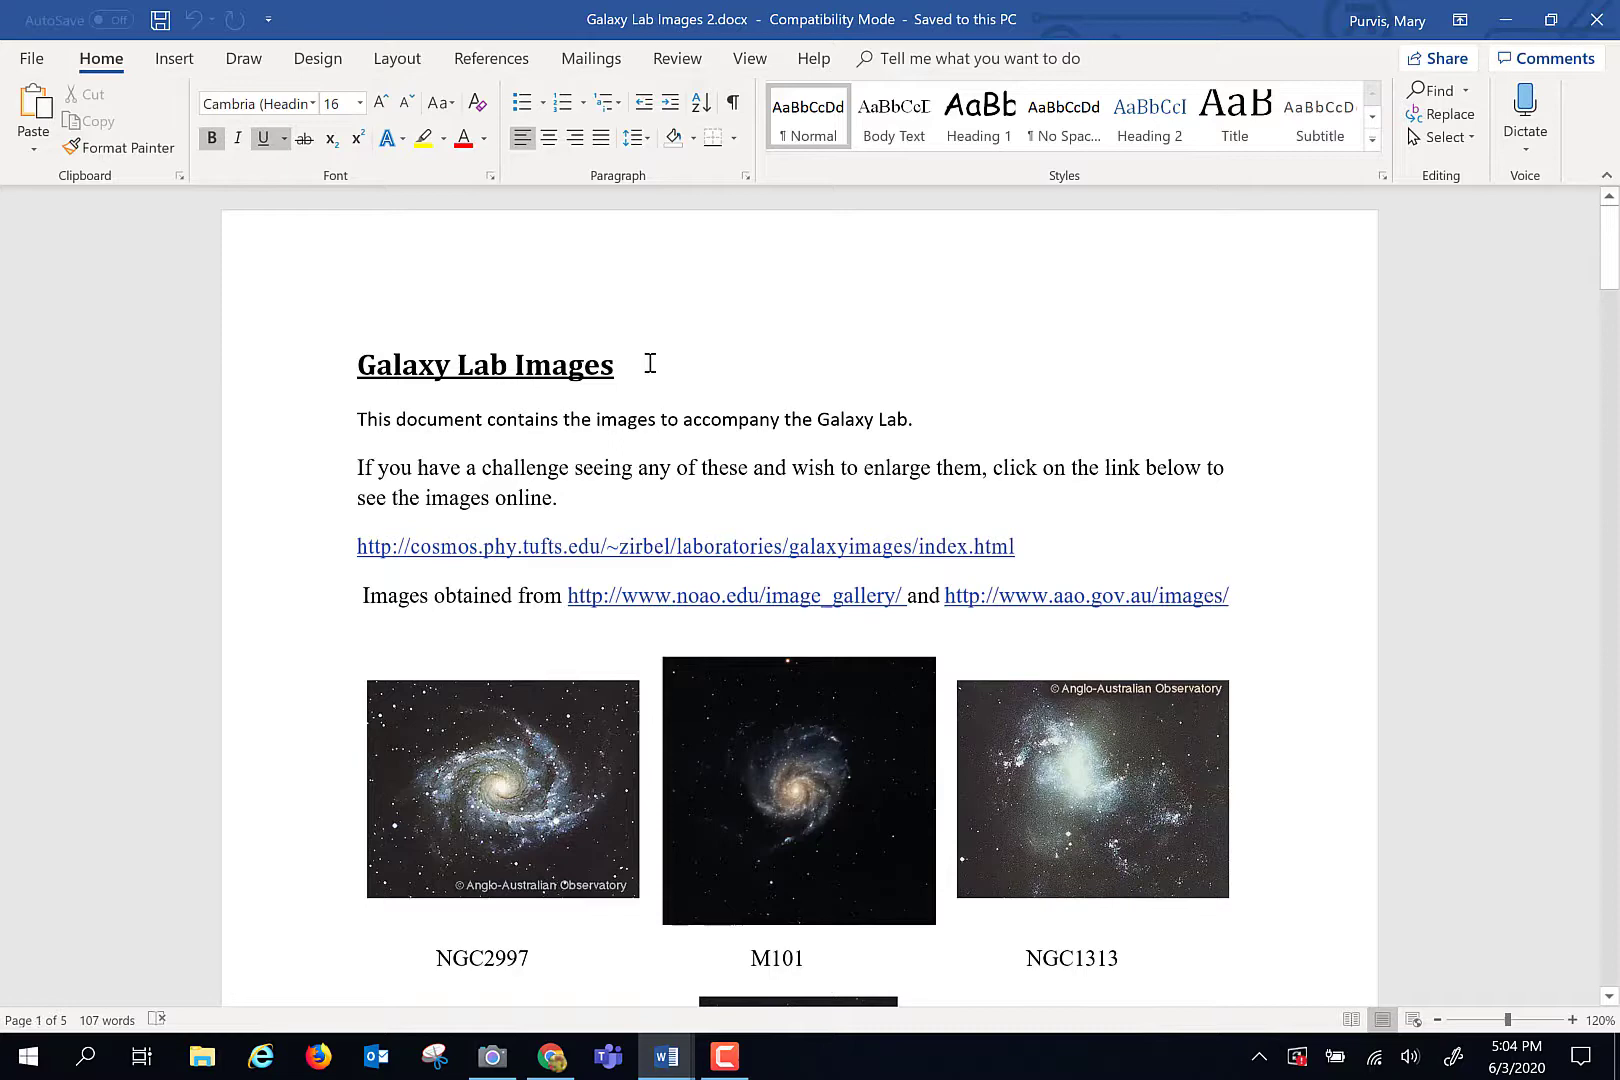
pyautogui.scroll(-3)
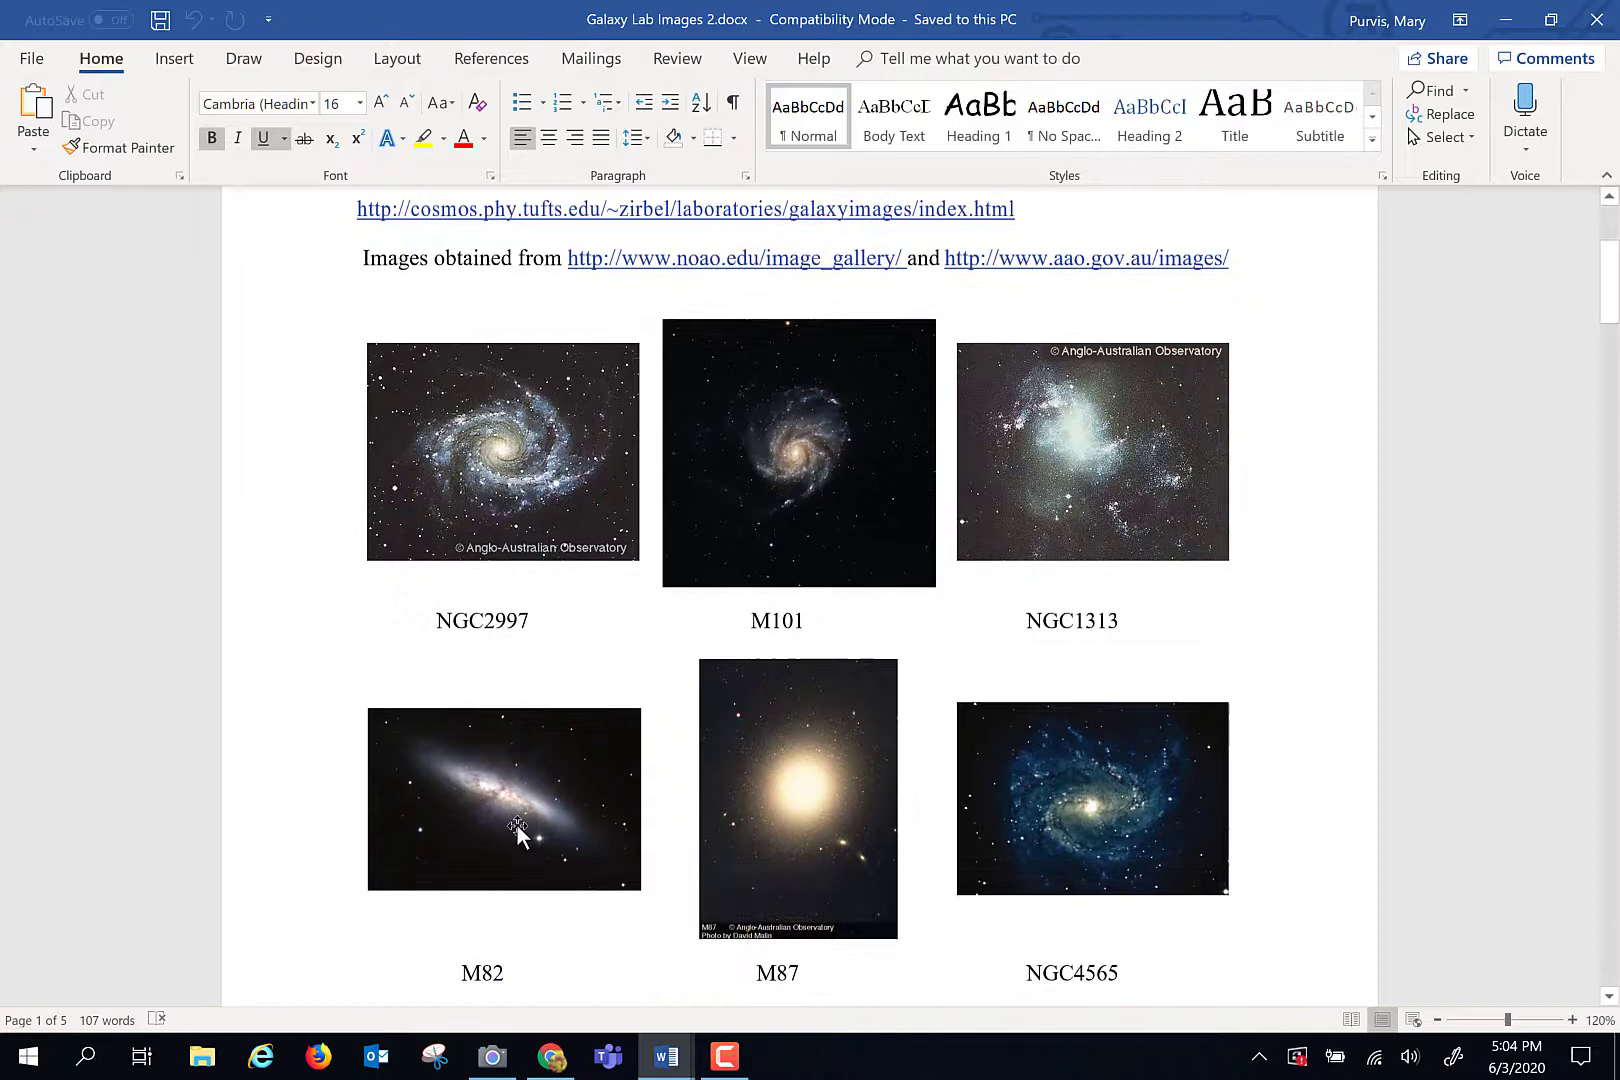
pyautogui.scroll(3)
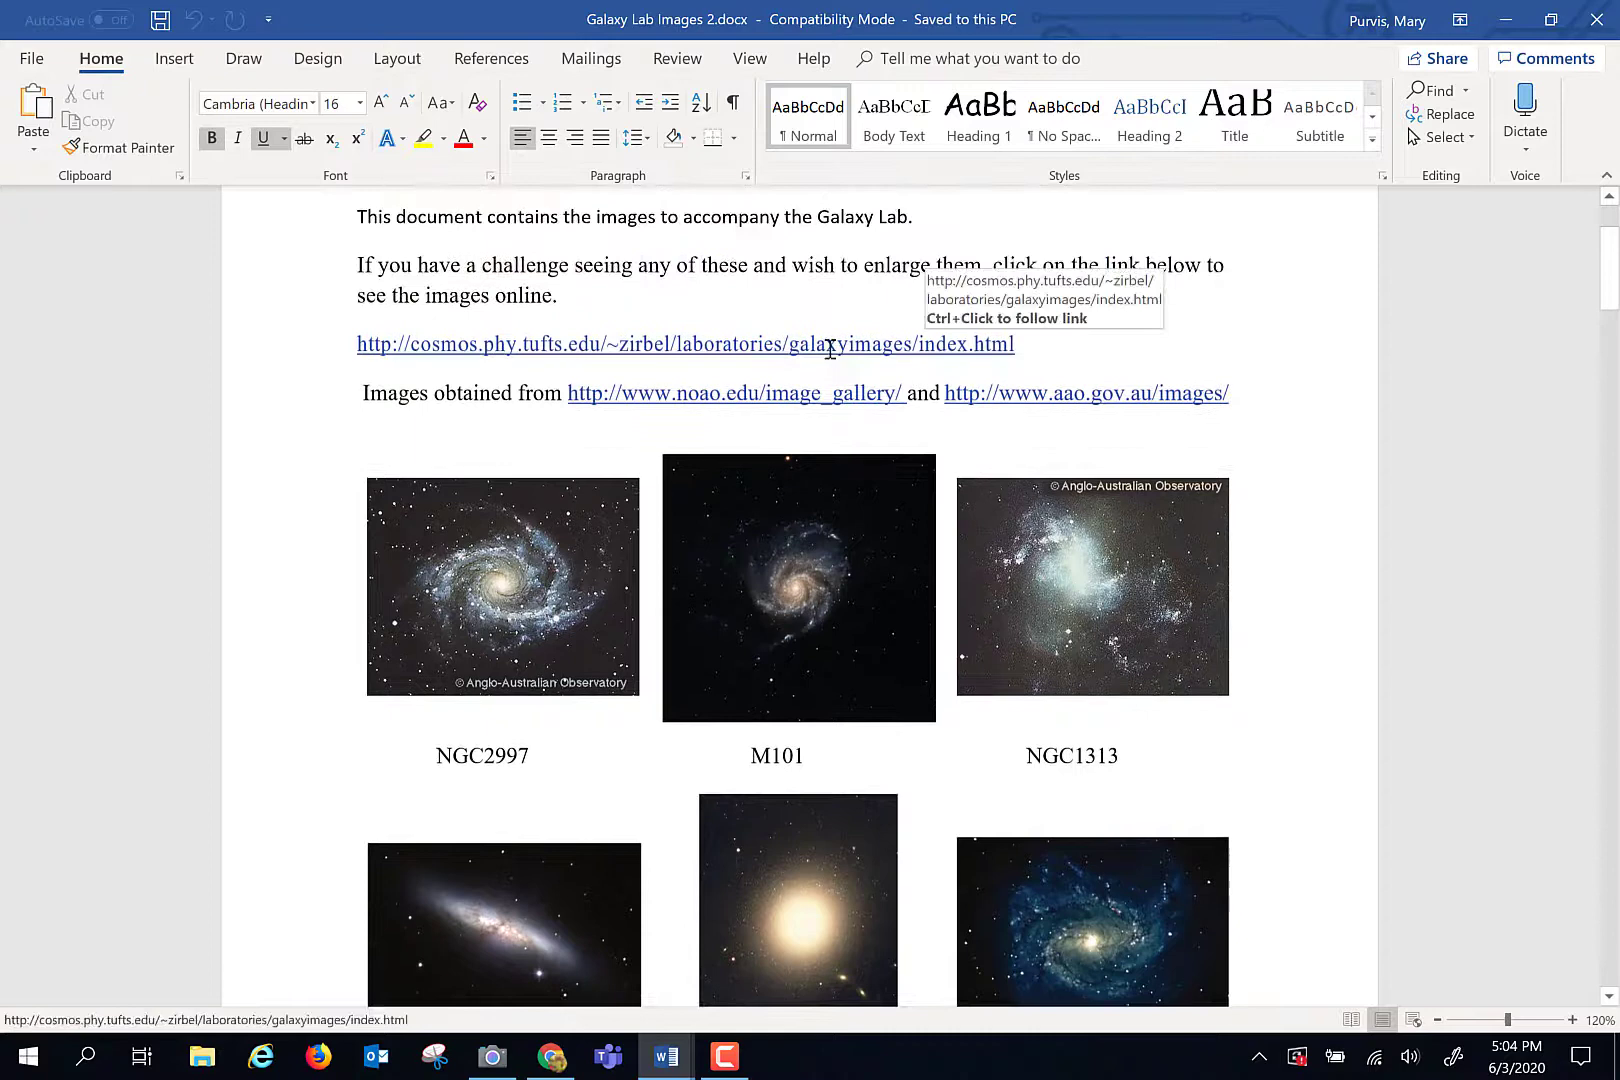
pyautogui.moveTo(692, 394)
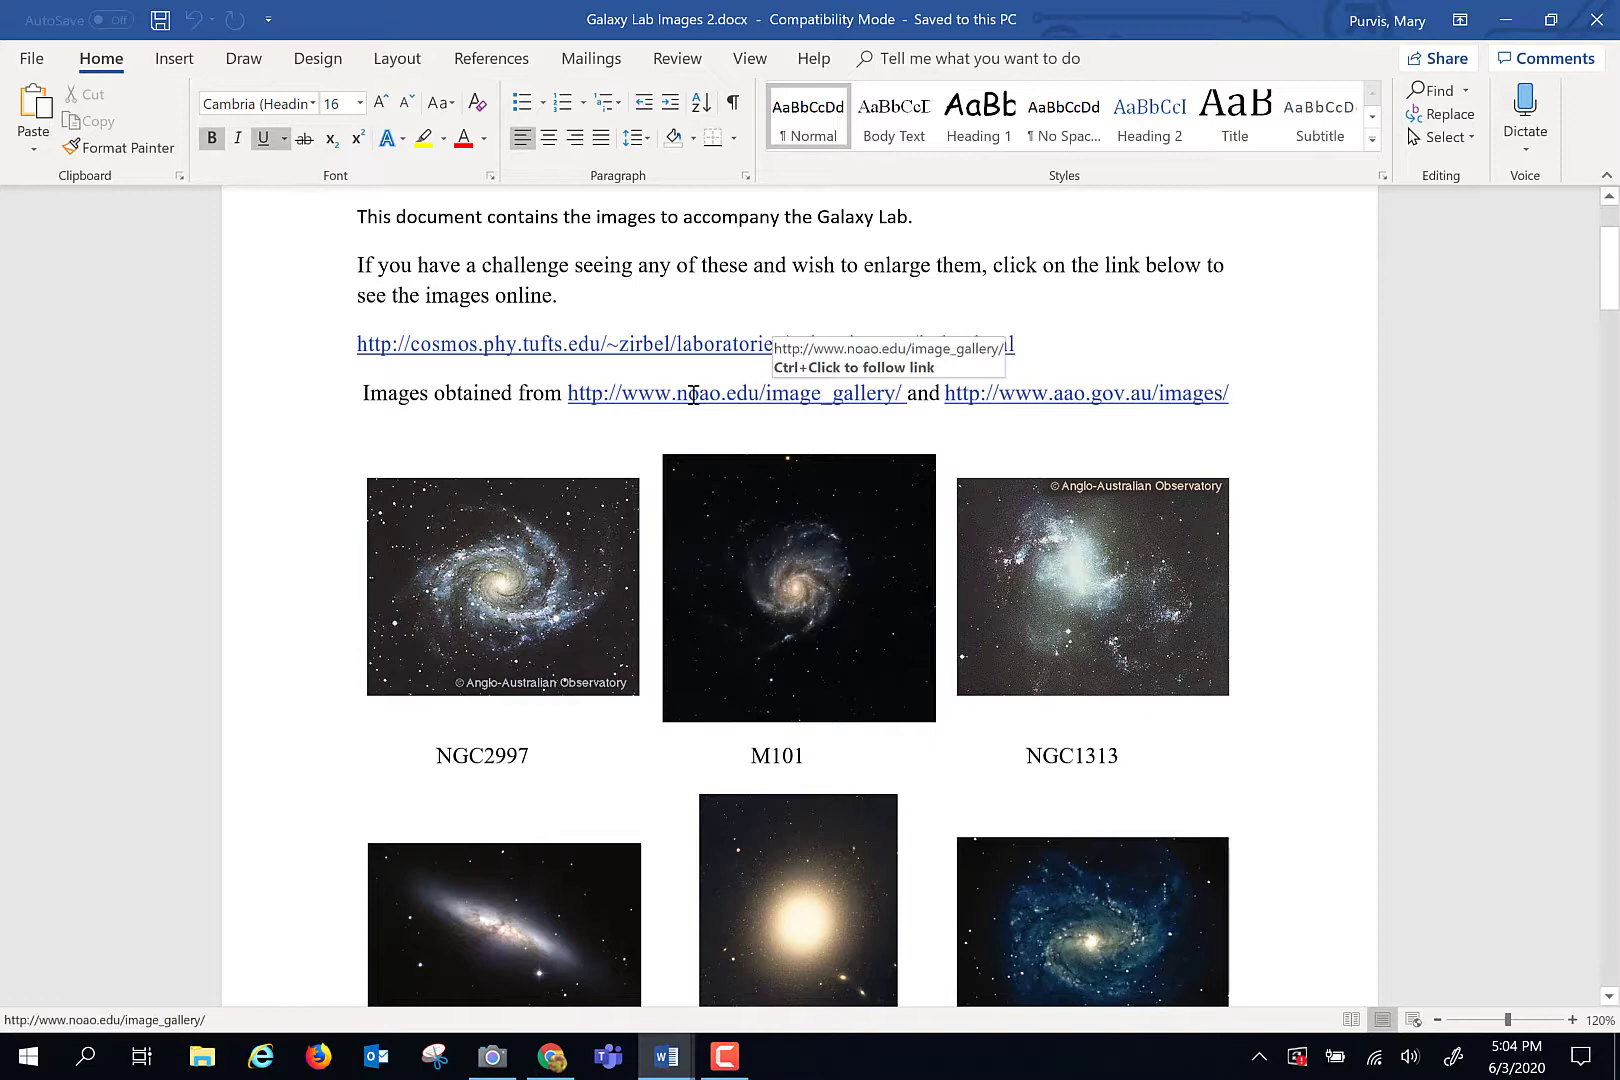
pyautogui.scroll(-3)
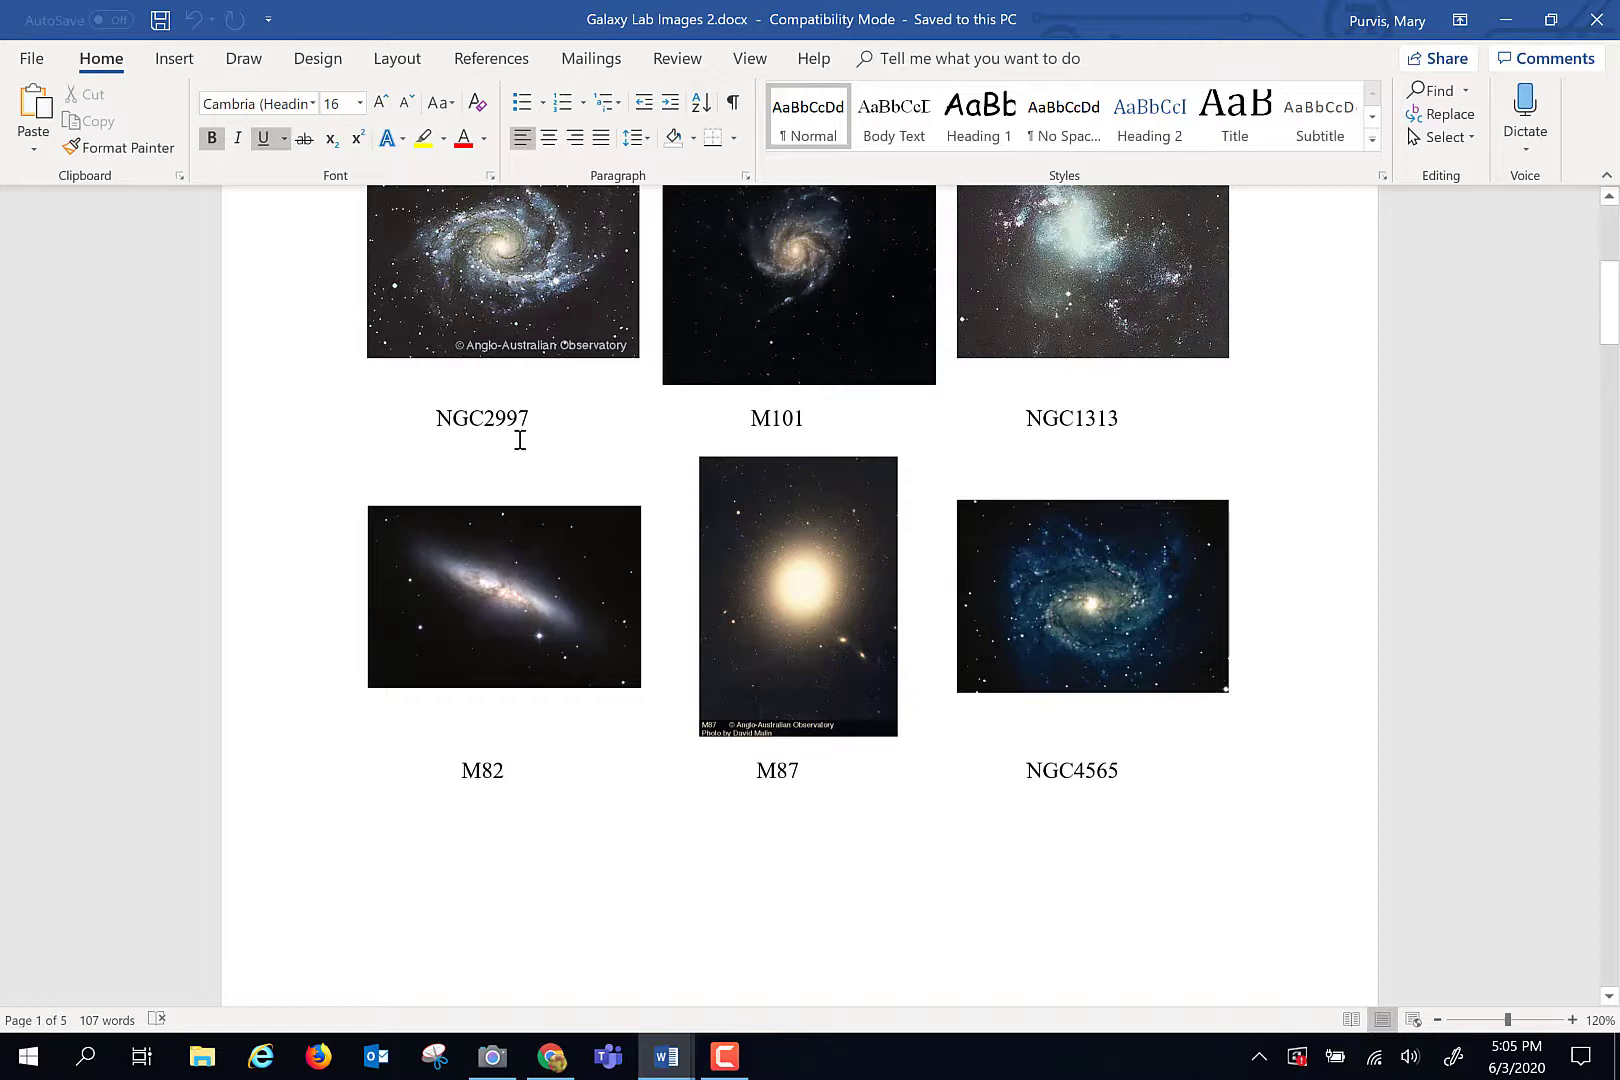
pyautogui.moveTo(800, 682)
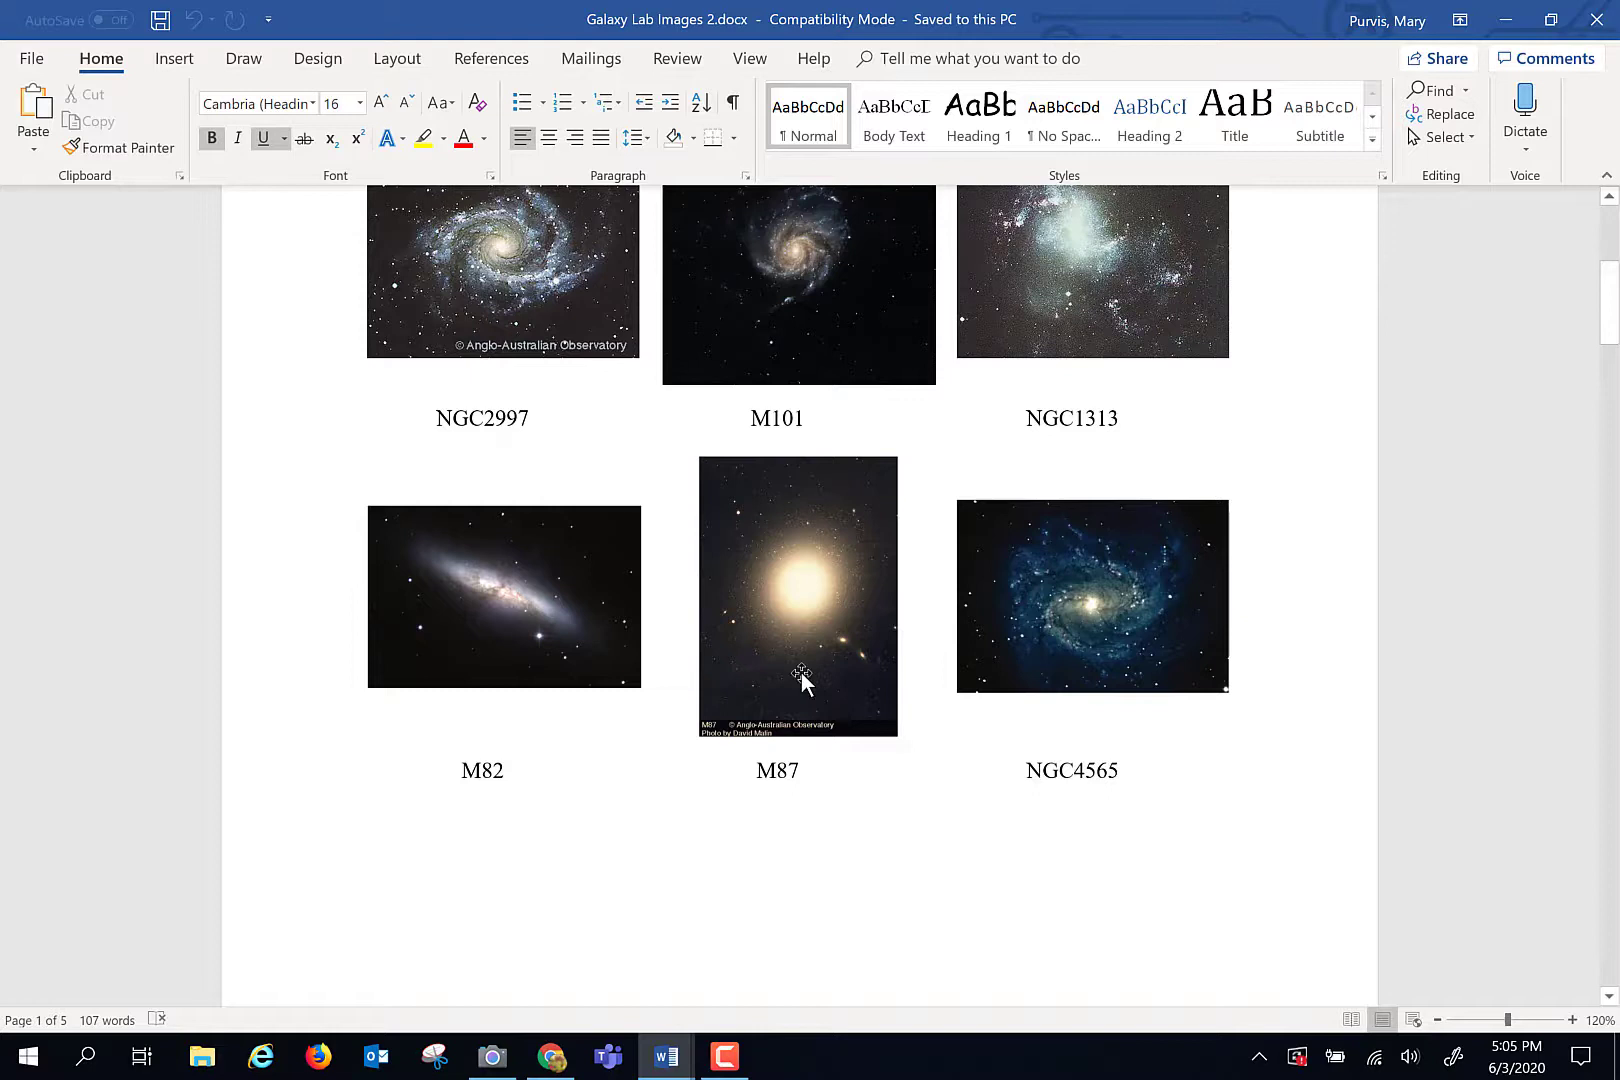
pyautogui.moveTo(1116, 716)
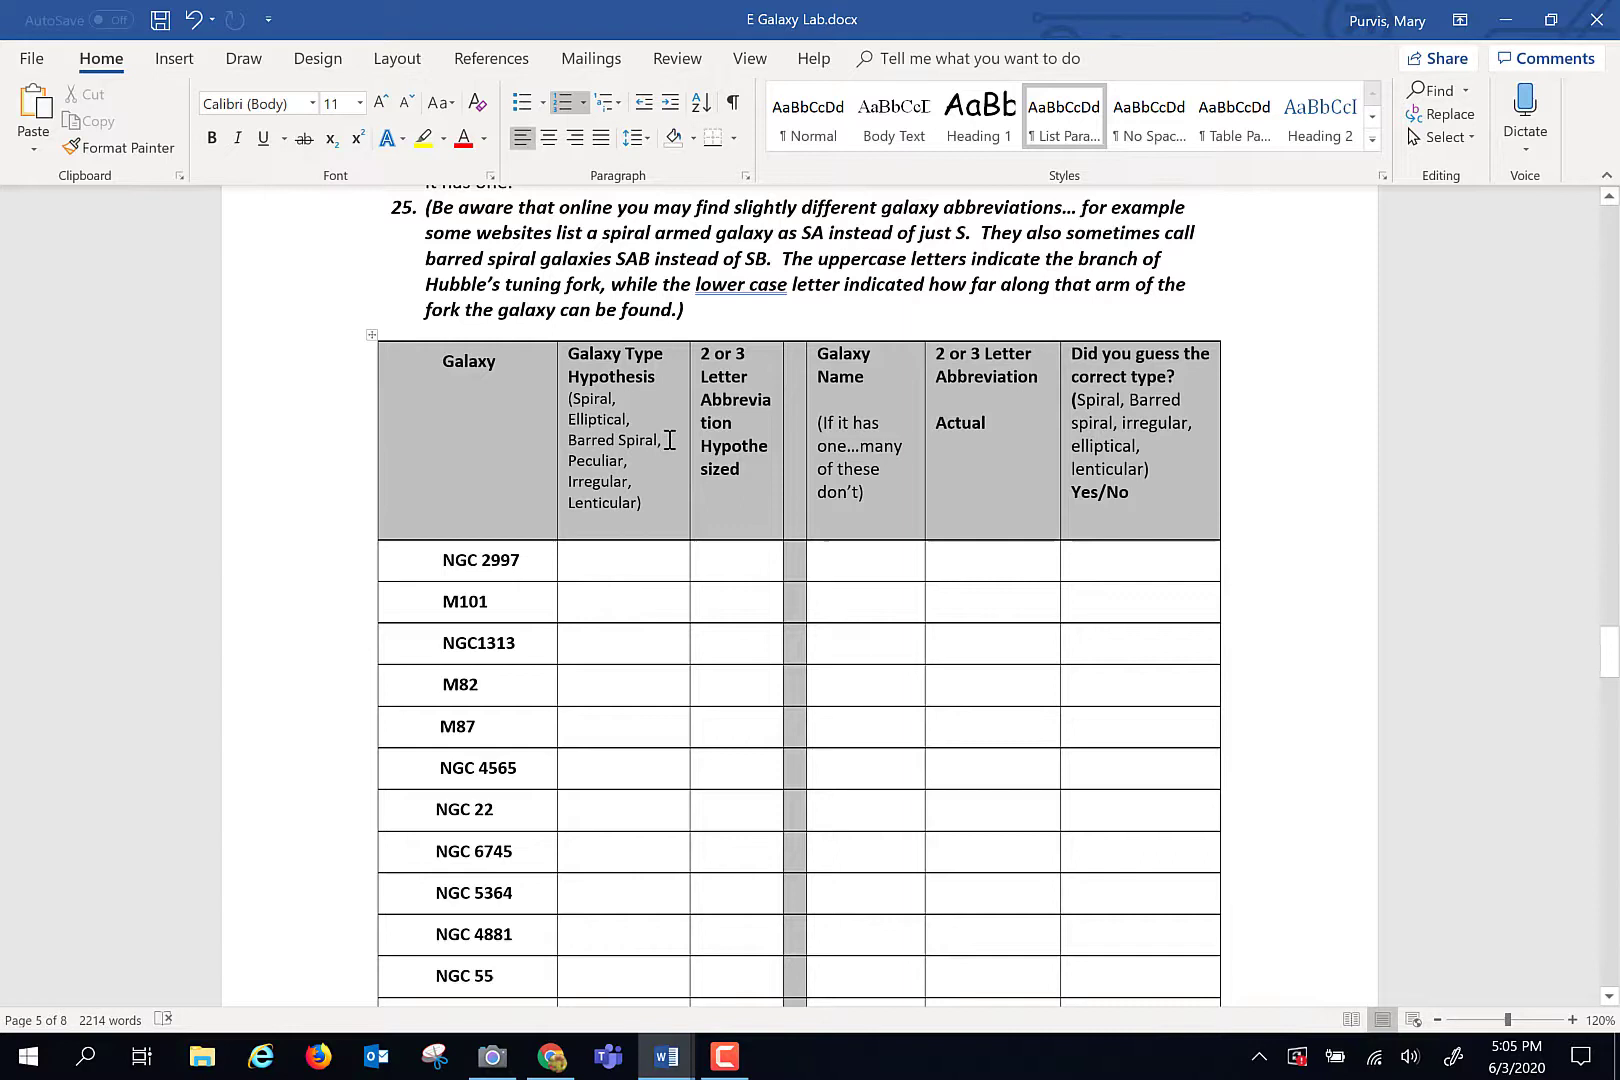
pyautogui.moveTo(724, 614)
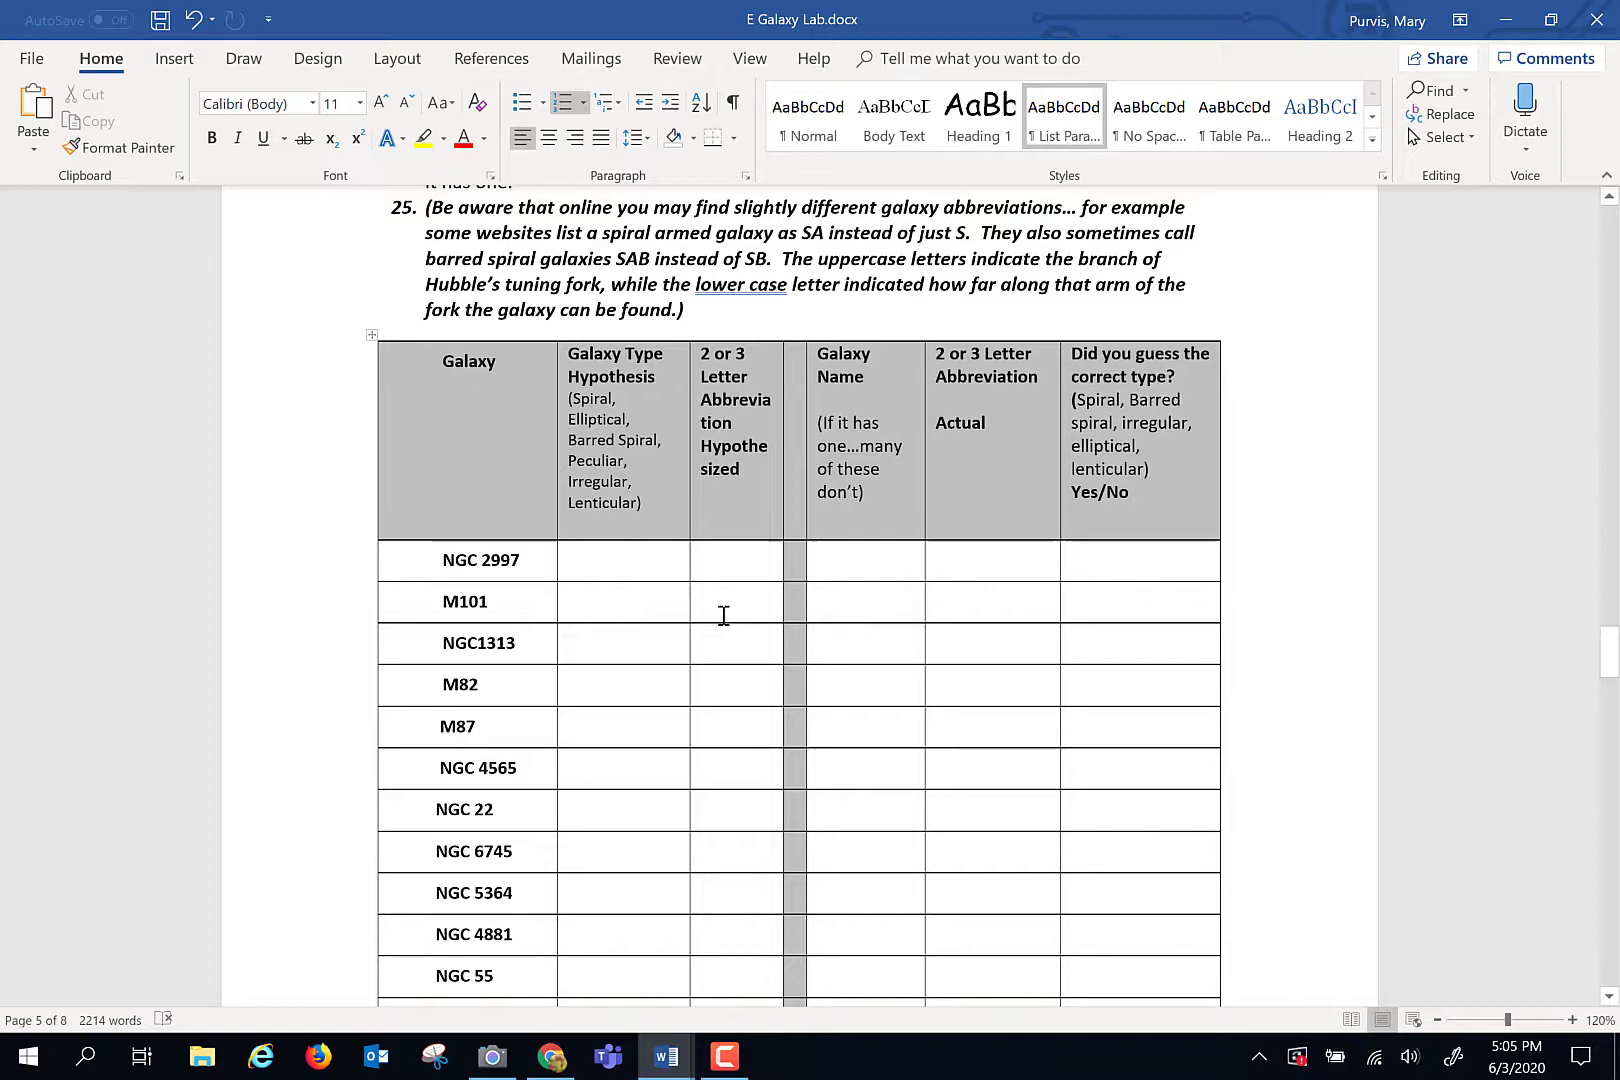
# Scroll to Part 4's instructions, questions 23–25 and the blank galaxy classification chart.
pyautogui.scroll(3)
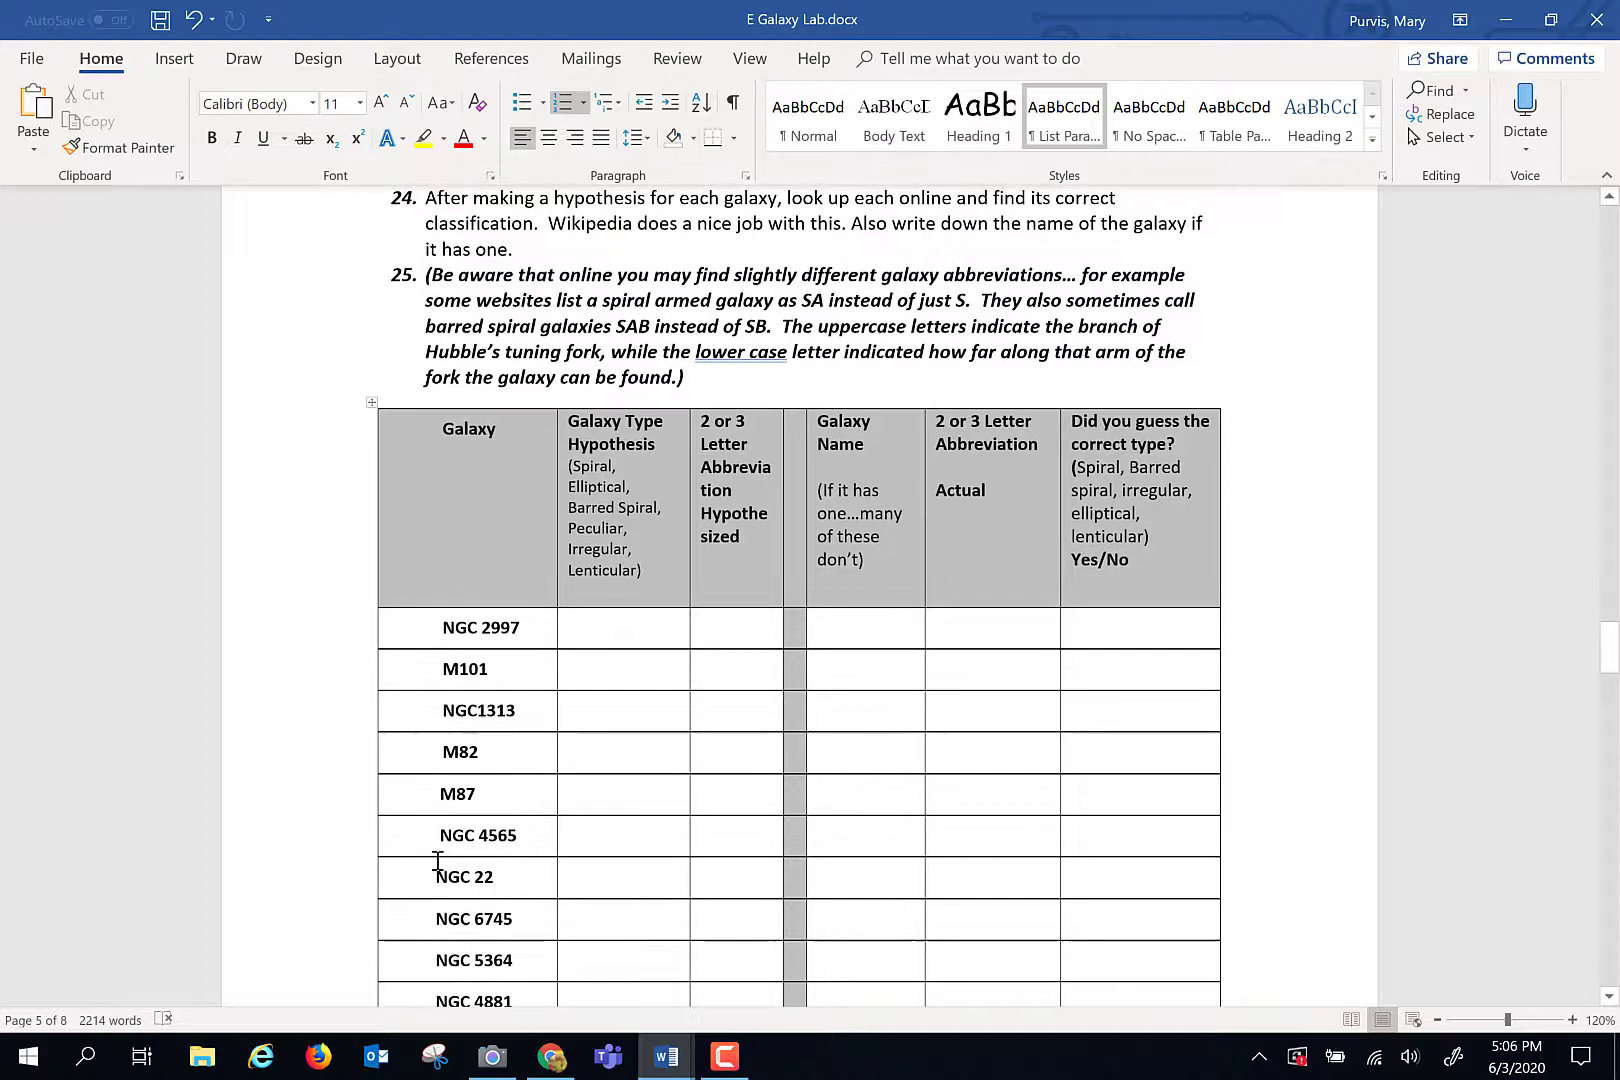
pyautogui.scroll(3)
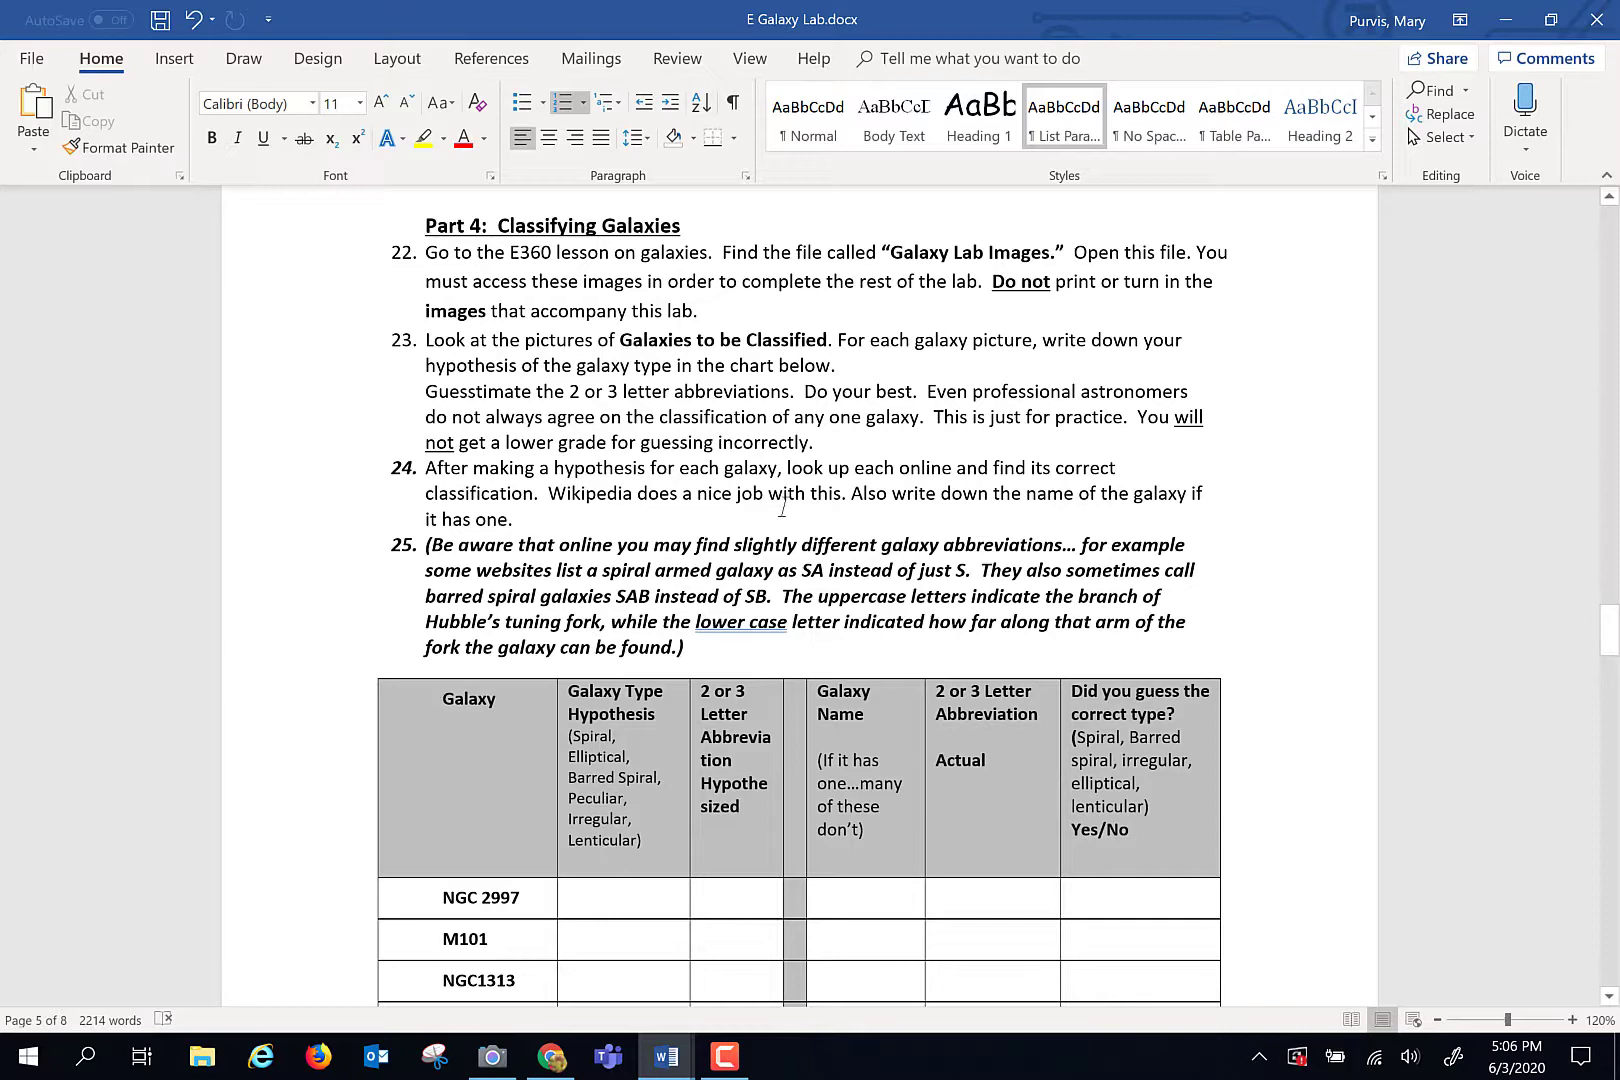
pyautogui.moveTo(832, 450)
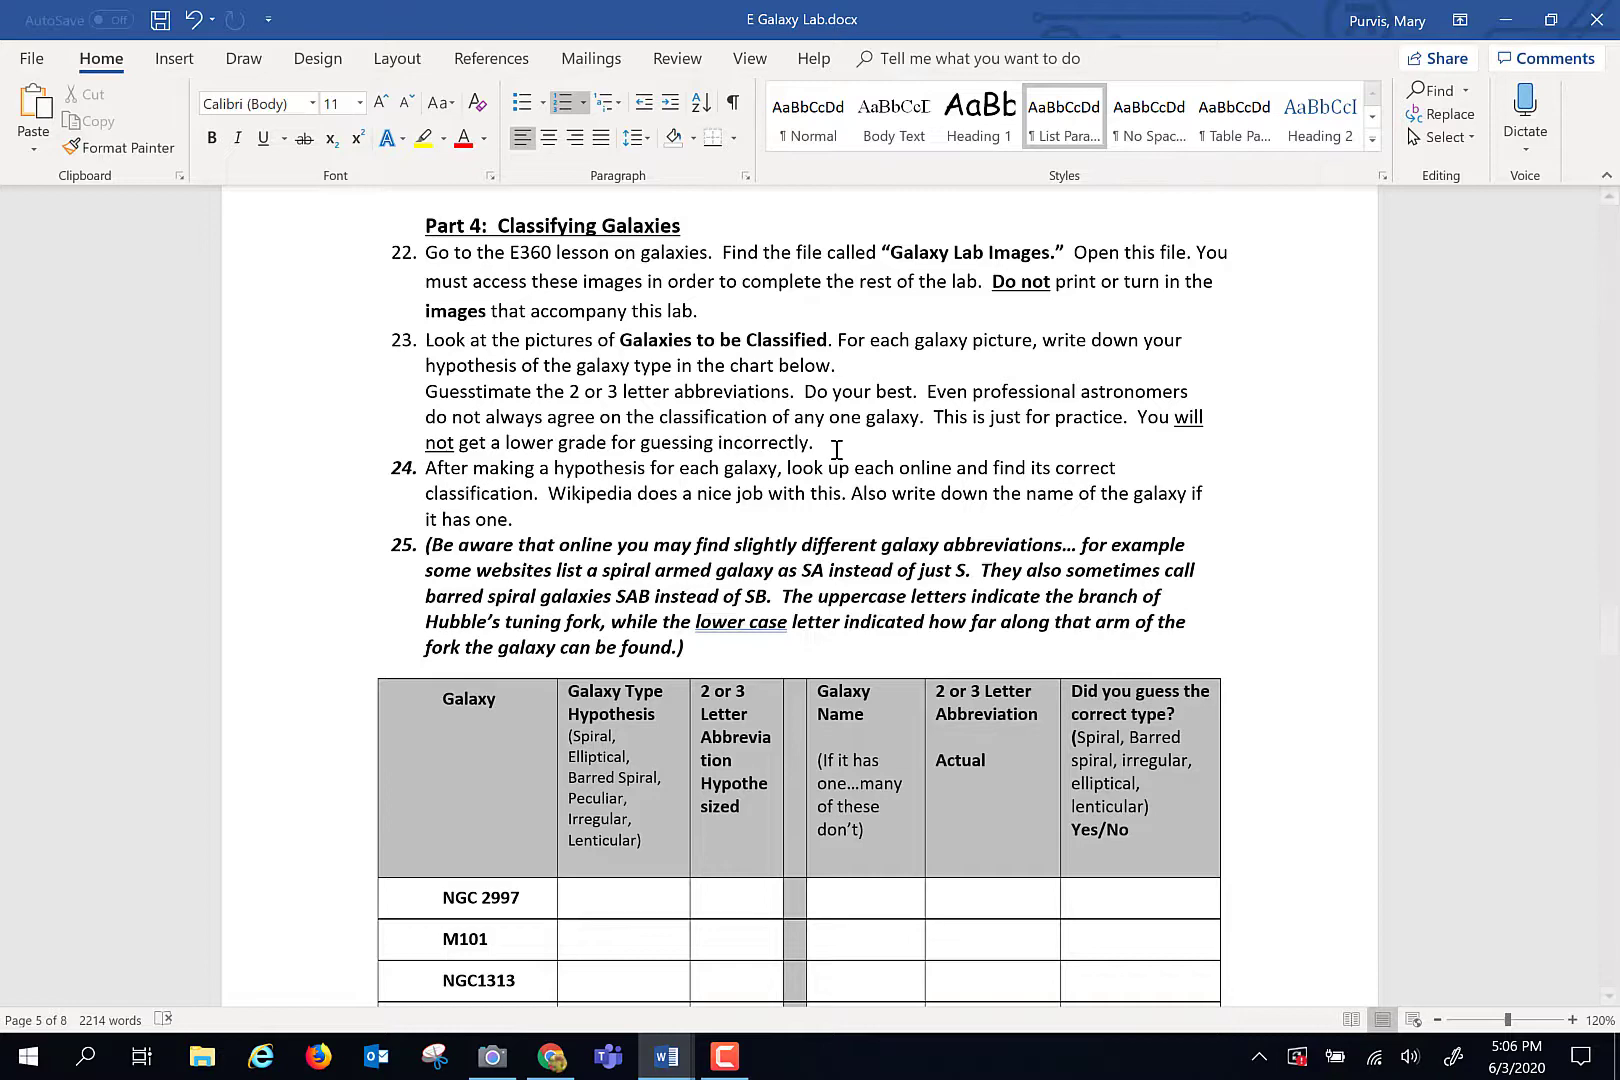
pyautogui.scroll(-3)
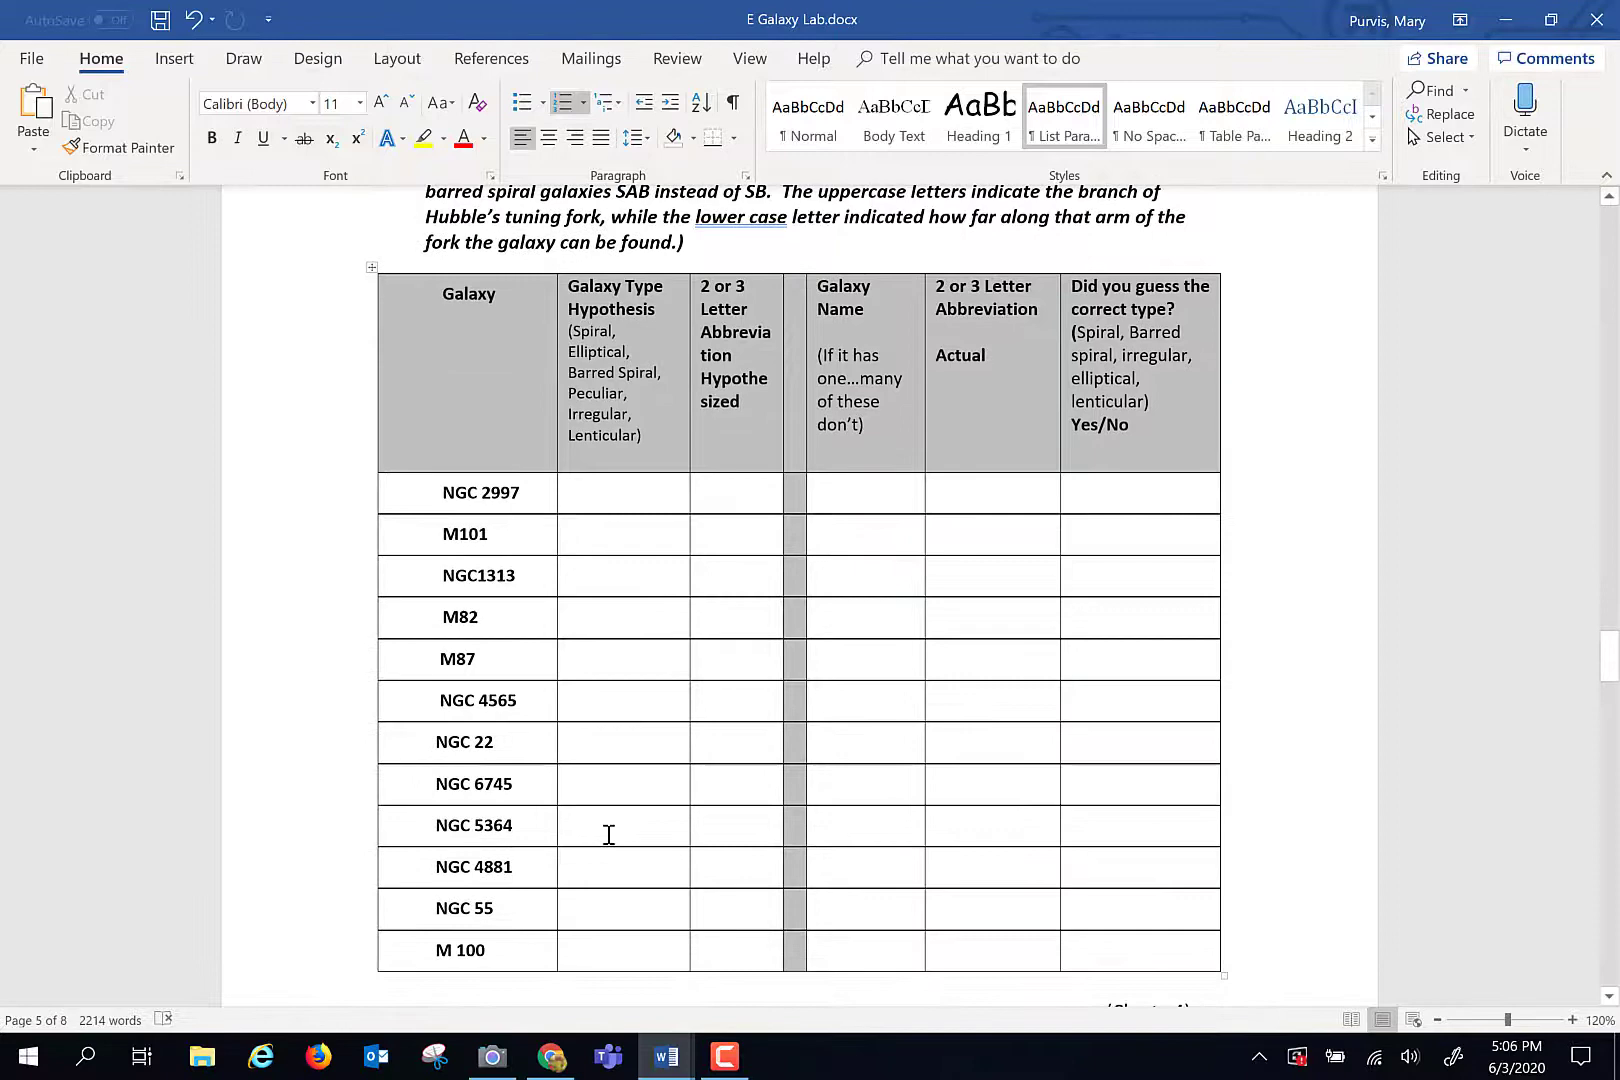
pyautogui.scroll(3)
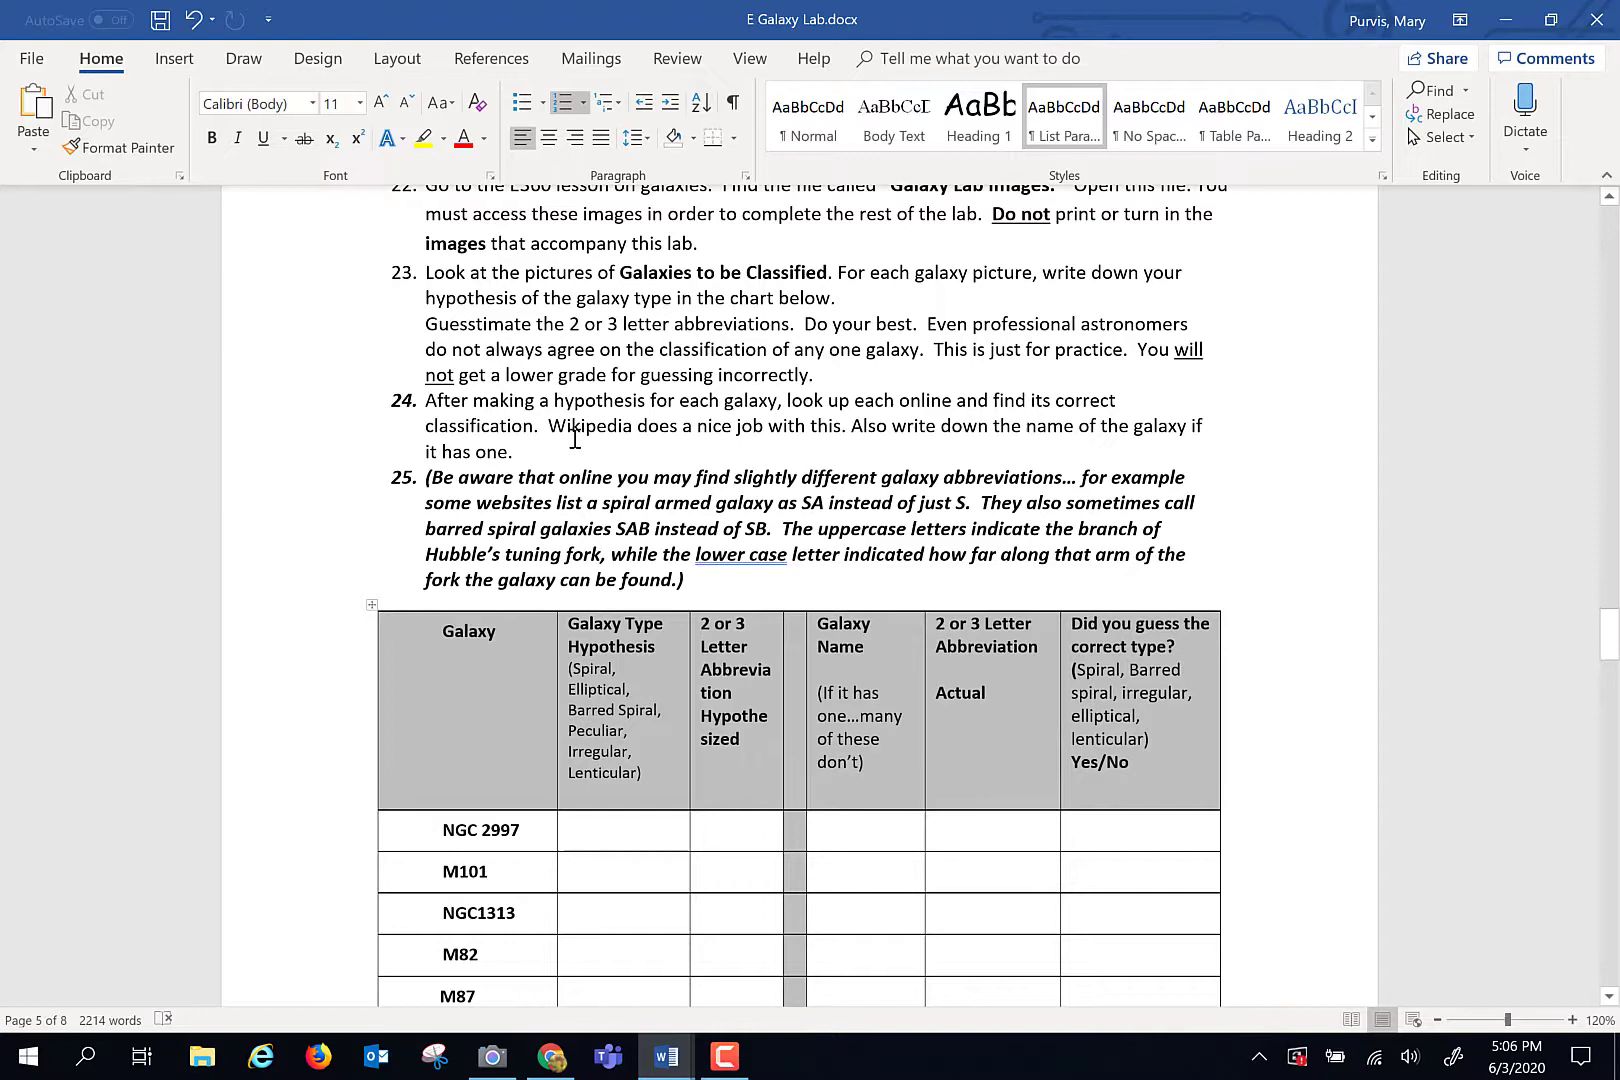
# Scroll past the classification chart to questions 27–30 and Part 5: Galaxy Color.
pyautogui.scroll(-3)
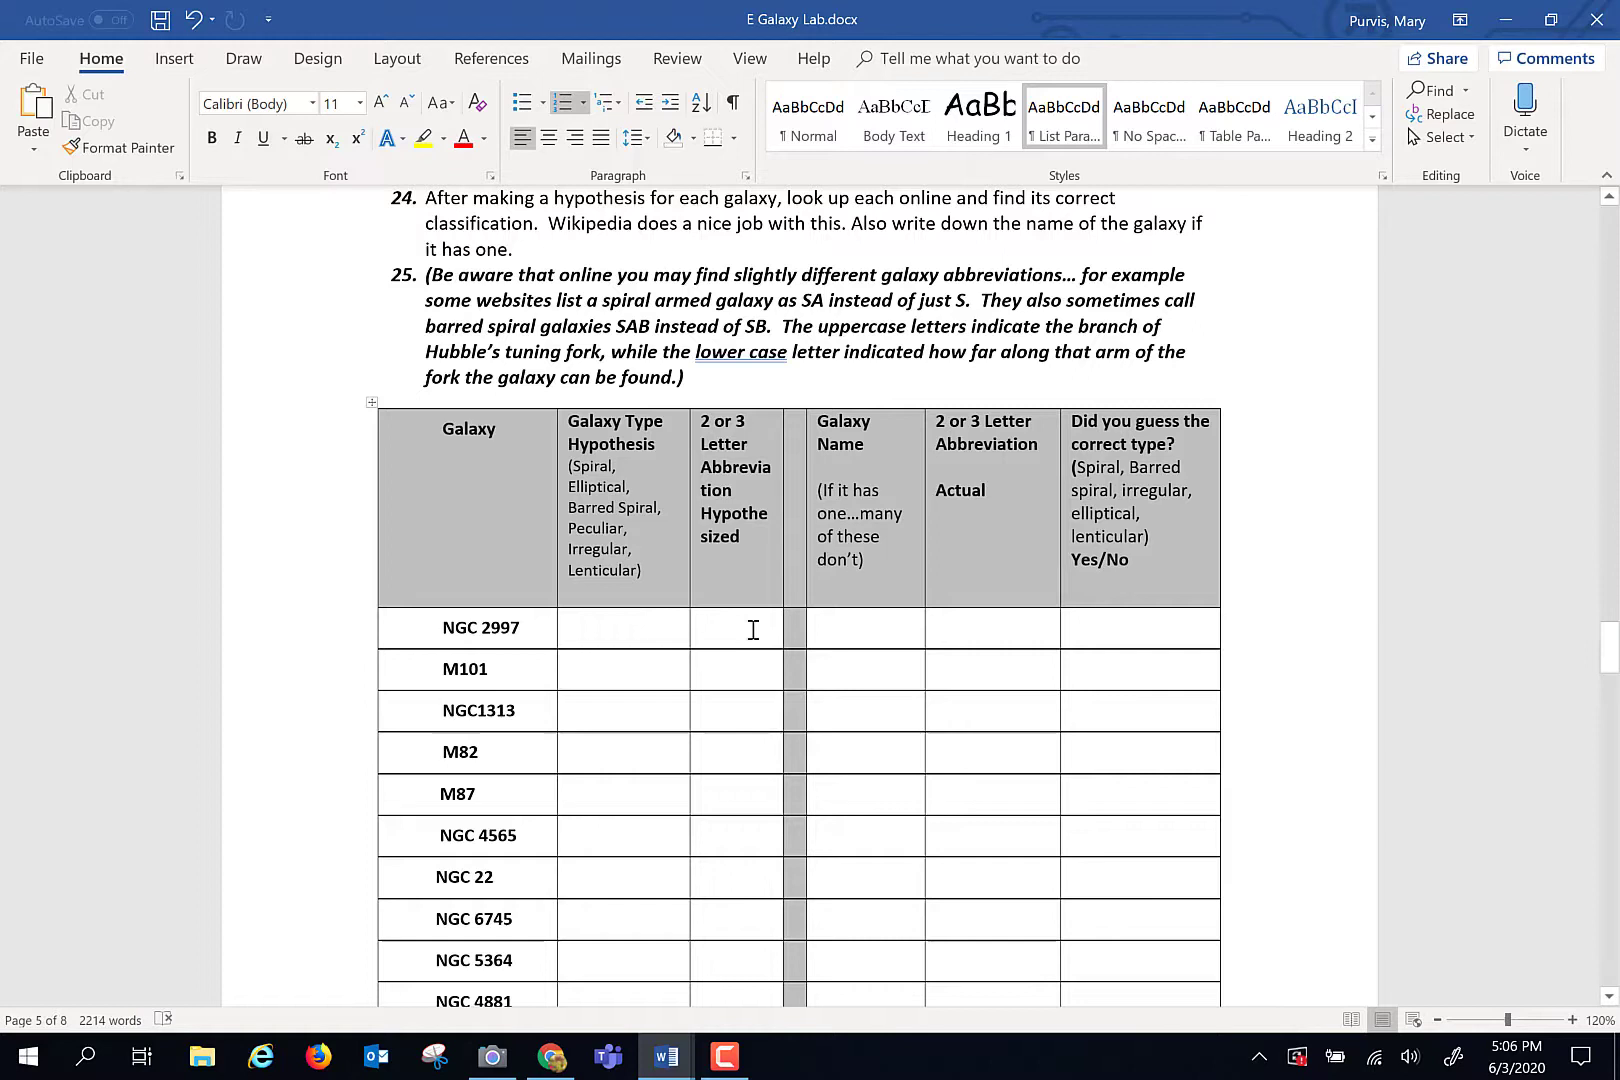
pyautogui.moveTo(942, 632)
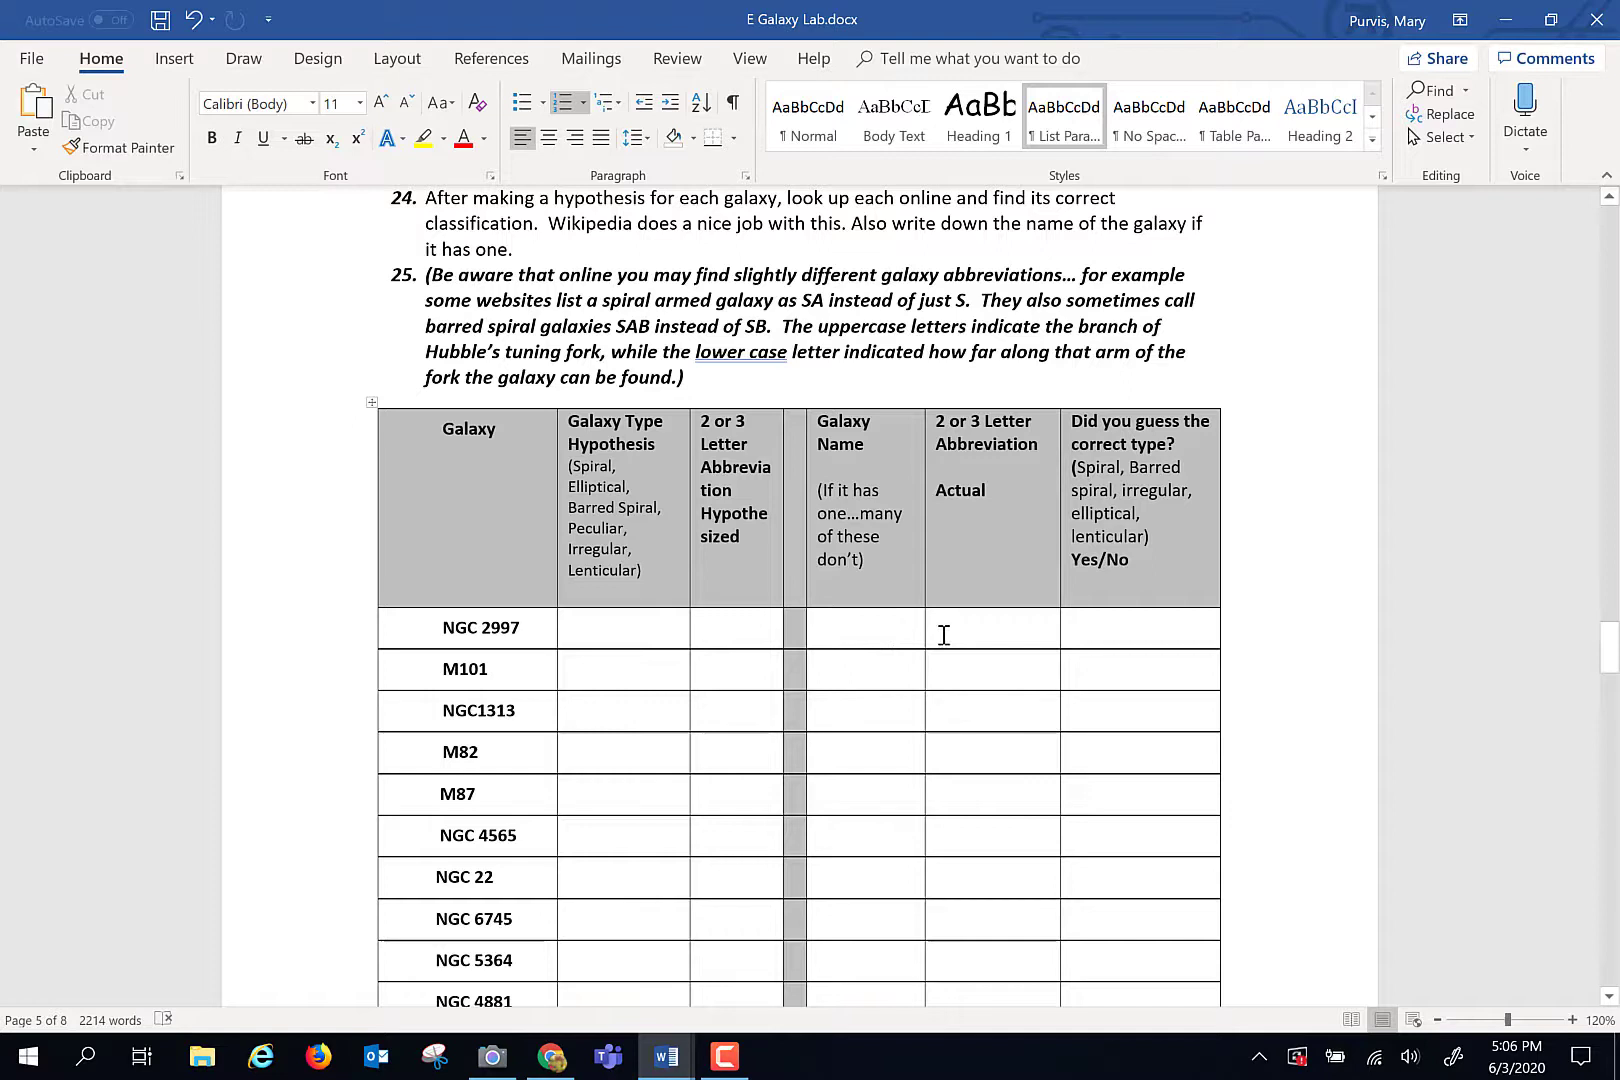
pyautogui.moveTo(1094, 630)
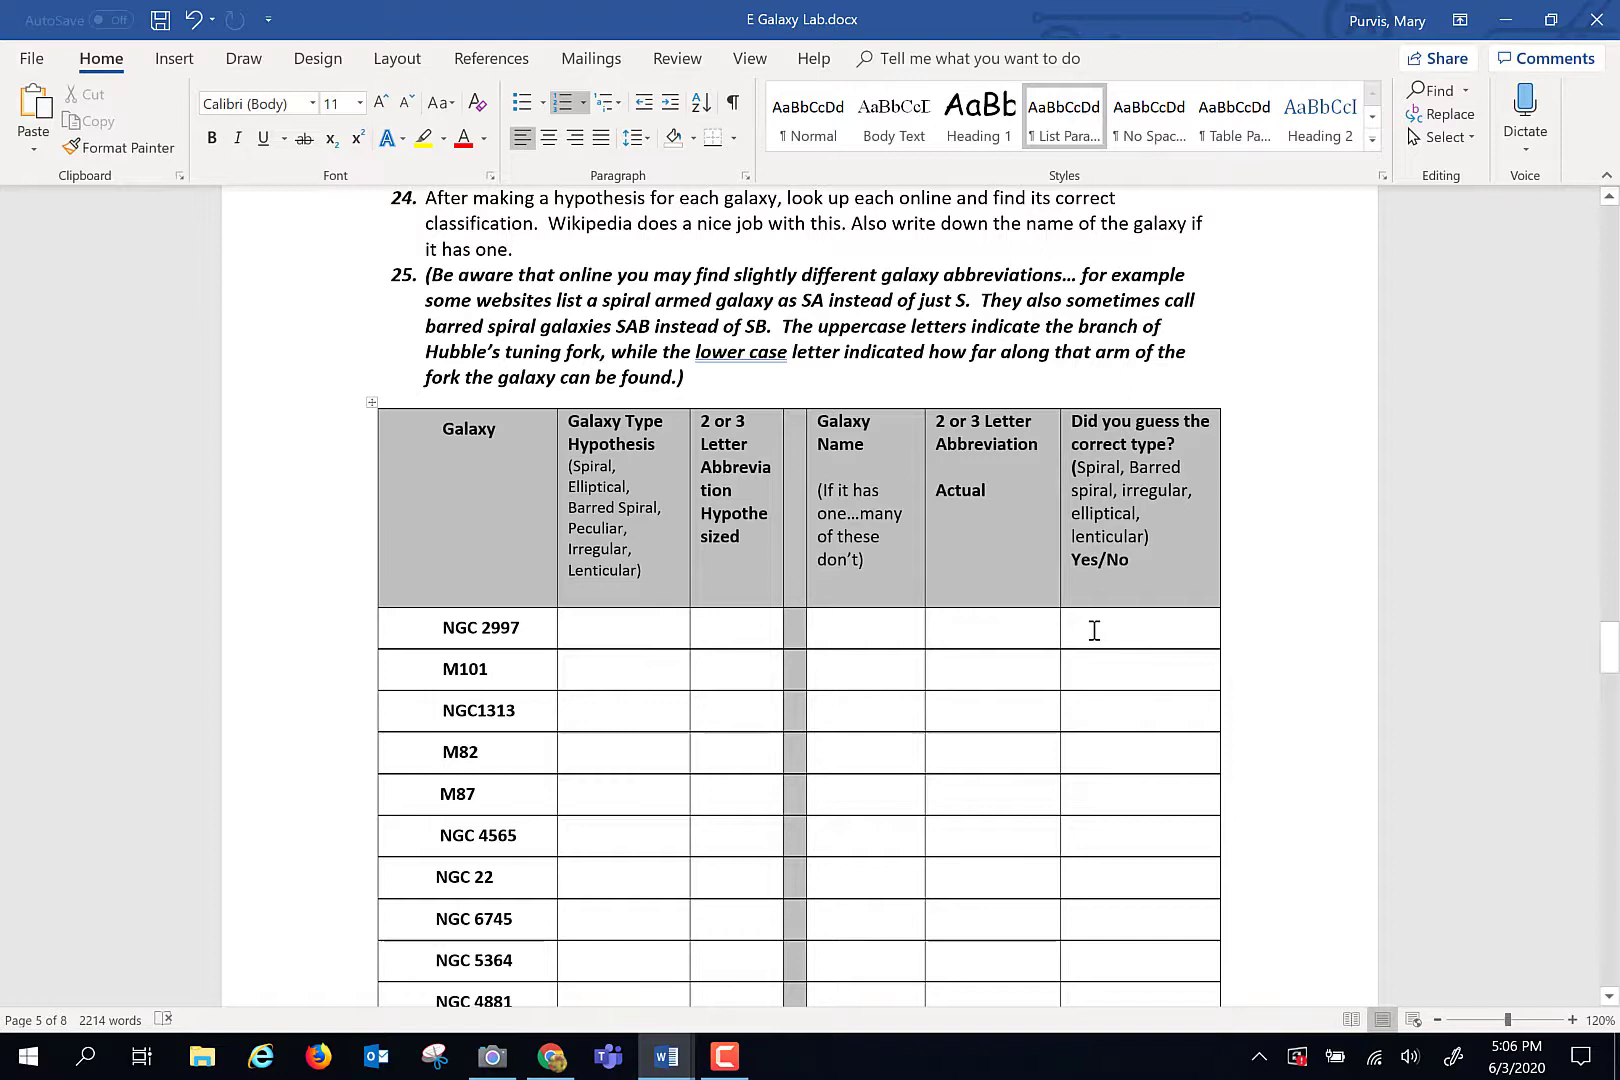
pyautogui.moveTo(1126, 638)
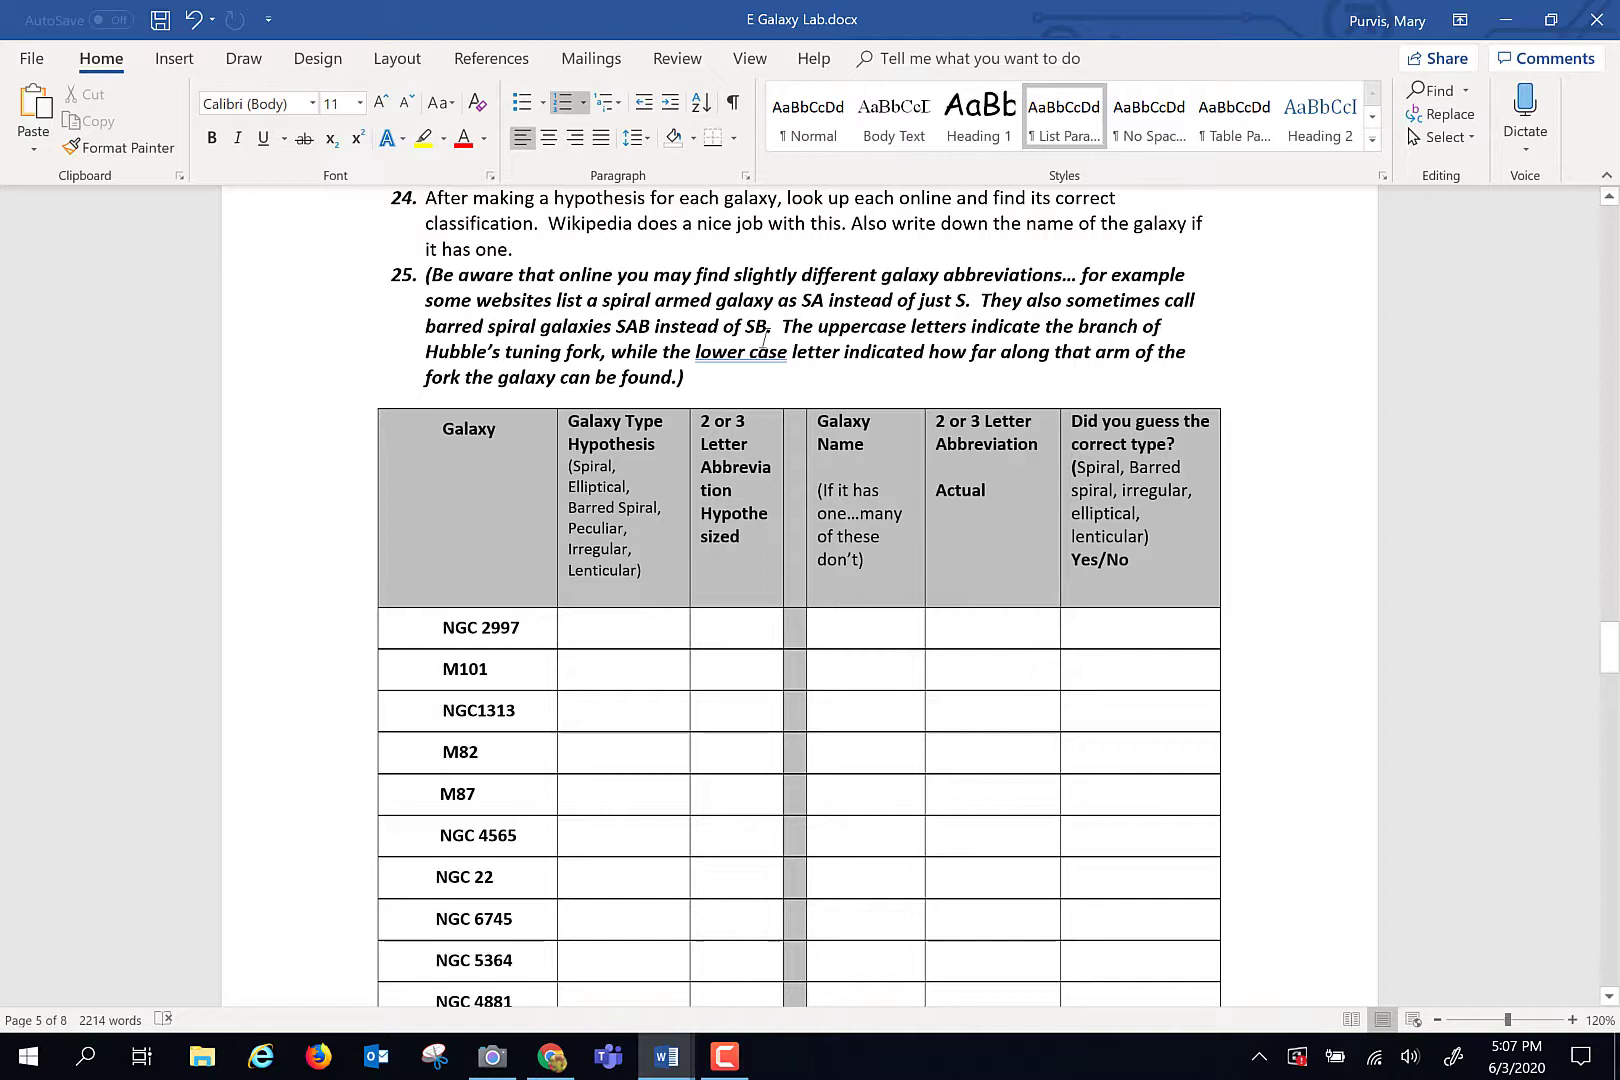
pyautogui.moveTo(944, 828)
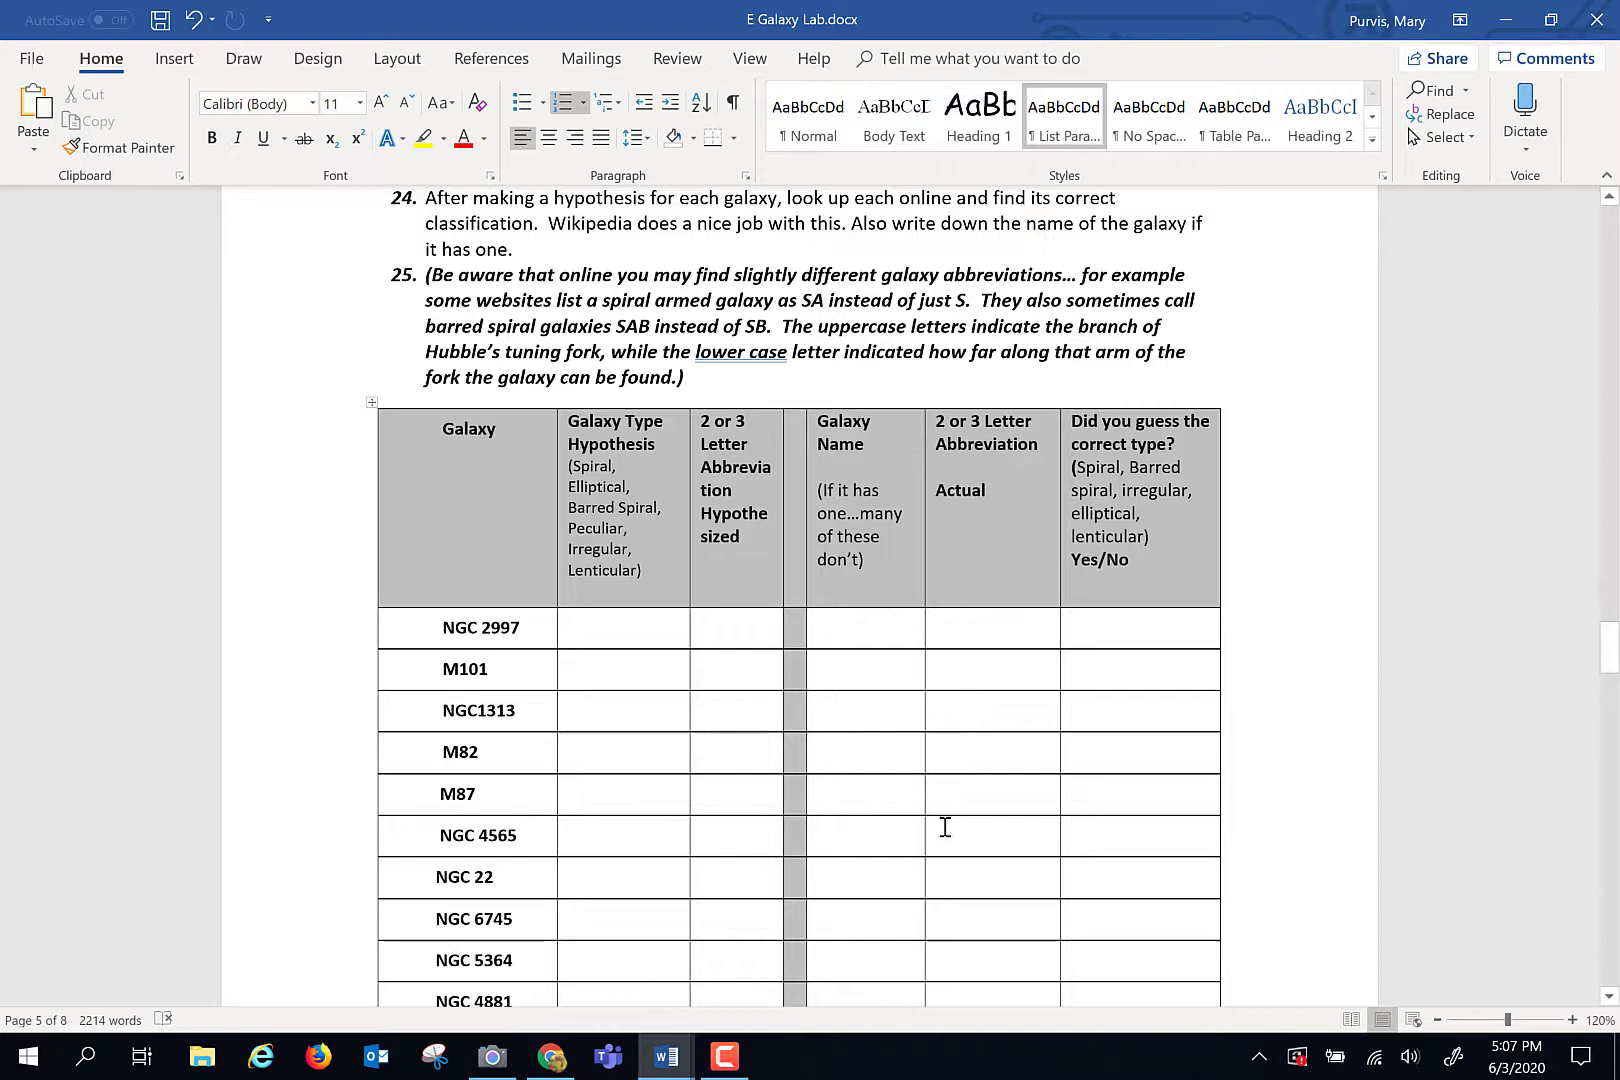
pyautogui.scroll(-3)
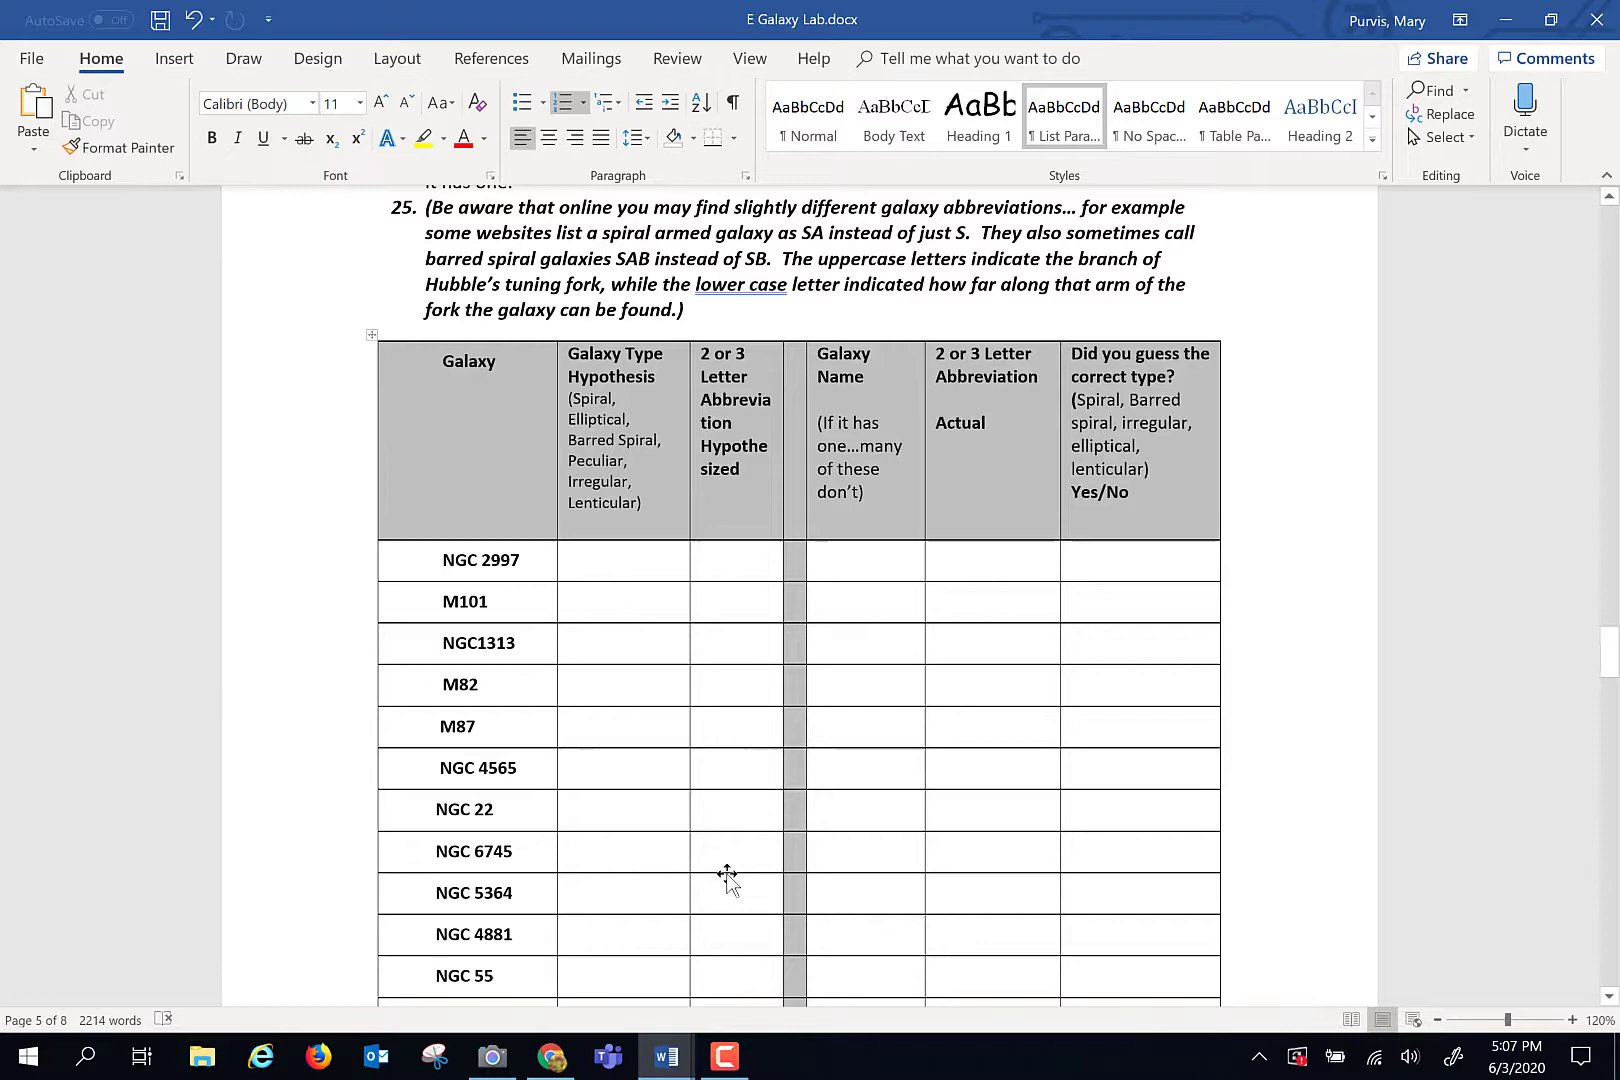
pyautogui.scroll(-3)
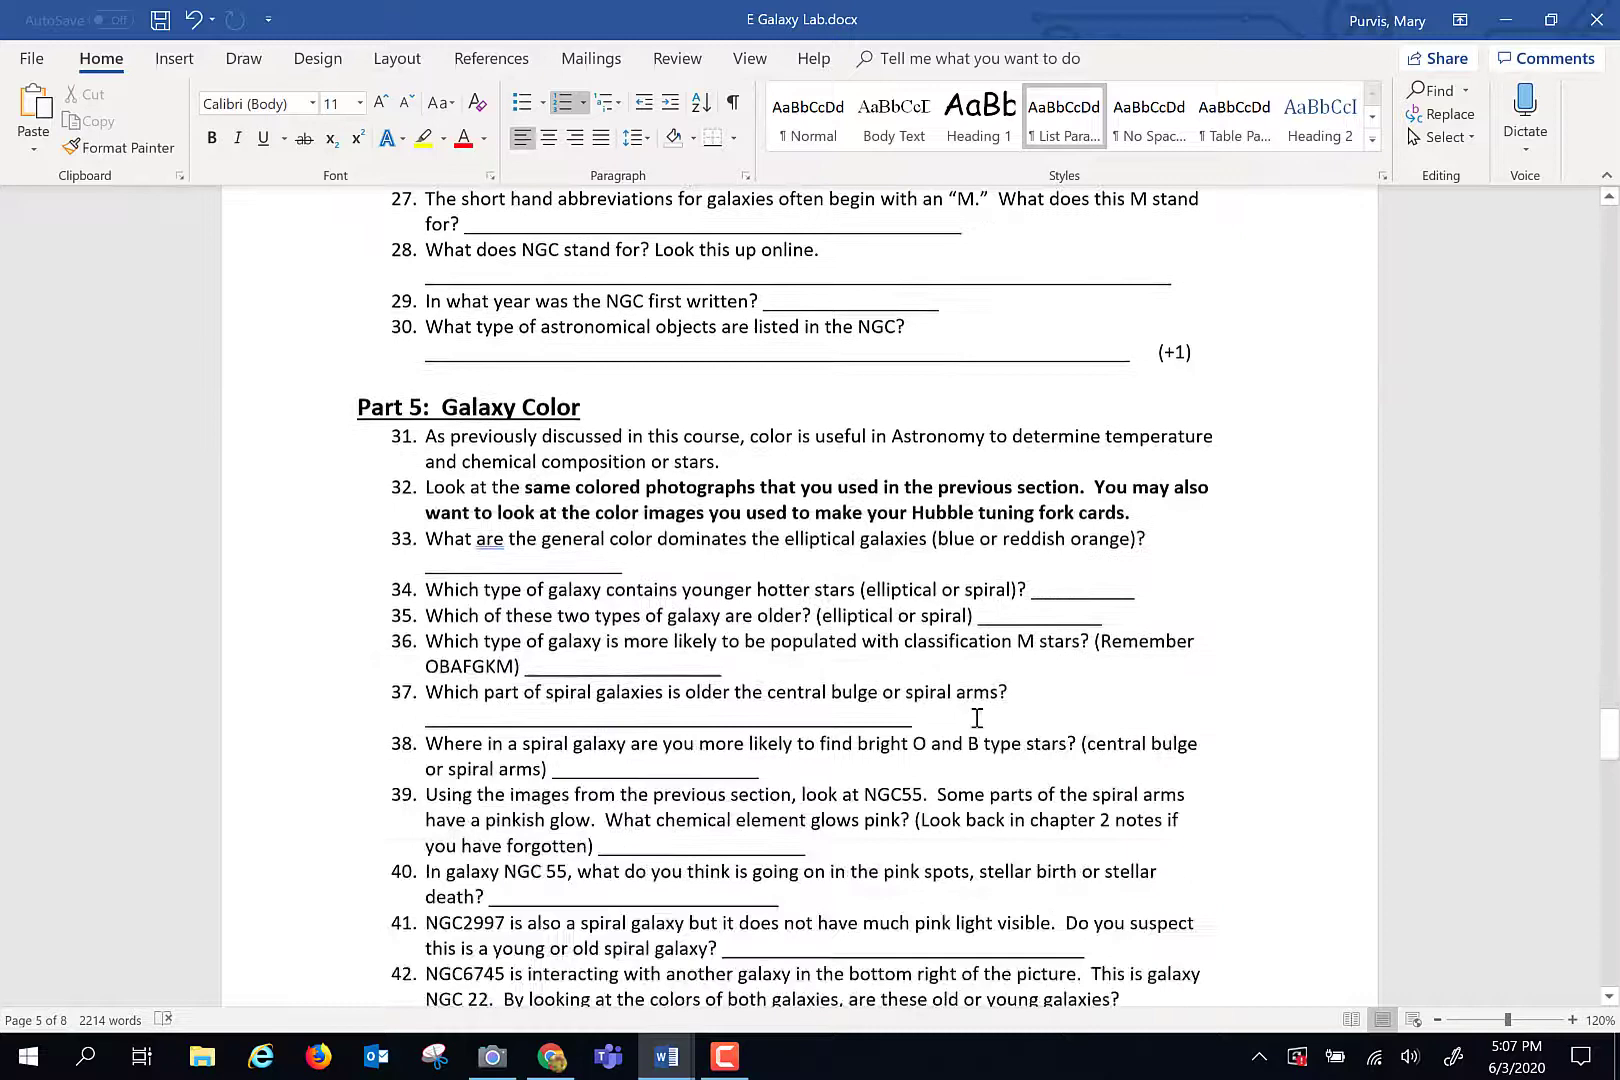
pyautogui.scroll(-3)
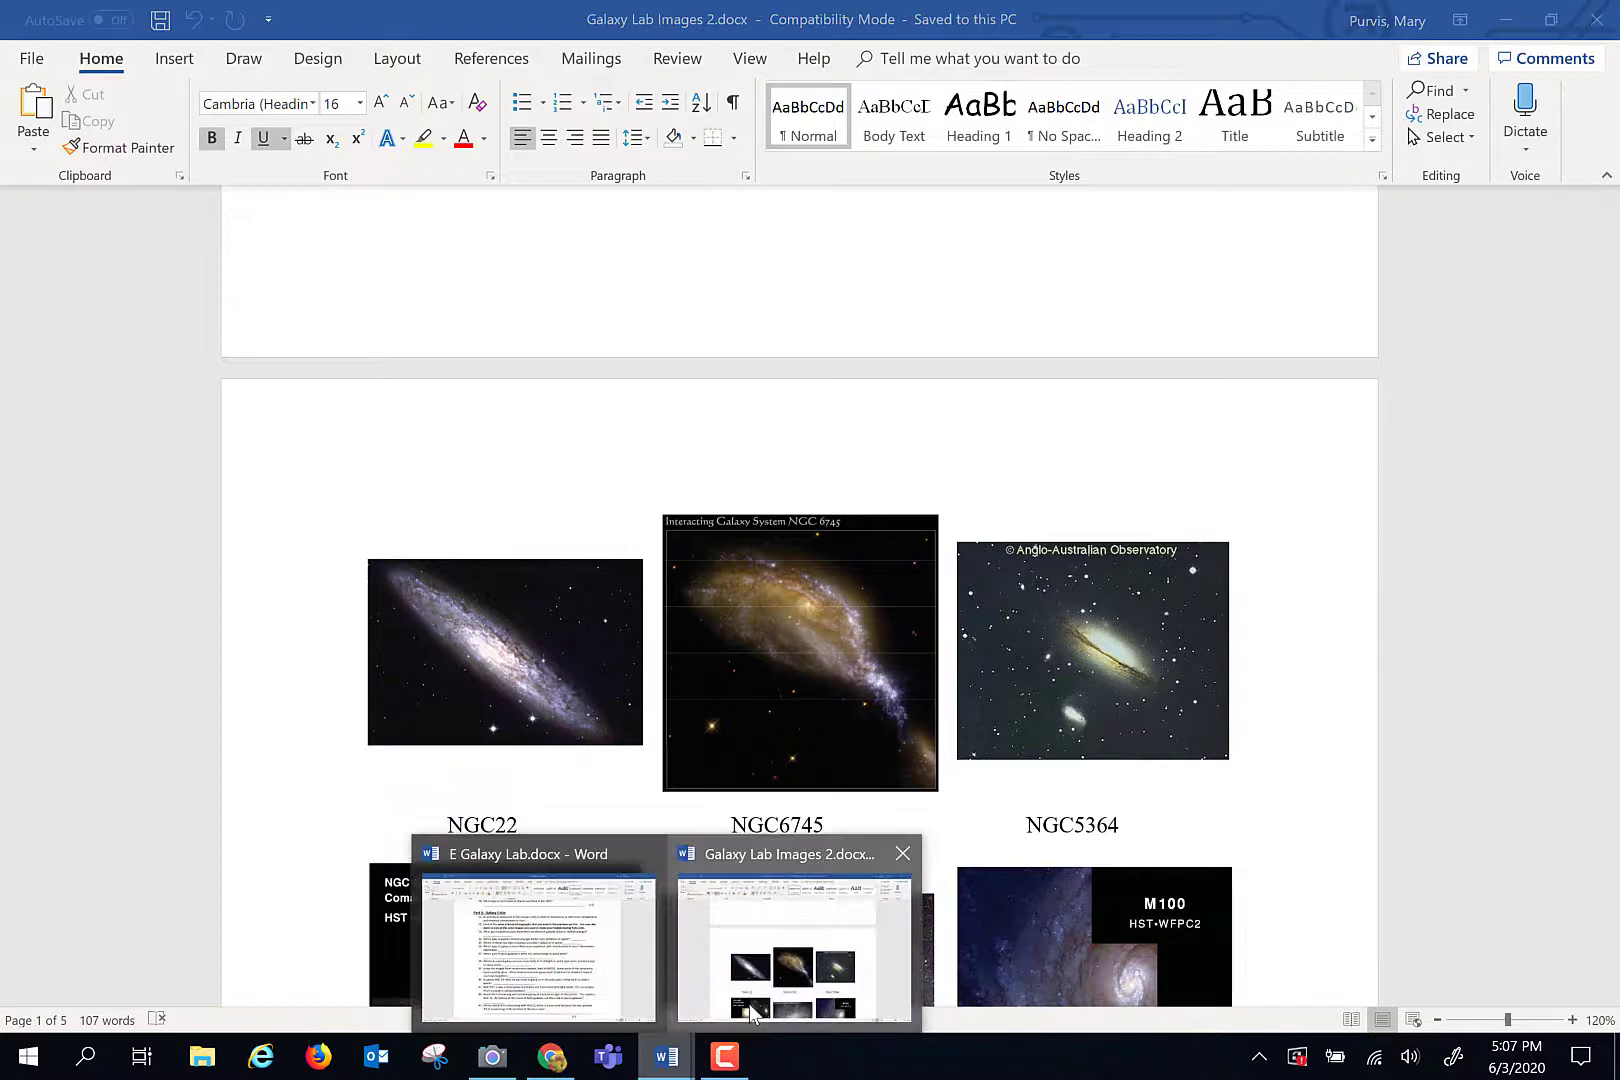
pyautogui.click(536, 938)
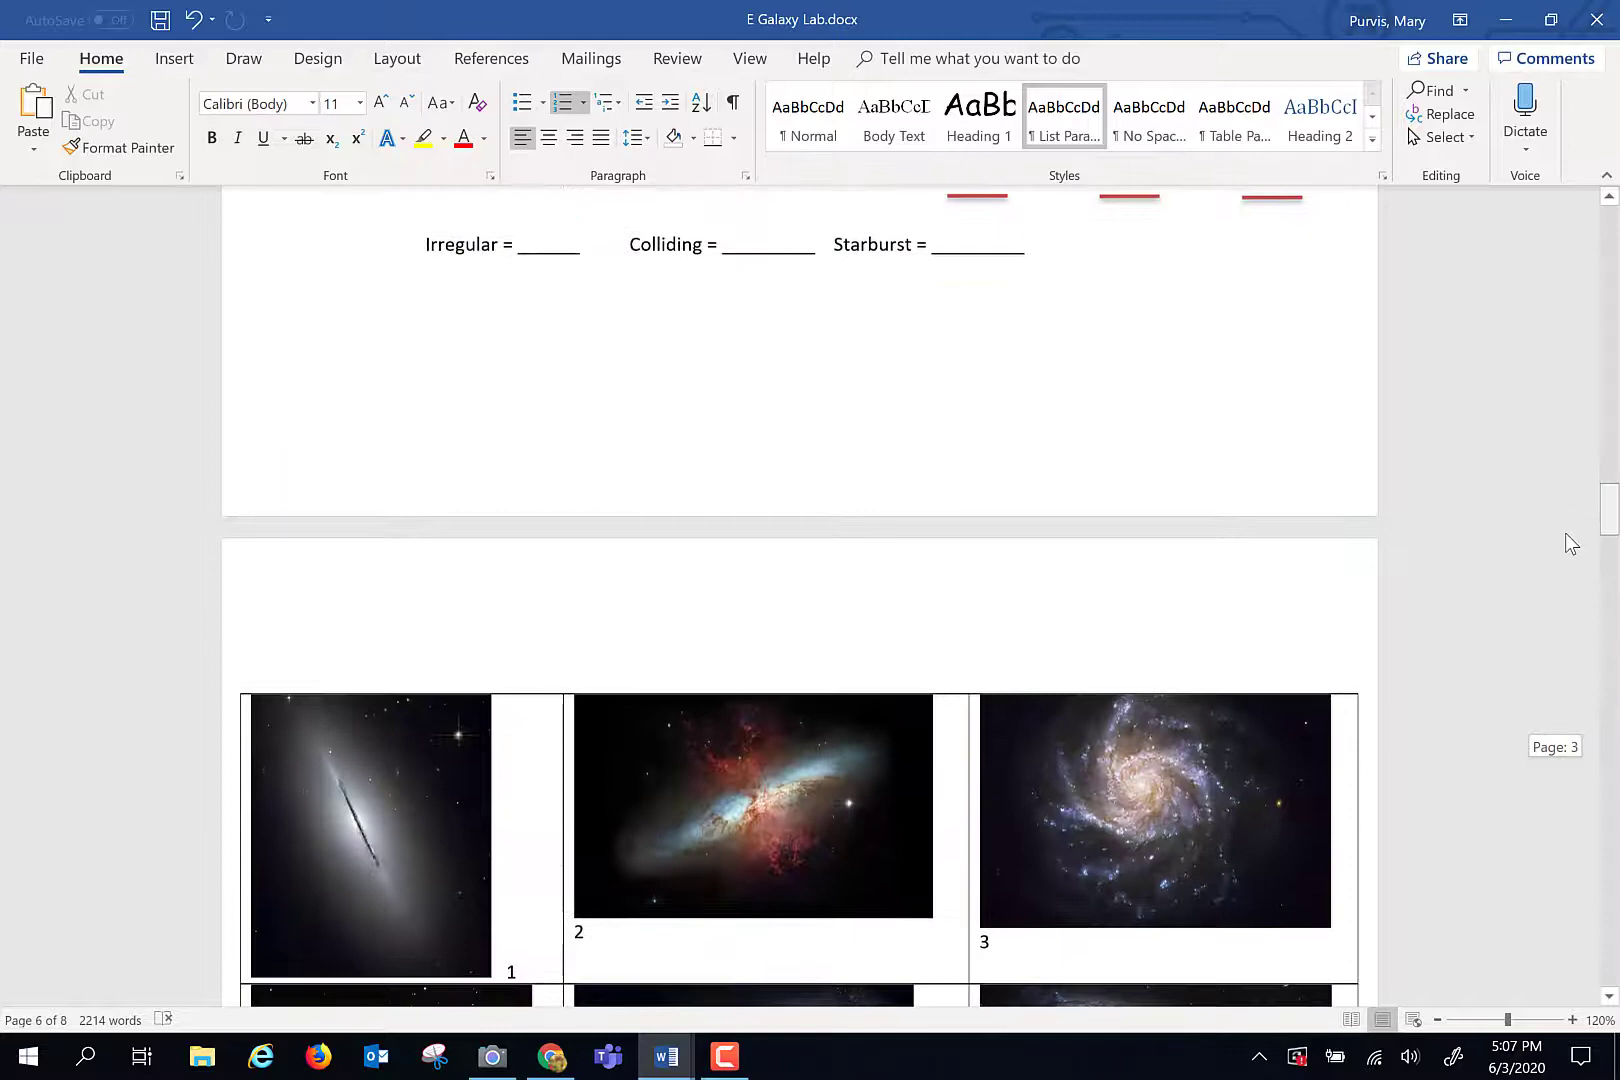
pyautogui.scroll(-3)
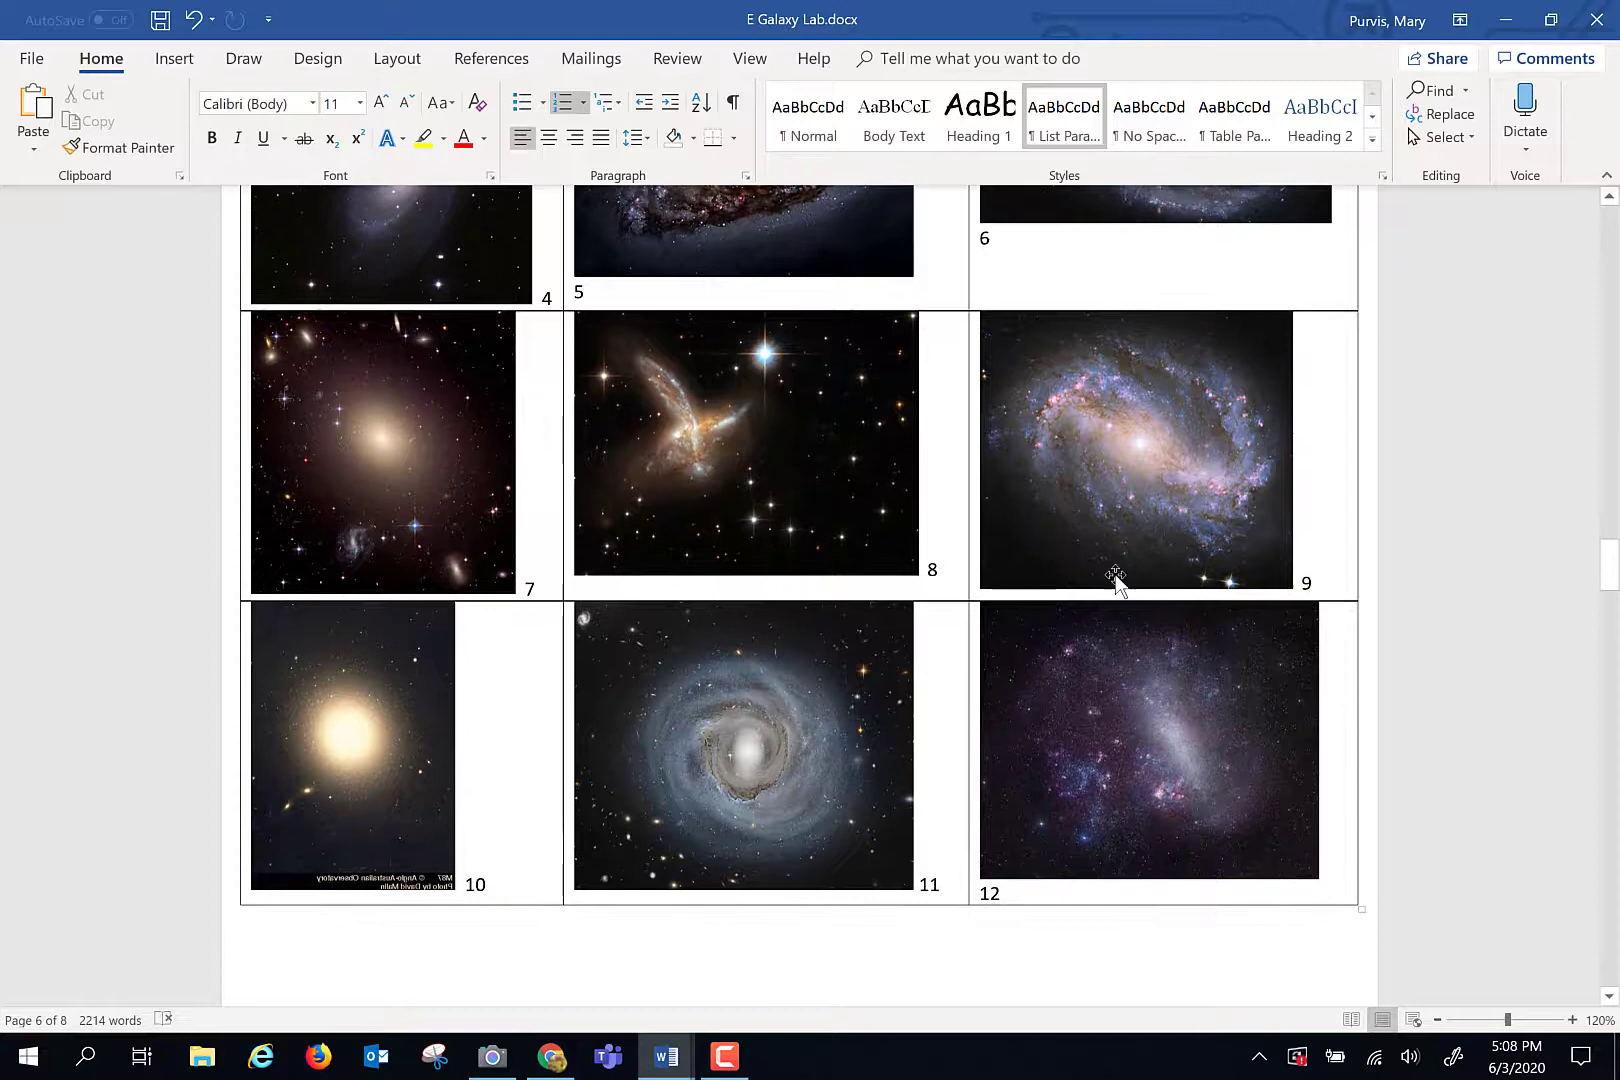
pyautogui.scroll(3)
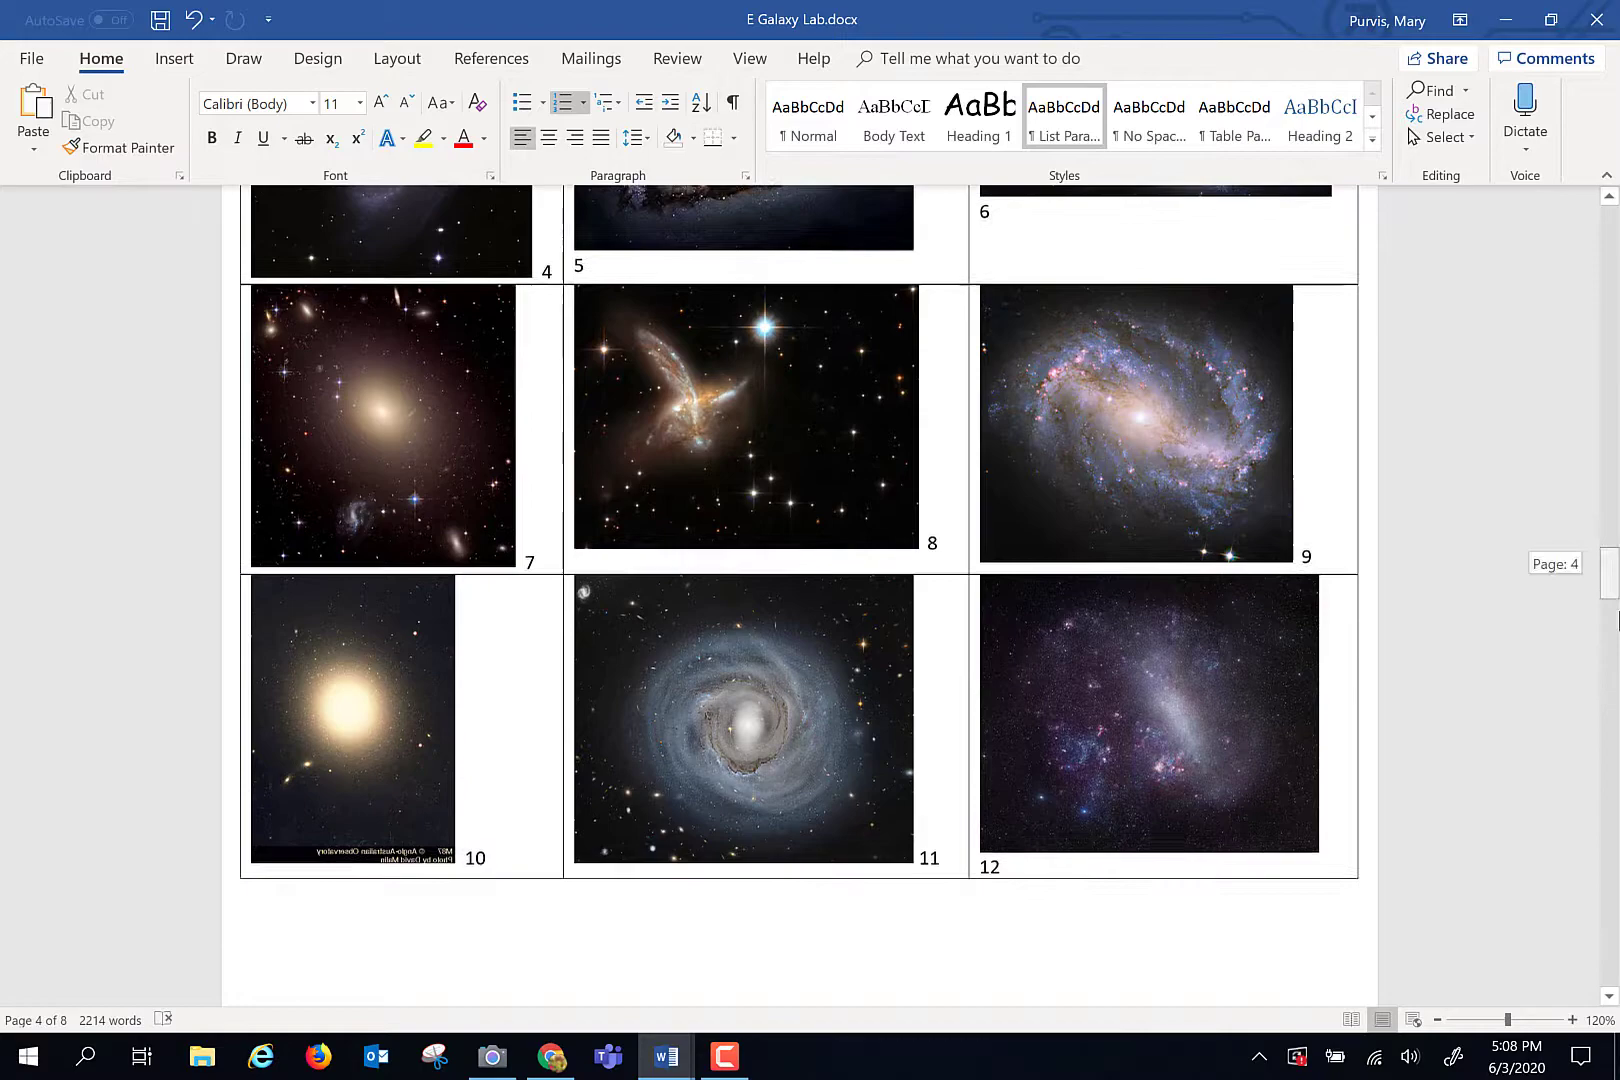
pyautogui.scroll(-3)
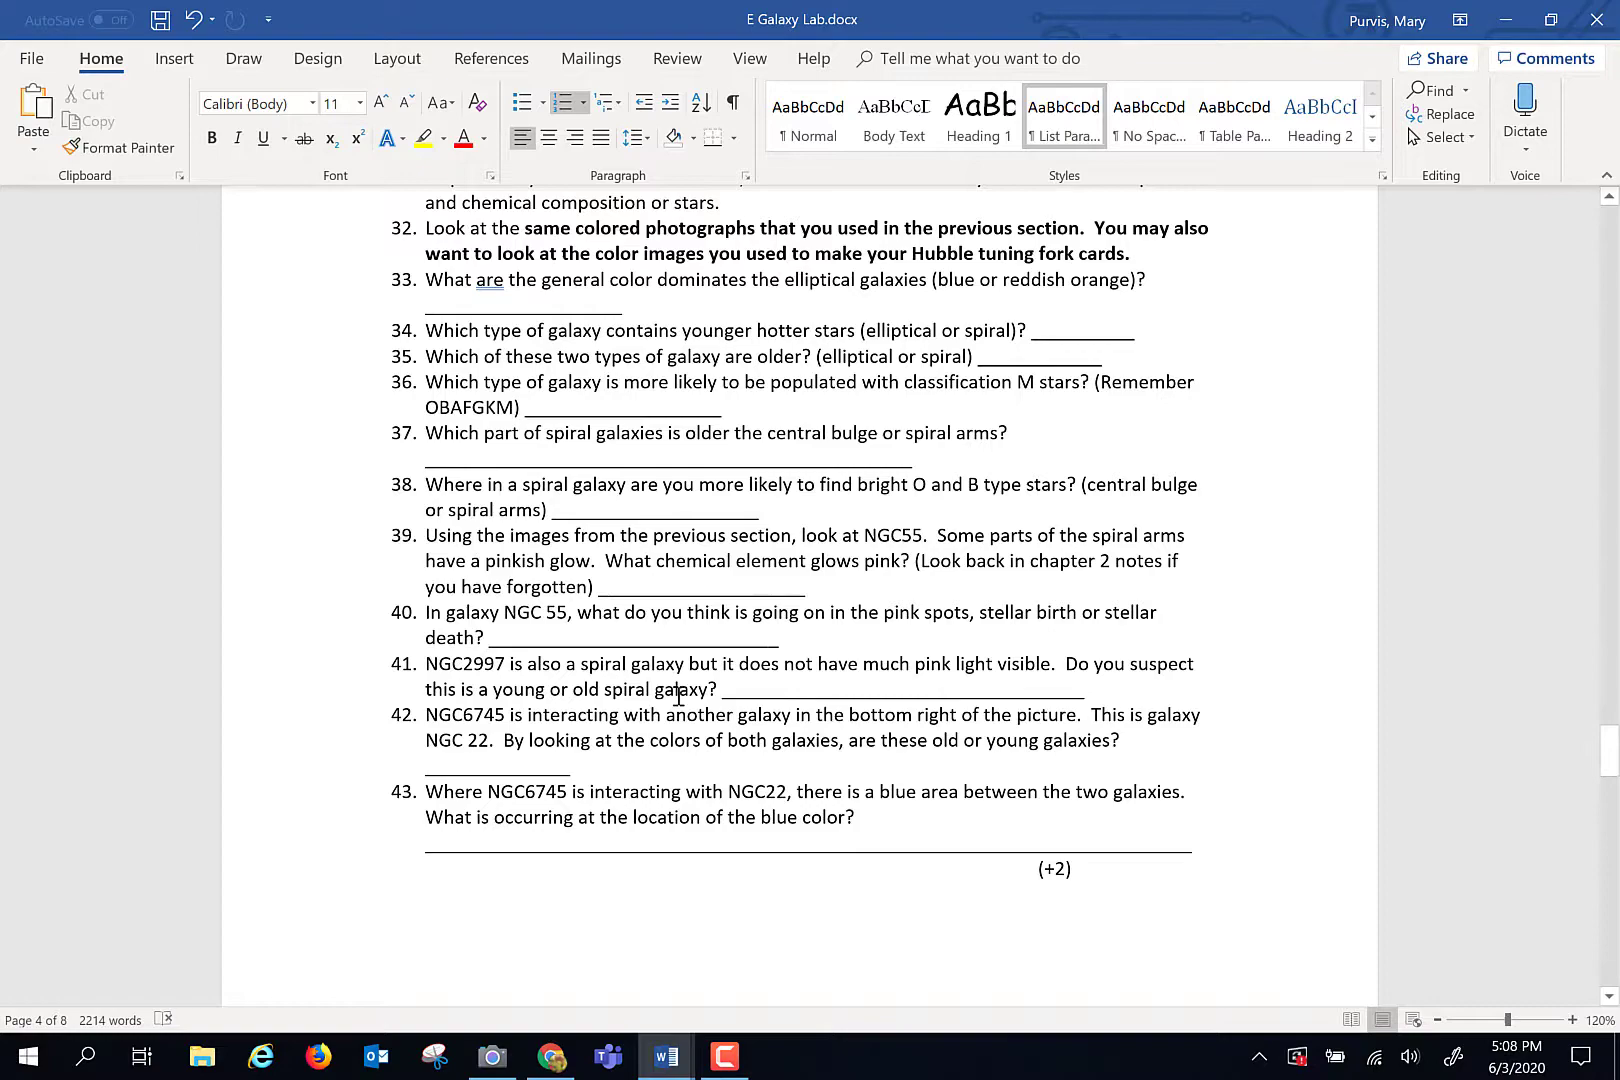
pyautogui.scroll(-3)
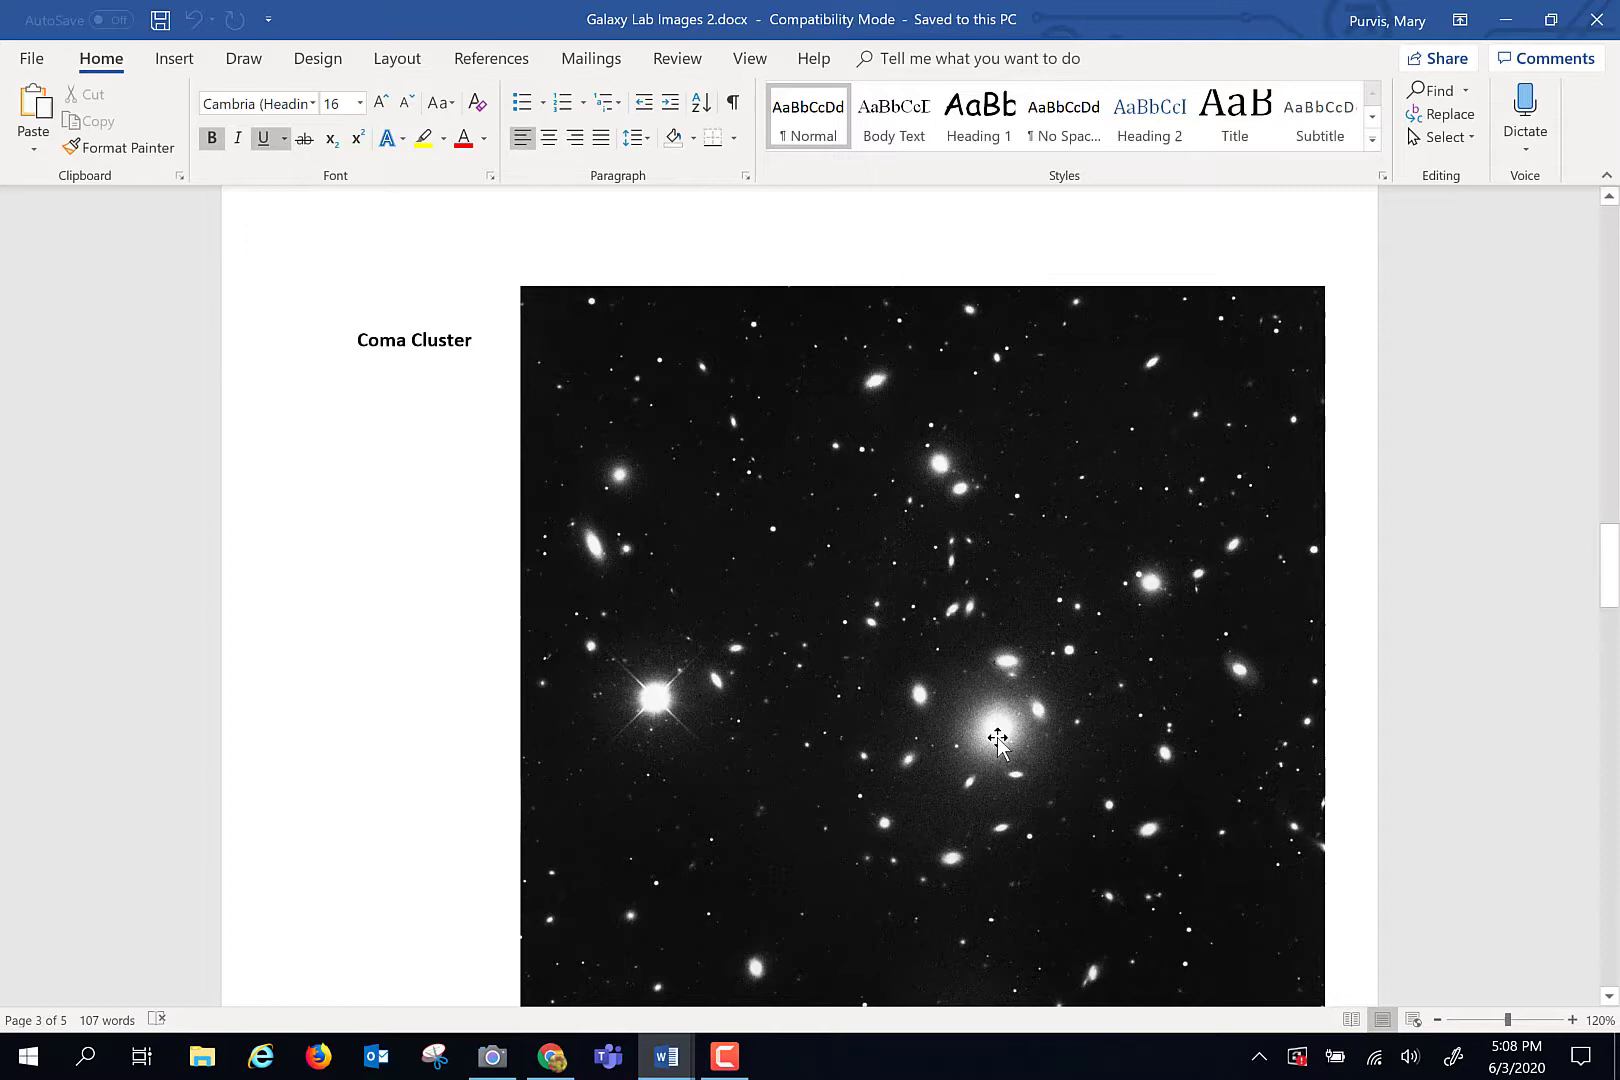
# Scroll past the Coma Cluster photo to the second colour galaxy-cluster image on page 4.
pyautogui.scroll(-3)
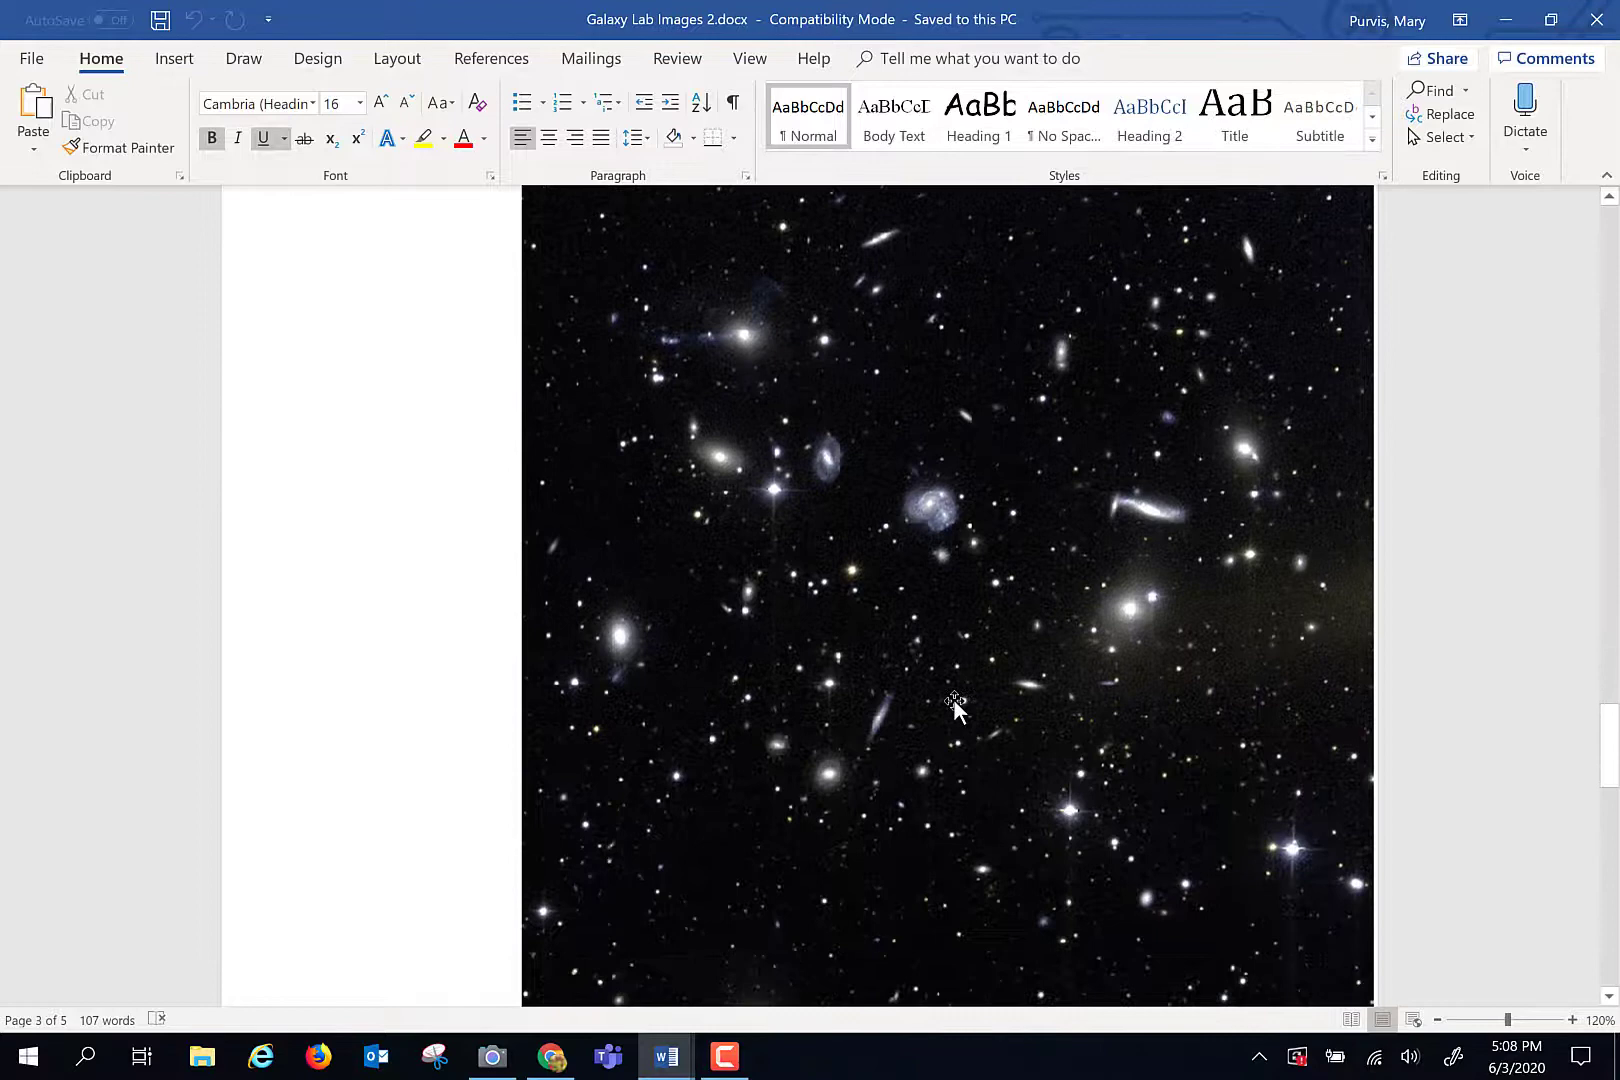
pyautogui.scroll(-3)
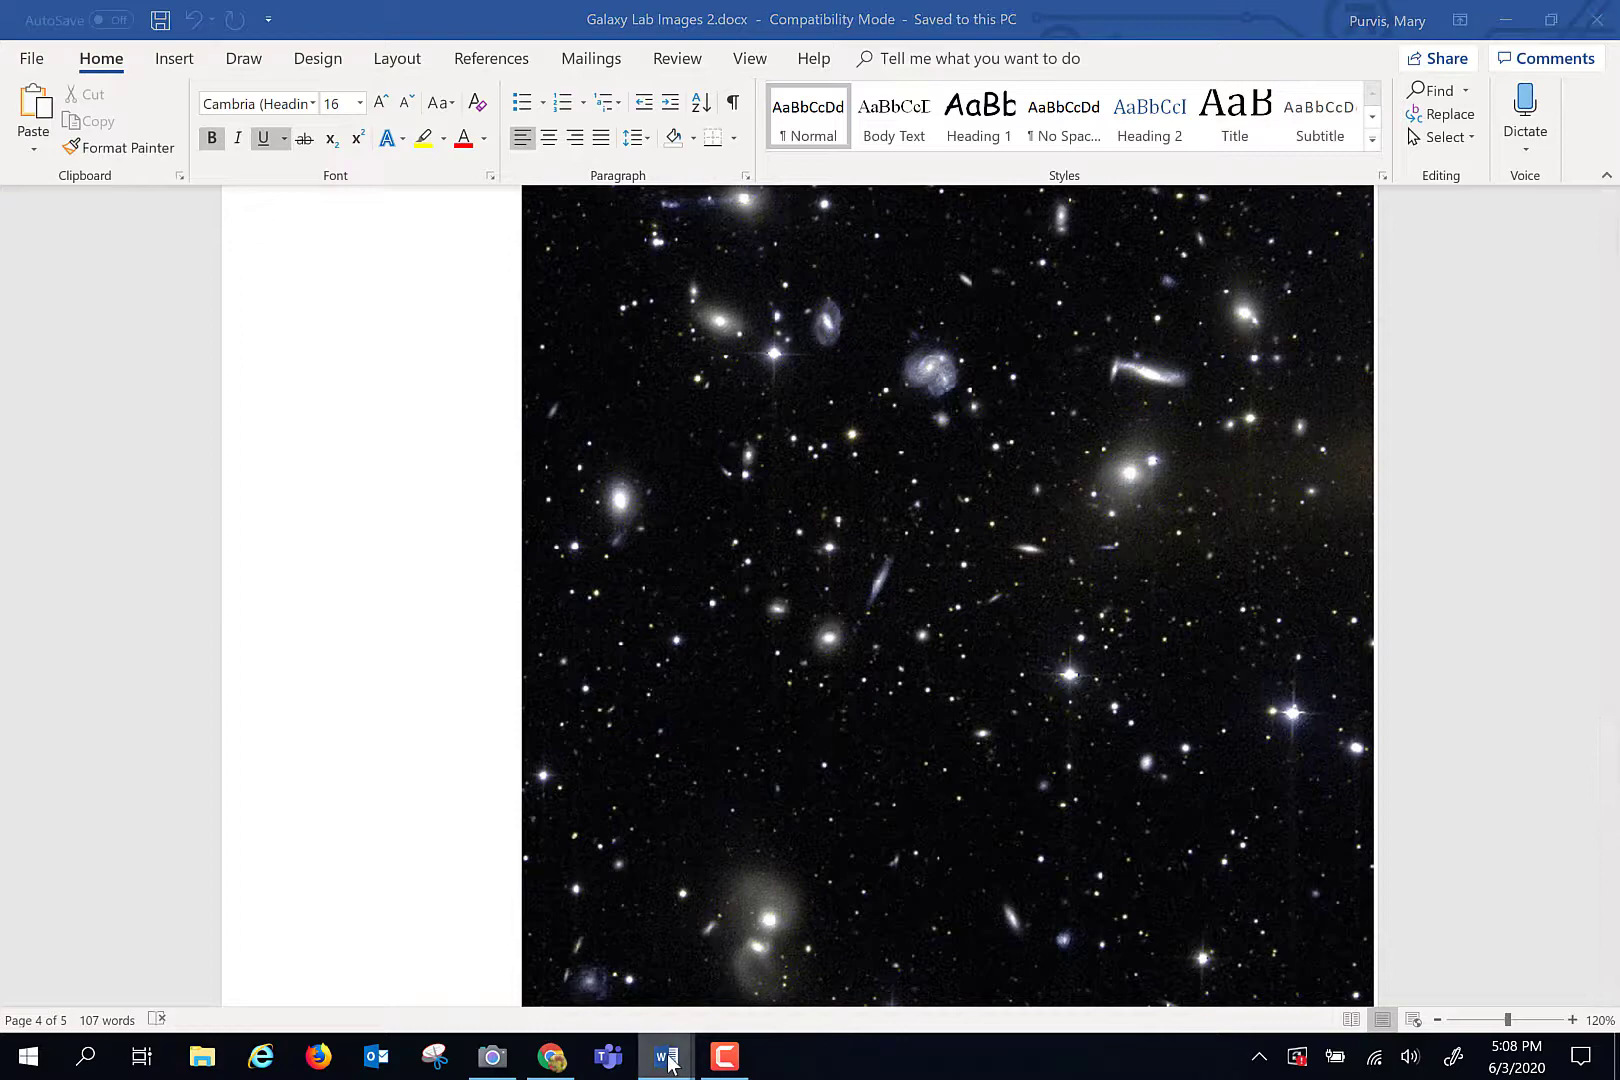
# Return to E Galaxy Lab.docx and scroll to questions 46–51 with the Coma and Hercules cluster table.
pyautogui.click(666, 1056)
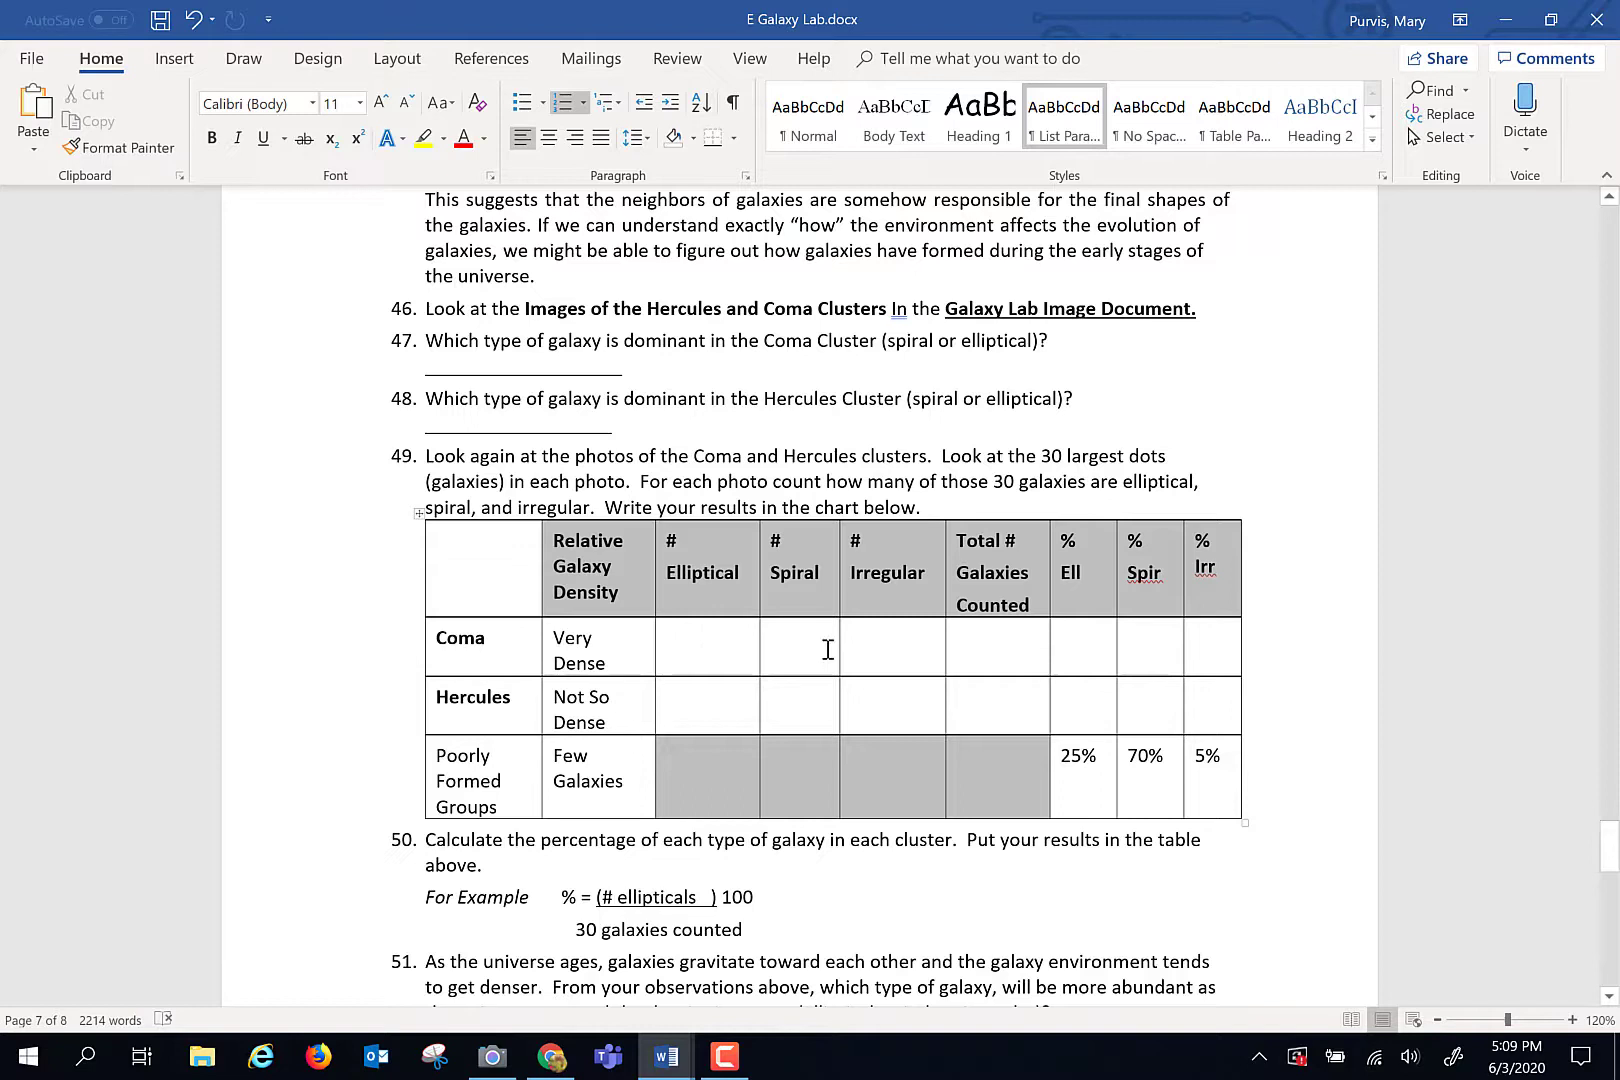
pyautogui.moveTo(982, 658)
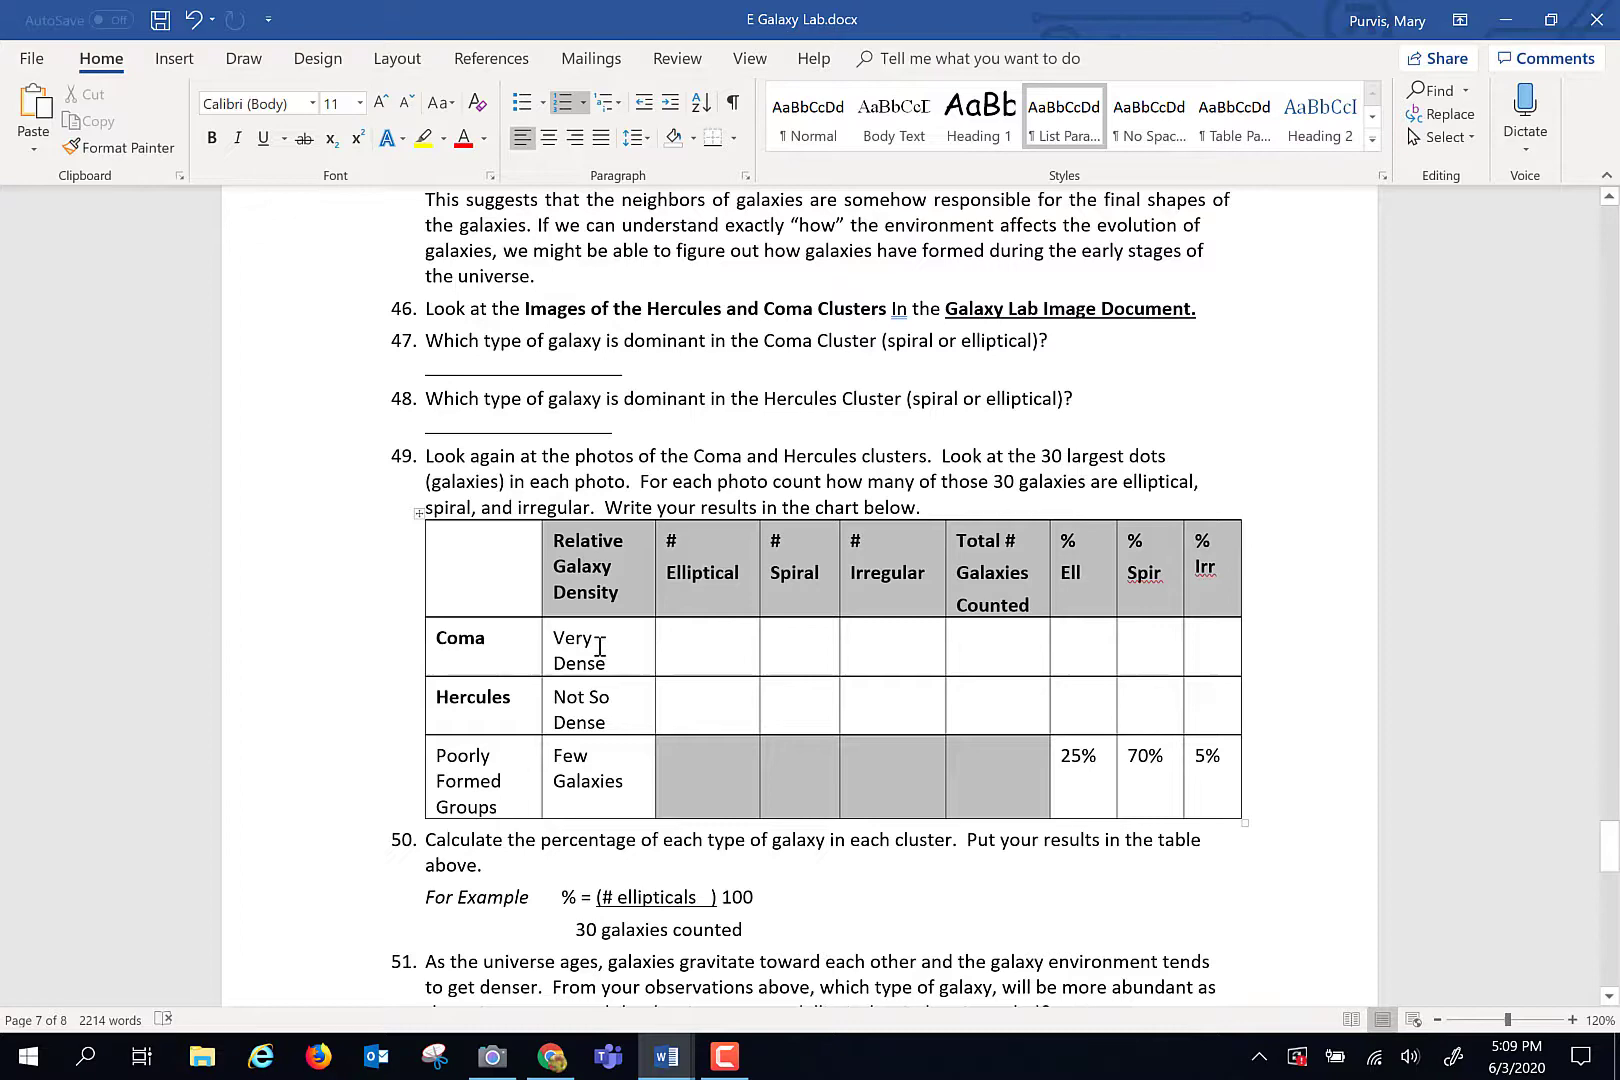
pyautogui.scroll(-3)
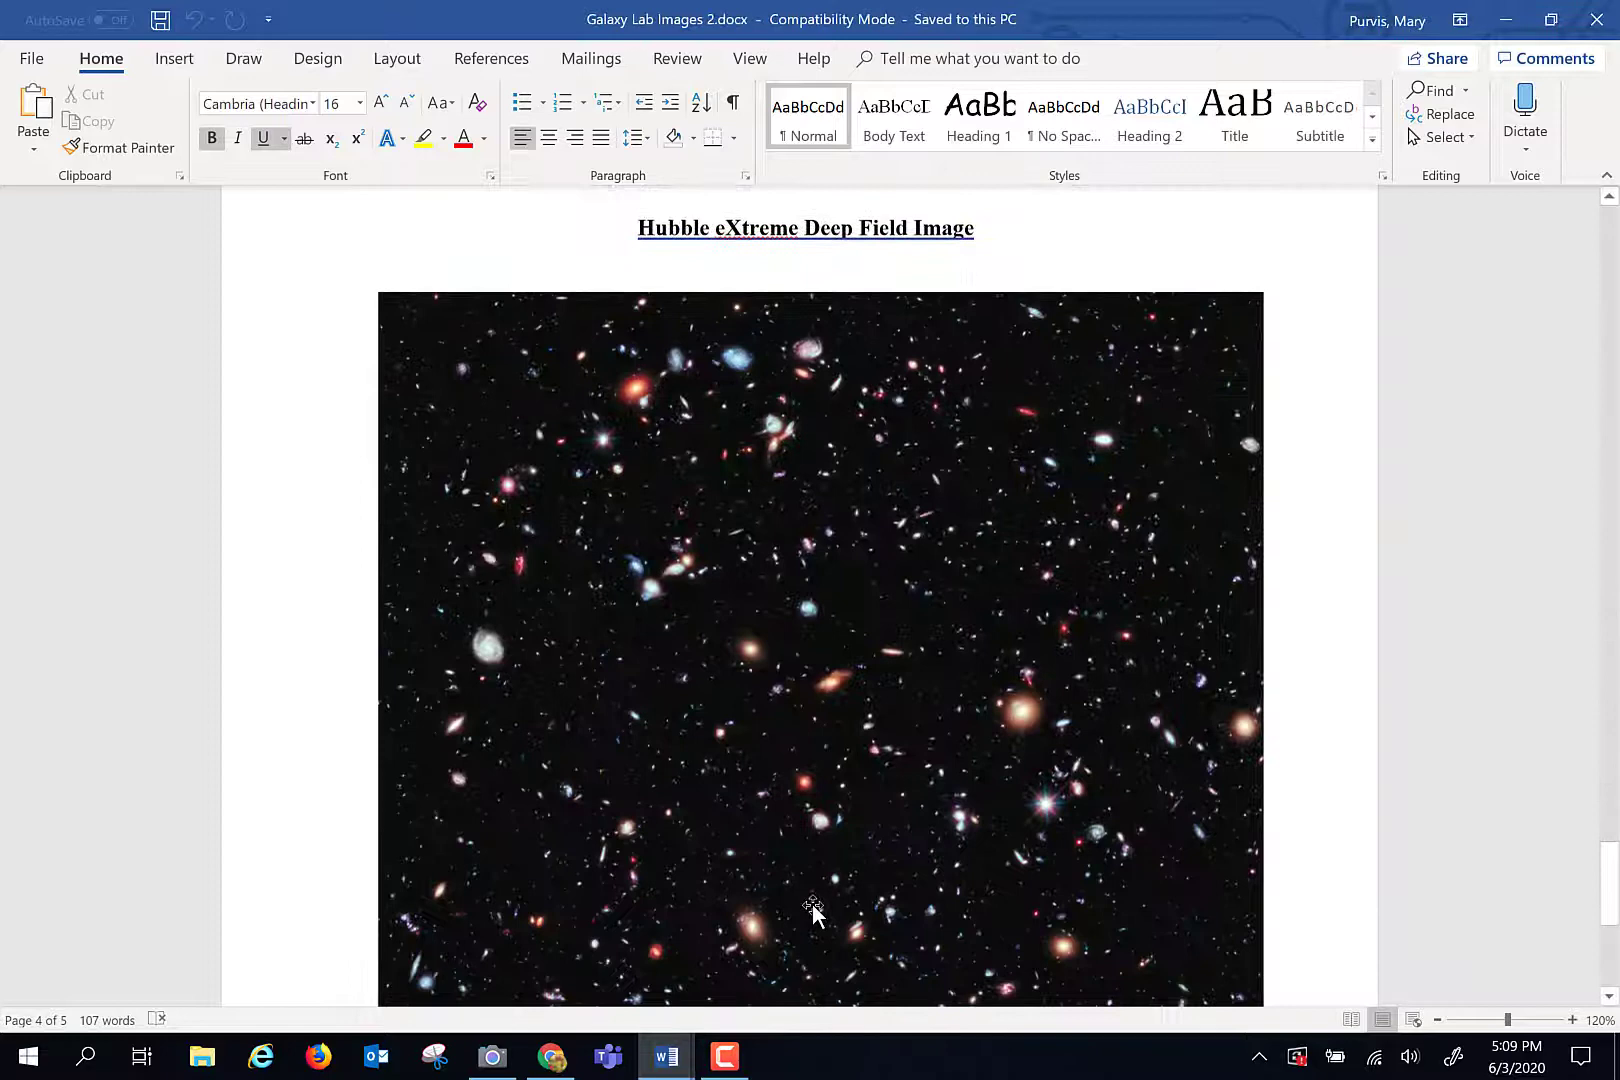
# Scroll to the Hubble eXtreme Deep Field image and its credit line.
pyautogui.scroll(-3)
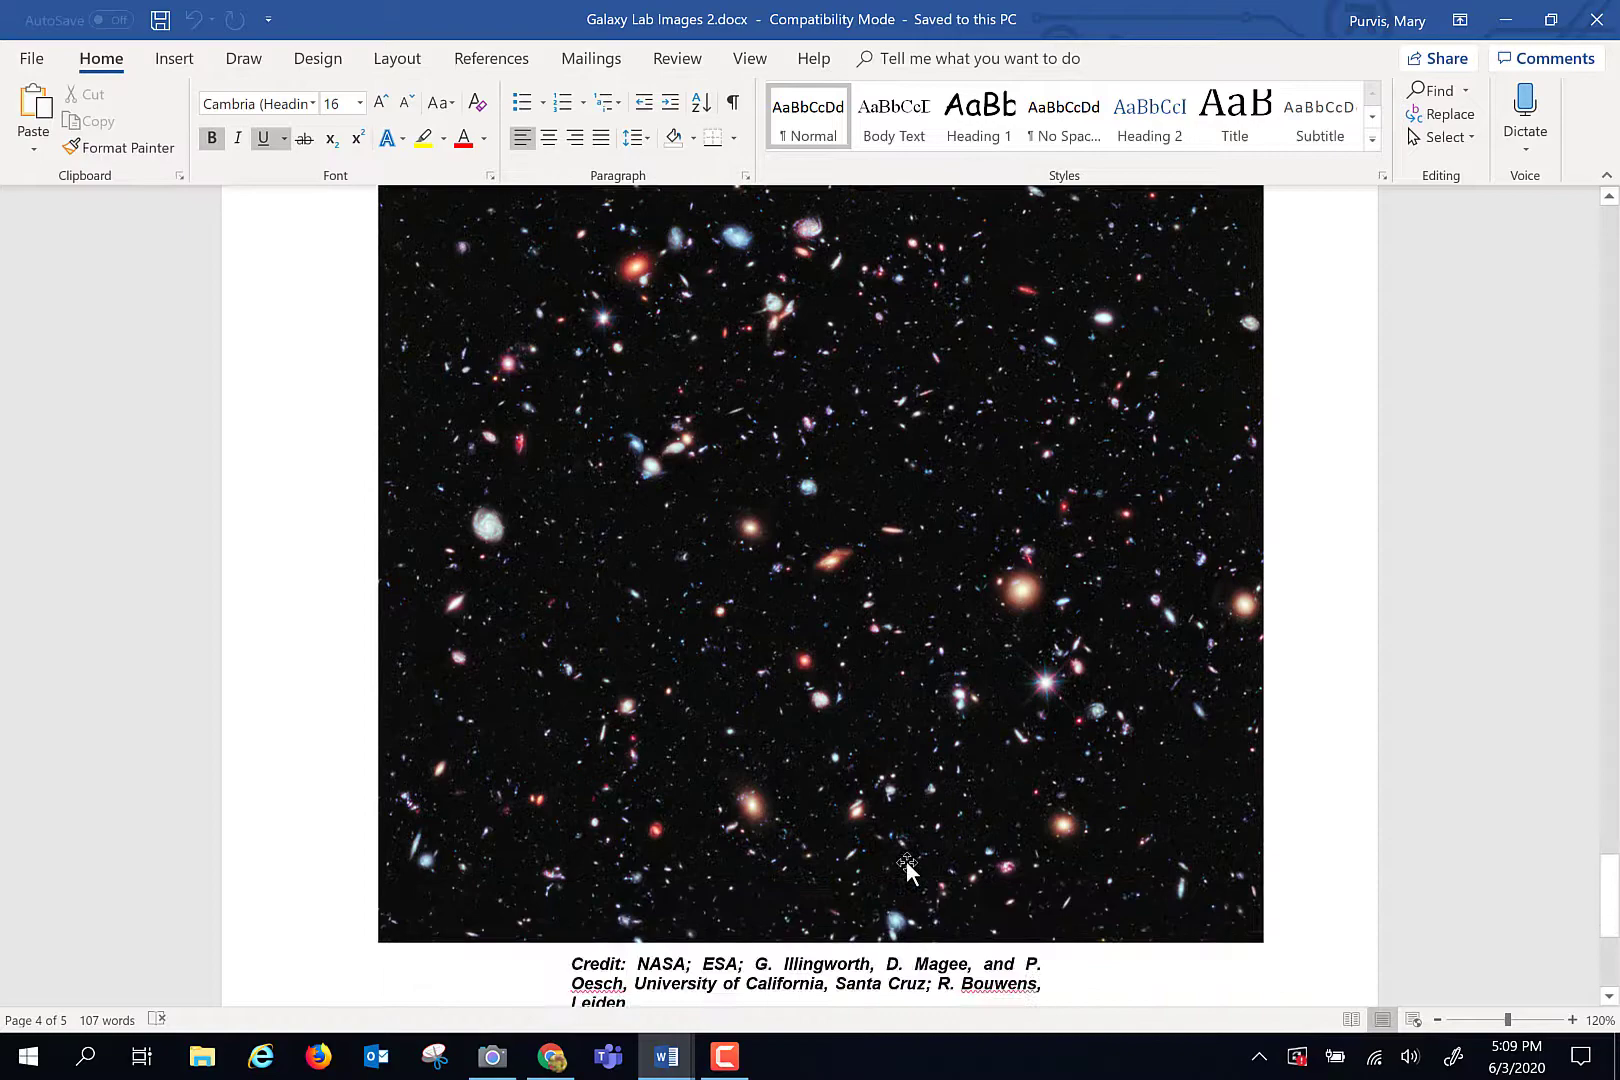
pyautogui.scroll(-3)
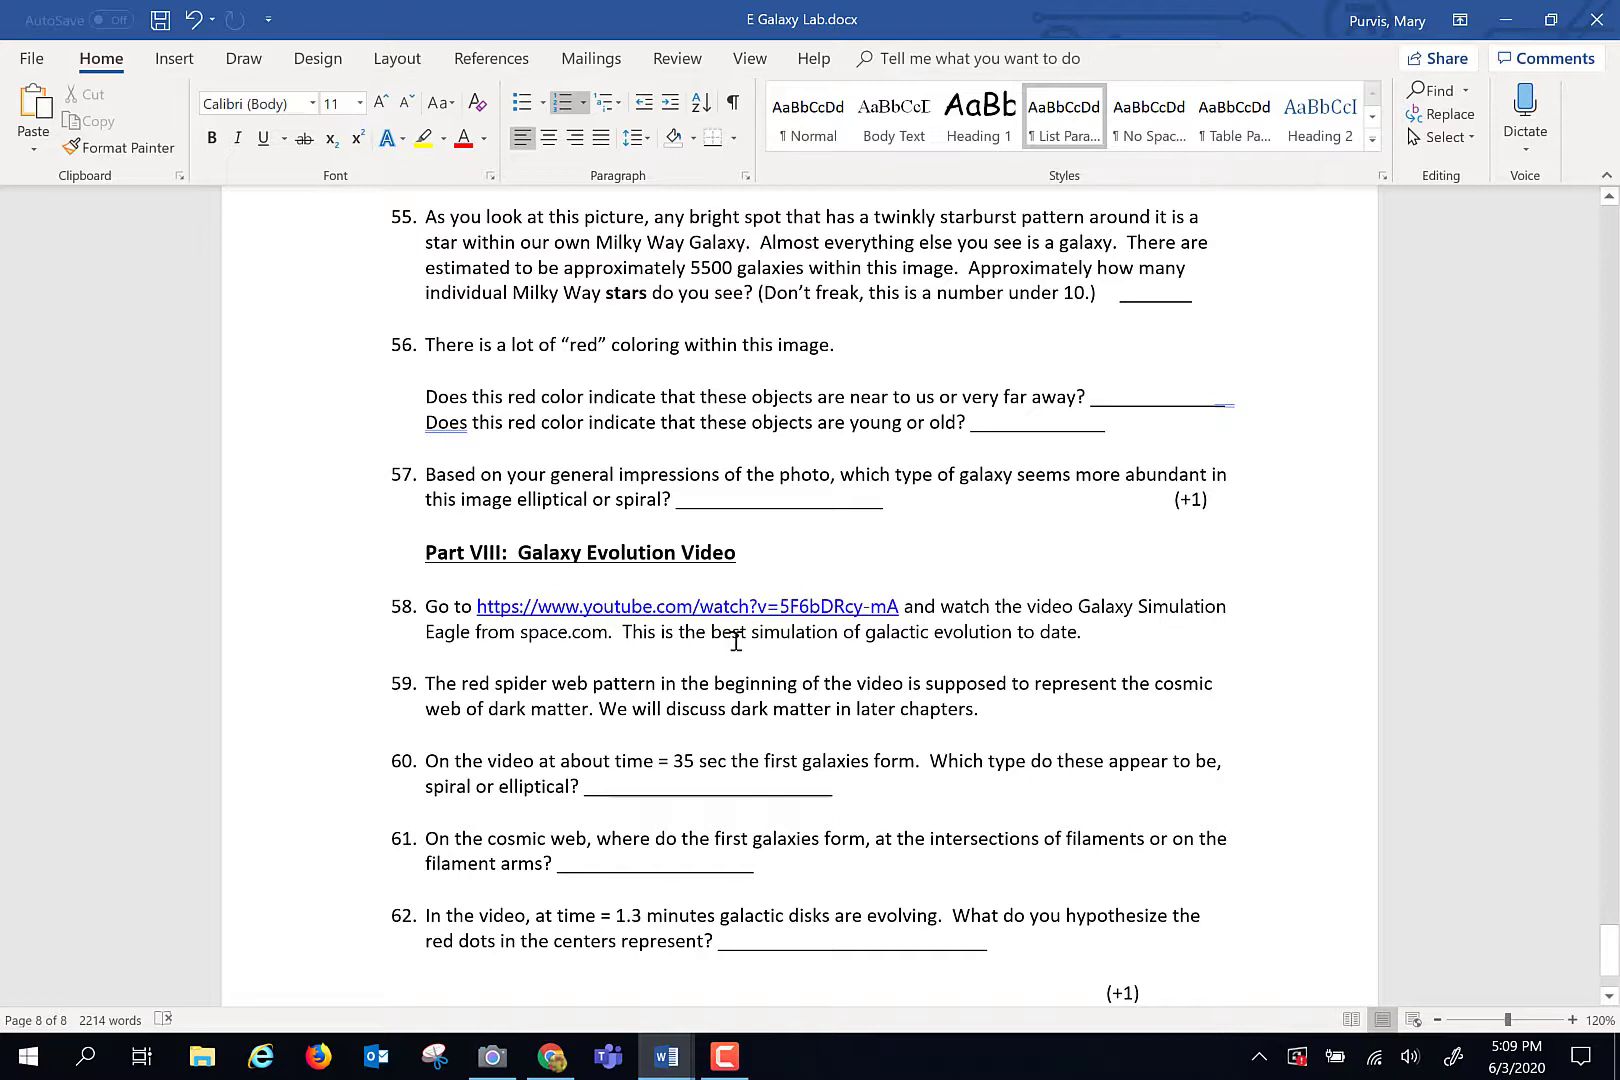
pyautogui.moveTo(596, 664)
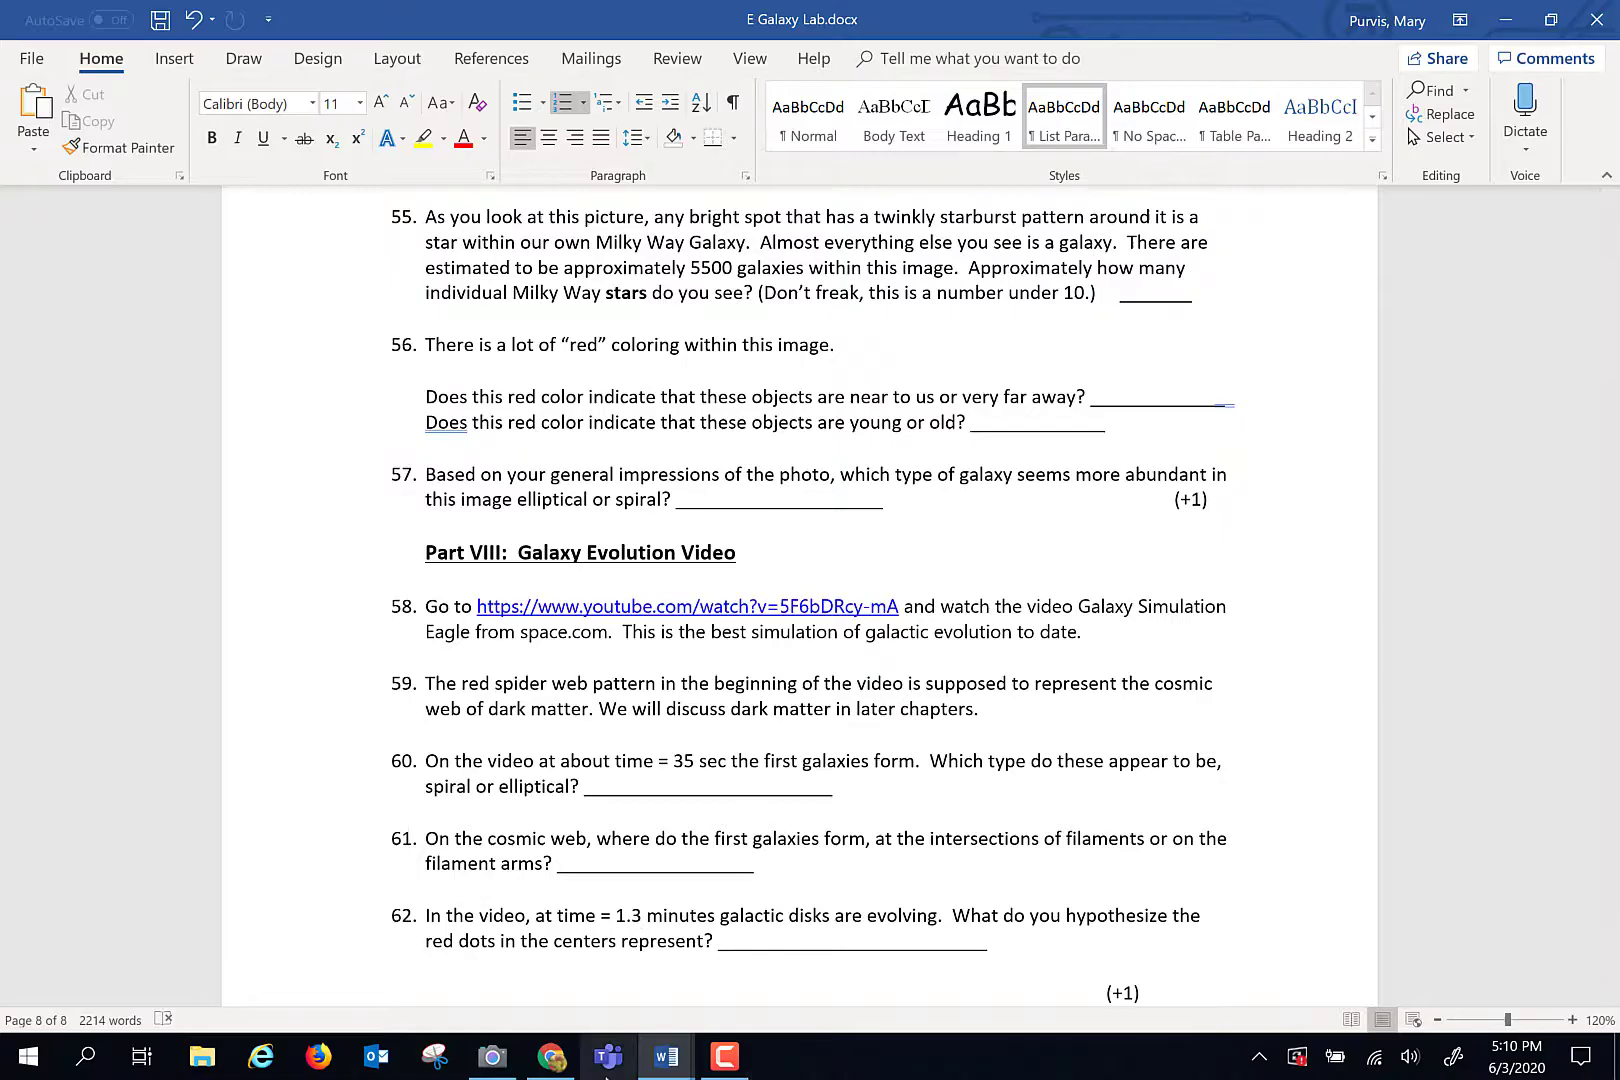
# Bring the Windows Camera app forward after viewing questions 55–62 and Part VIII.
pyautogui.click(492, 1056)
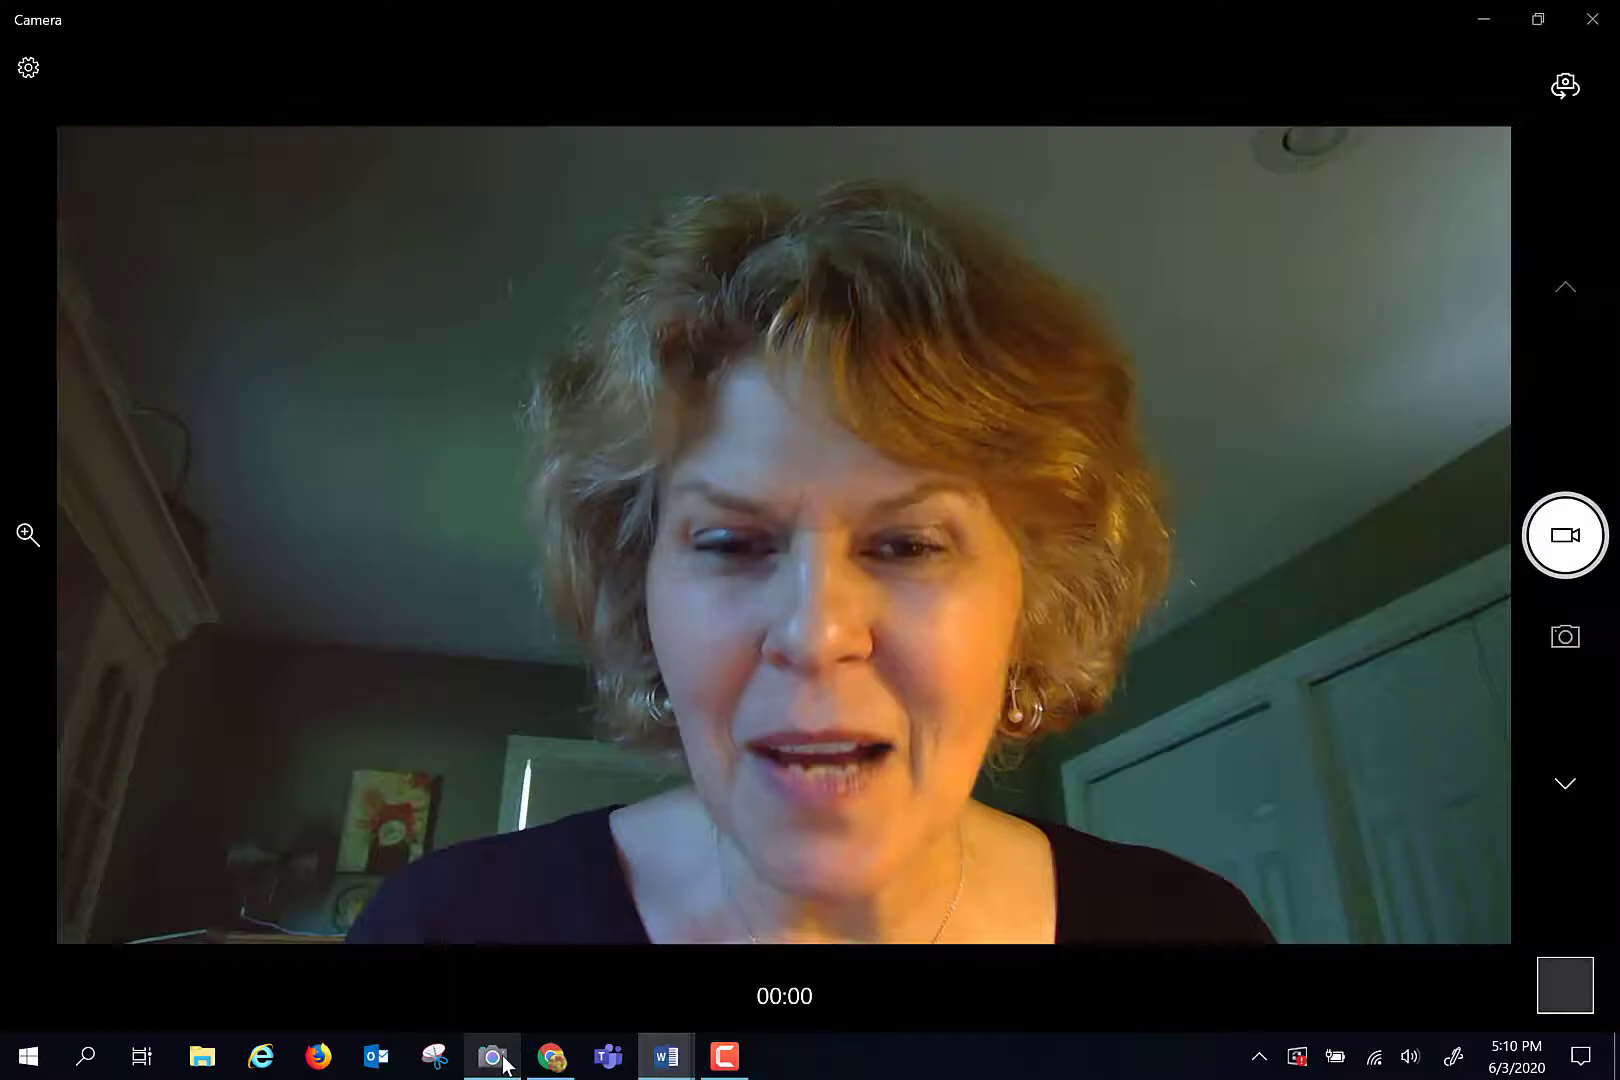
pyautogui.moveTo(1564, 536)
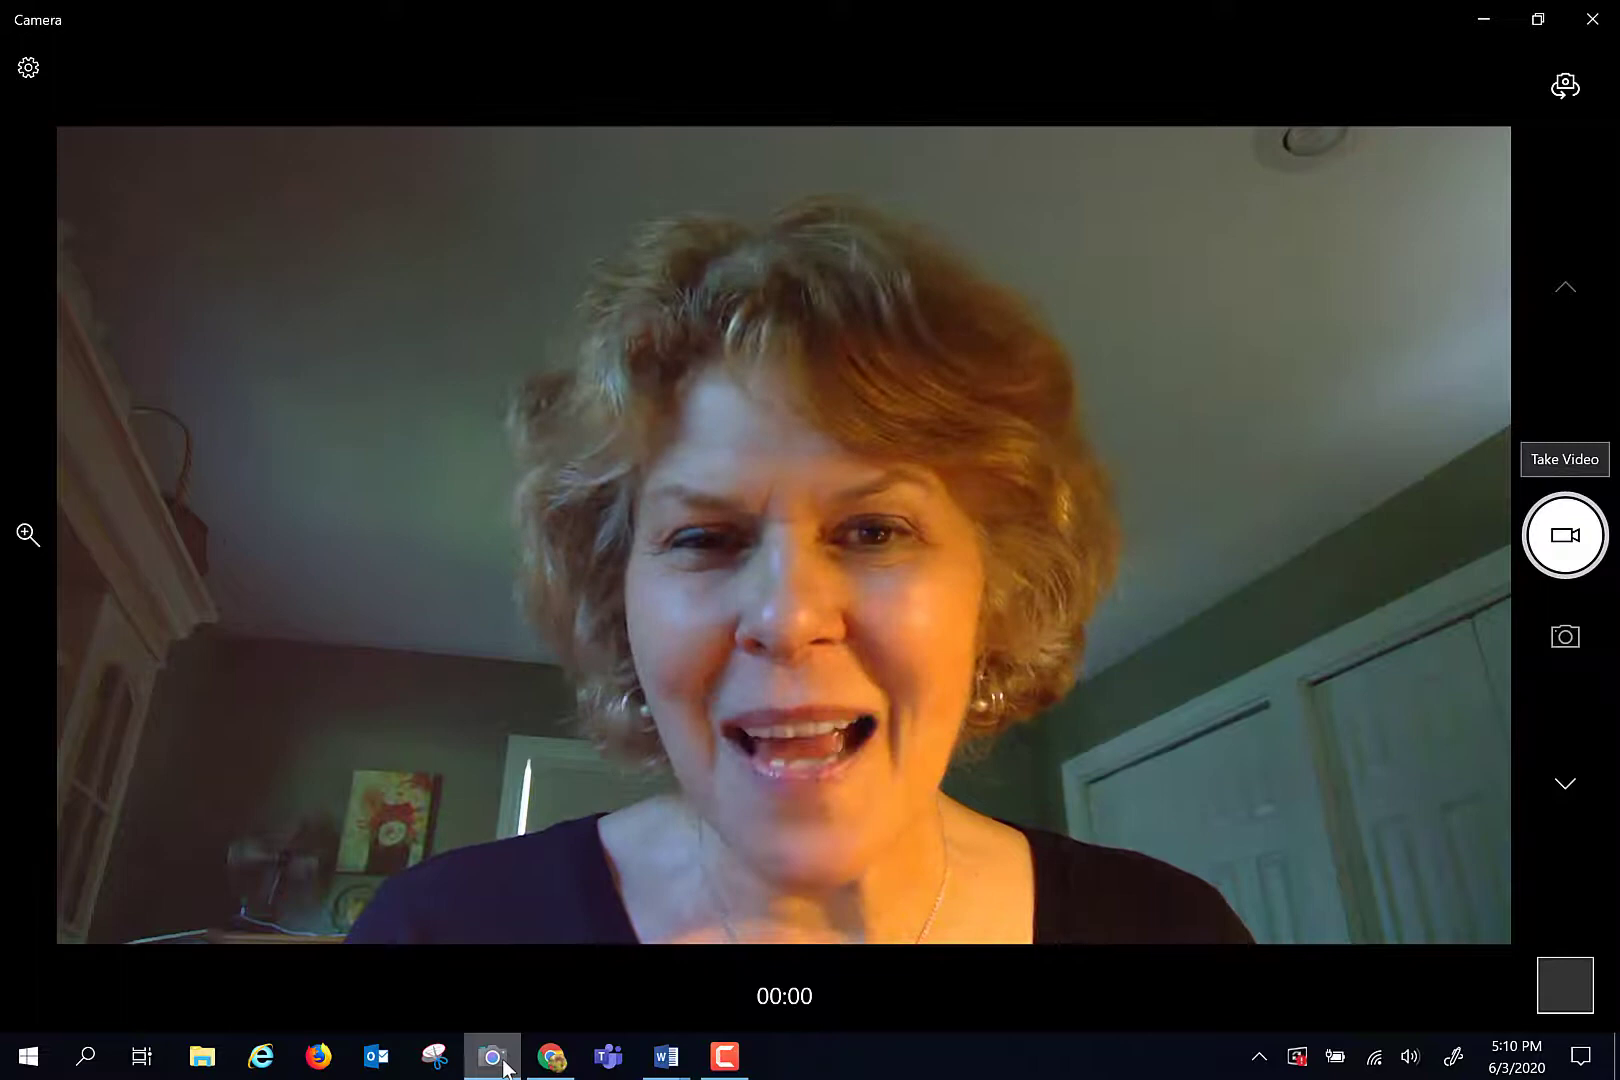